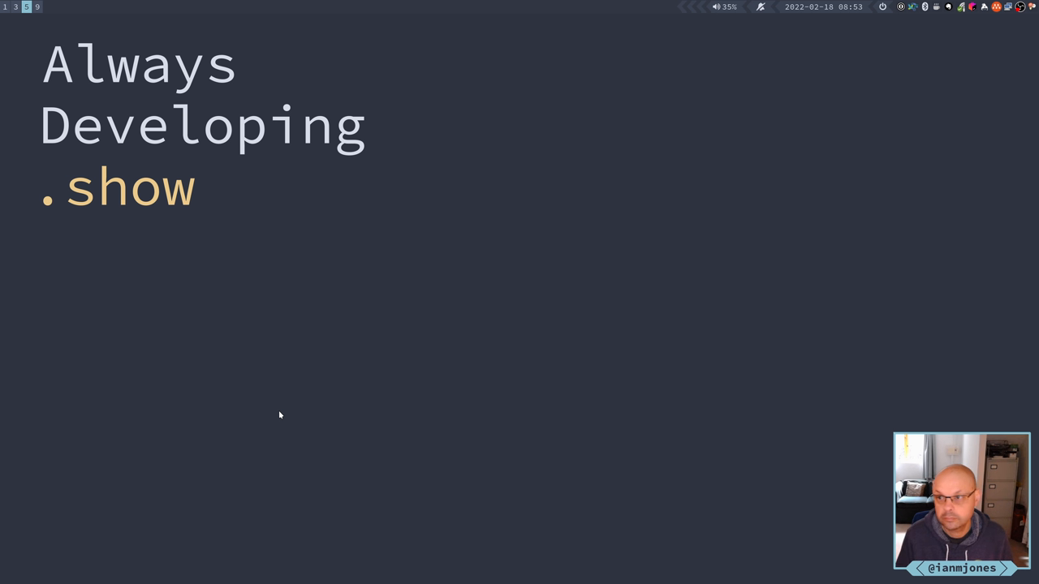
{"action": "mouse_move", "coordinate": [422, 369]}
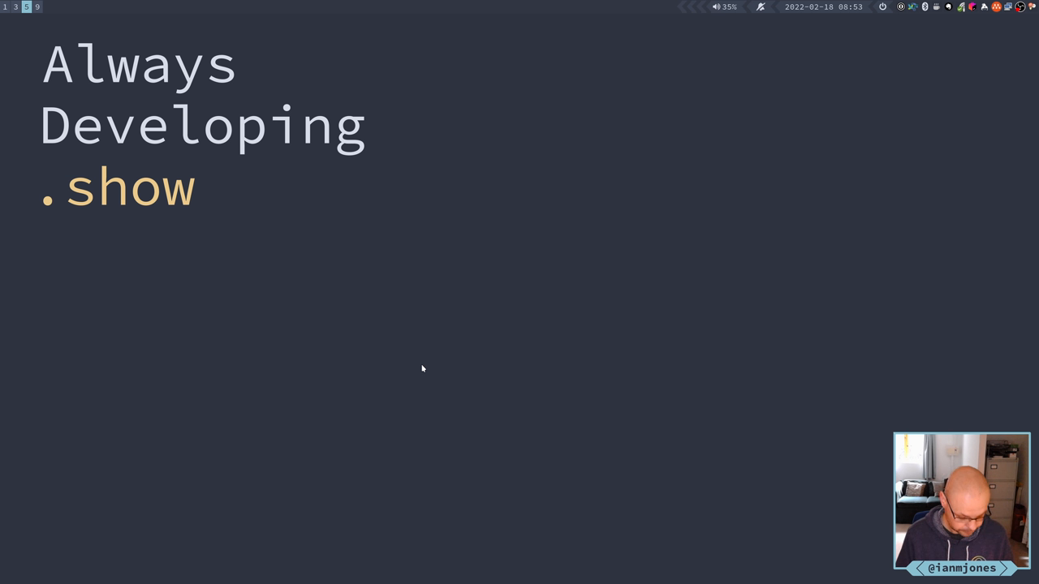
{"action": "mouse_move", "coordinate": [536, 318]}
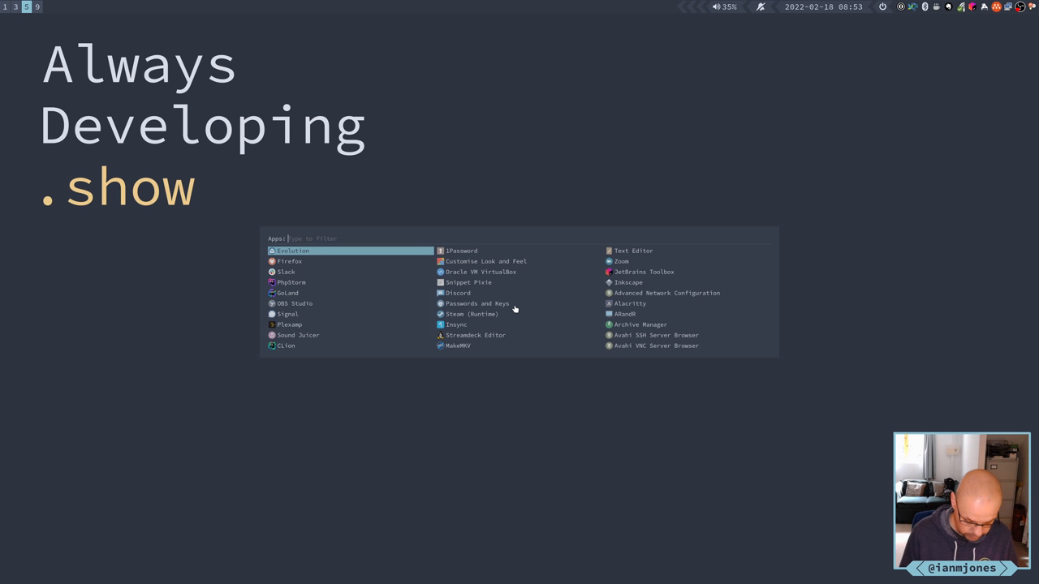
Launch GoLand and update the IdeaVim plugin from the Installed plugins list.
{"action": "key", "text": "Escape"}
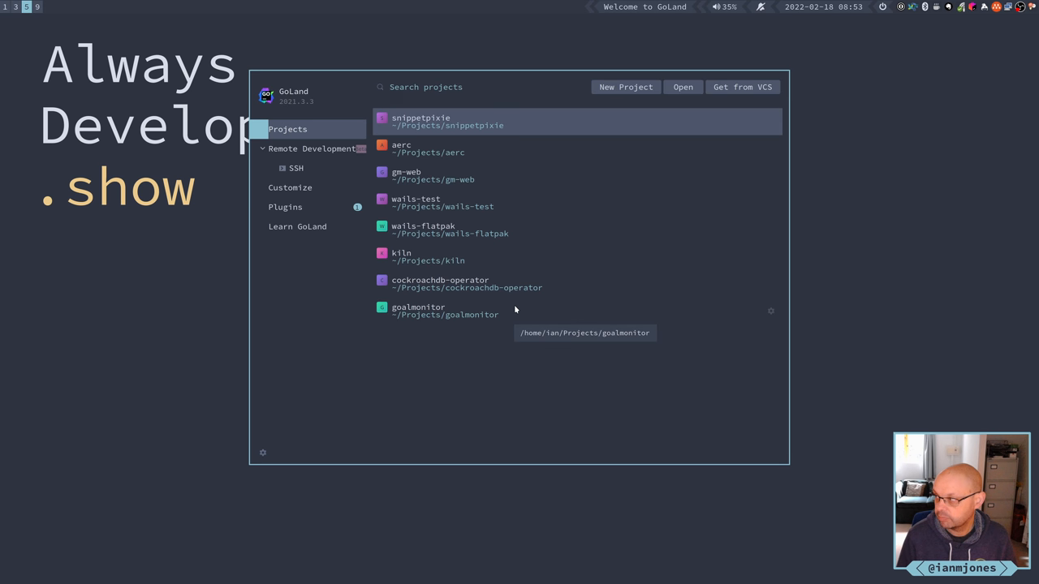
{"action": "left_click", "coordinate": [425, 87]}
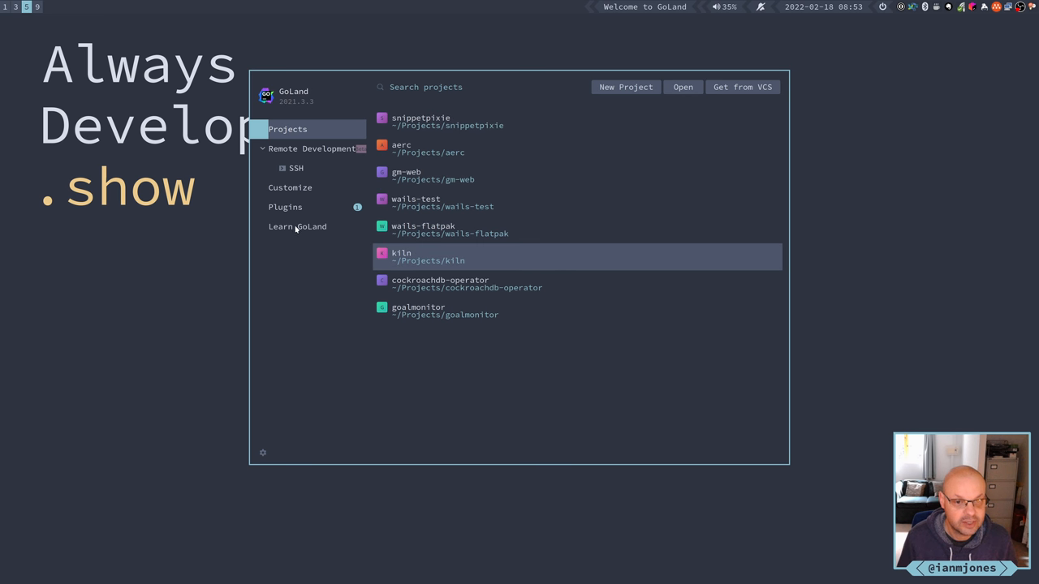
{"action": "mouse_move", "coordinate": [294, 208]}
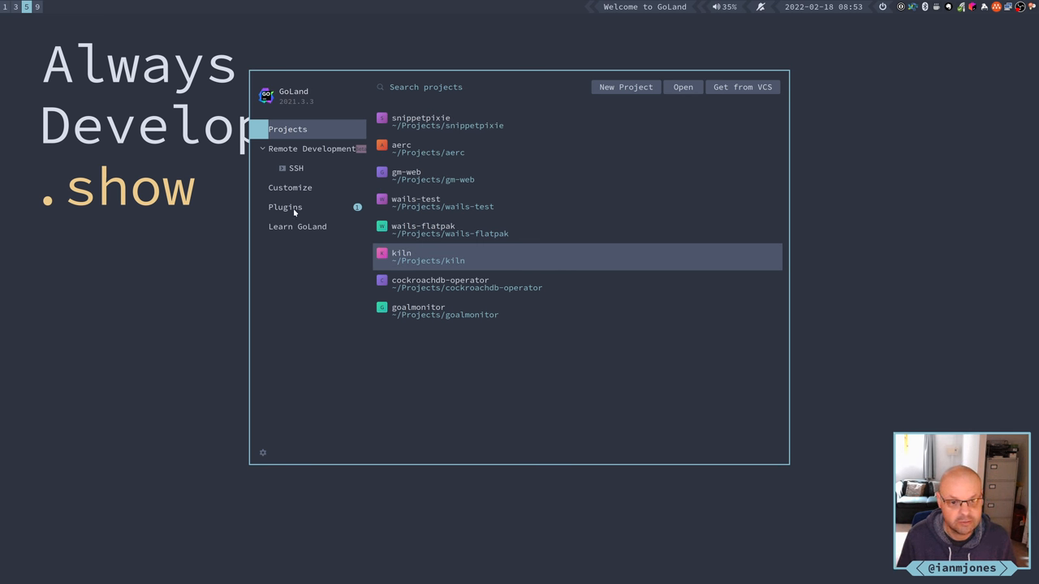
{"action": "left_click", "coordinate": [425, 87]}
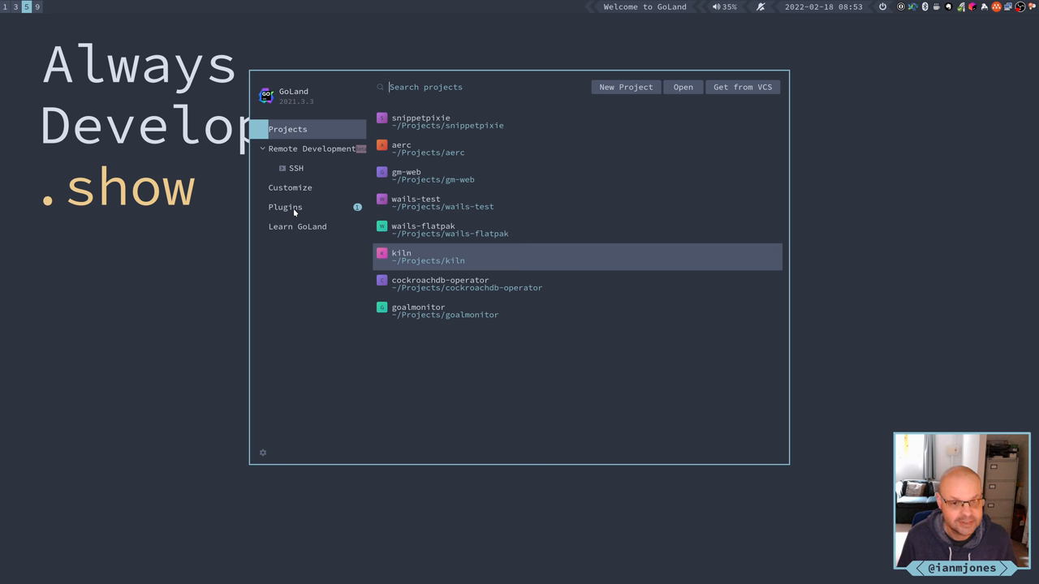
{"action": "left_click", "coordinate": [285, 208]}
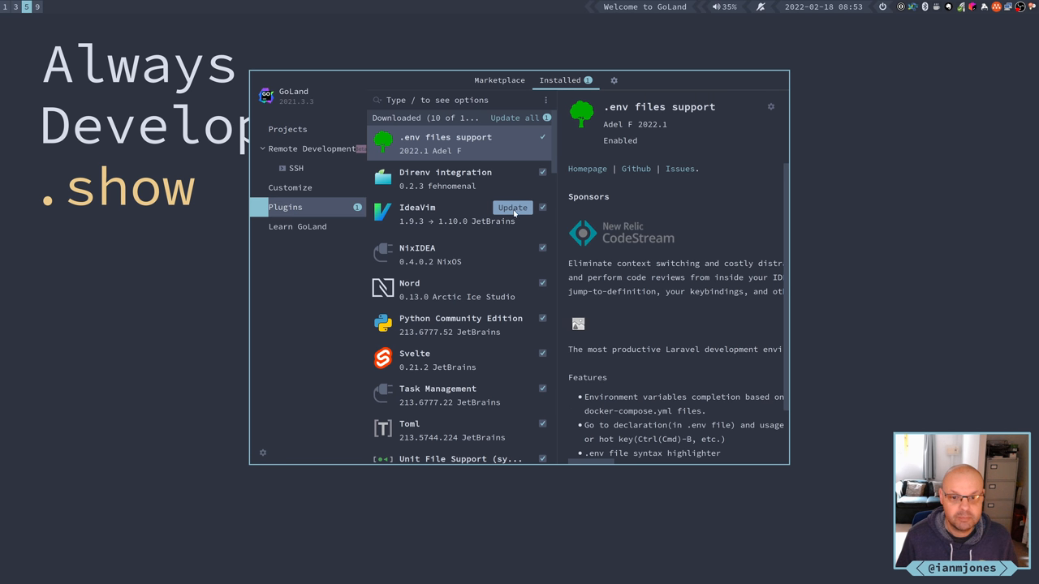
{"action": "left_click", "coordinate": [513, 208]}
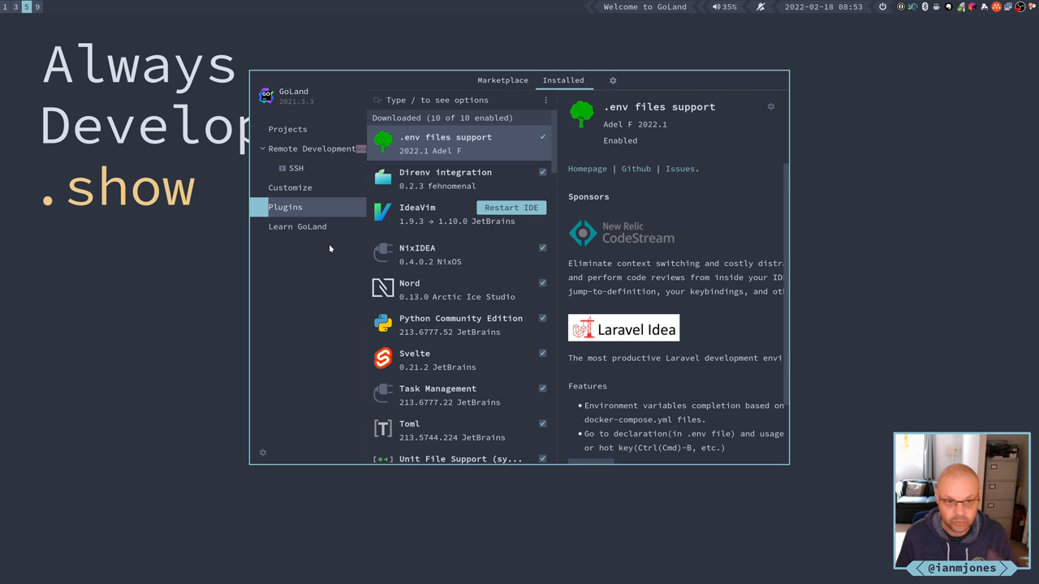
{"action": "mouse_move", "coordinate": [519, 213]}
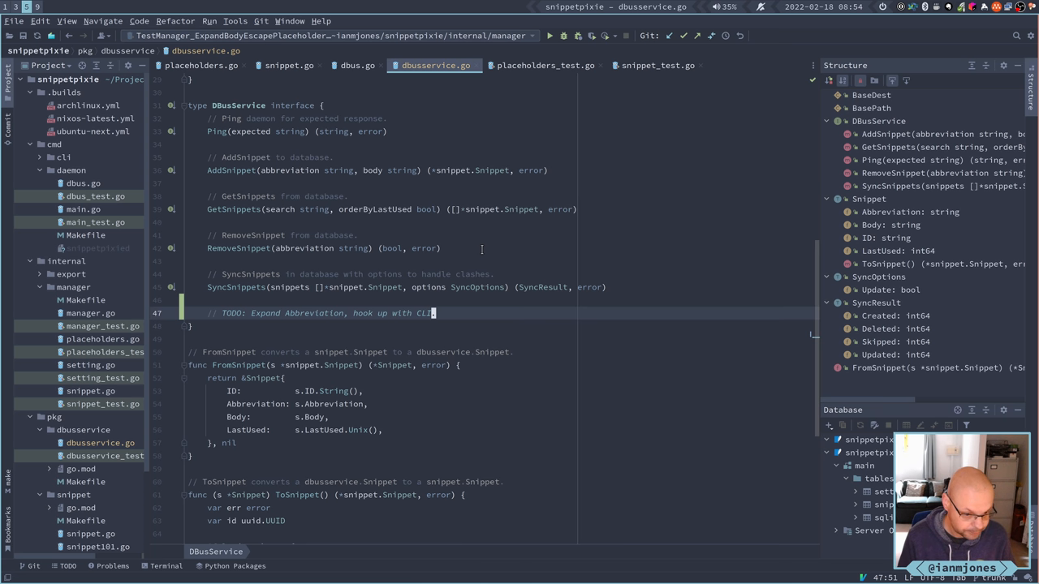
{"action": "mouse_move", "coordinate": [627, 234]}
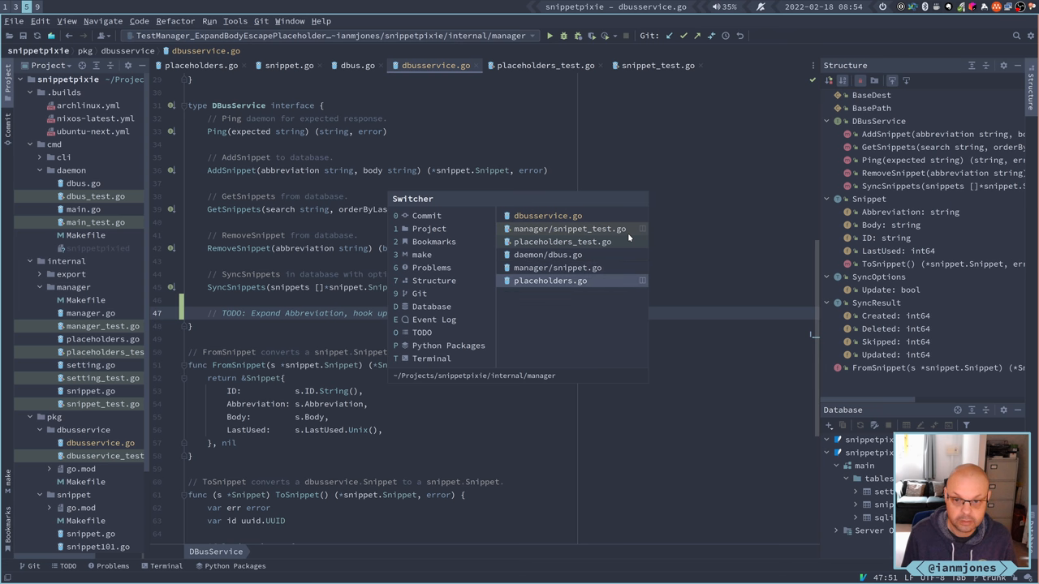
Review placeholders.go, then return to dbusservice.go with the caret on the TODO comment.
{"action": "left_click", "coordinate": [548, 280]}
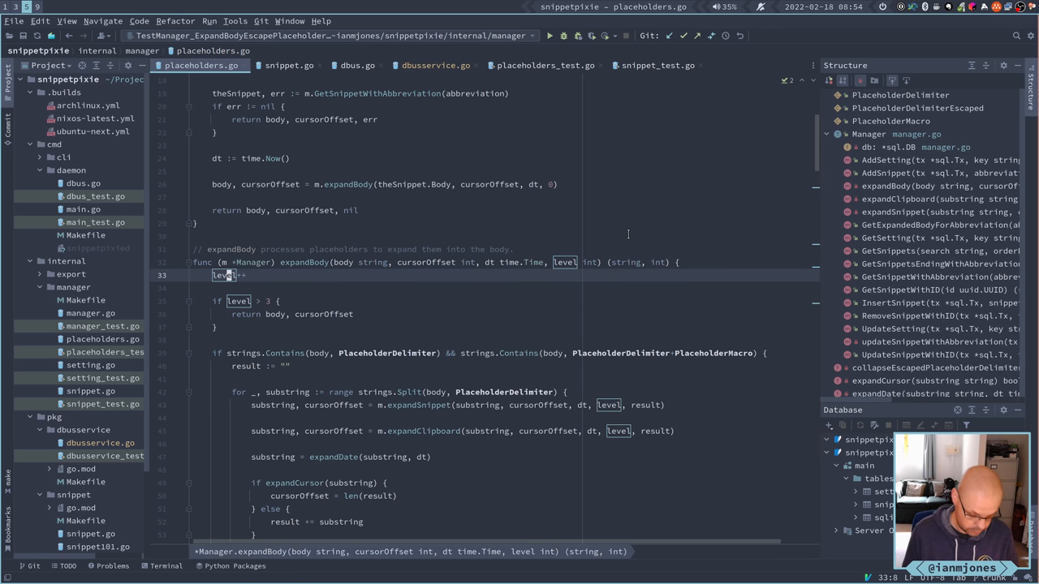
{"action": "scroll", "scroll_direction": "down", "scroll_amount": 3}
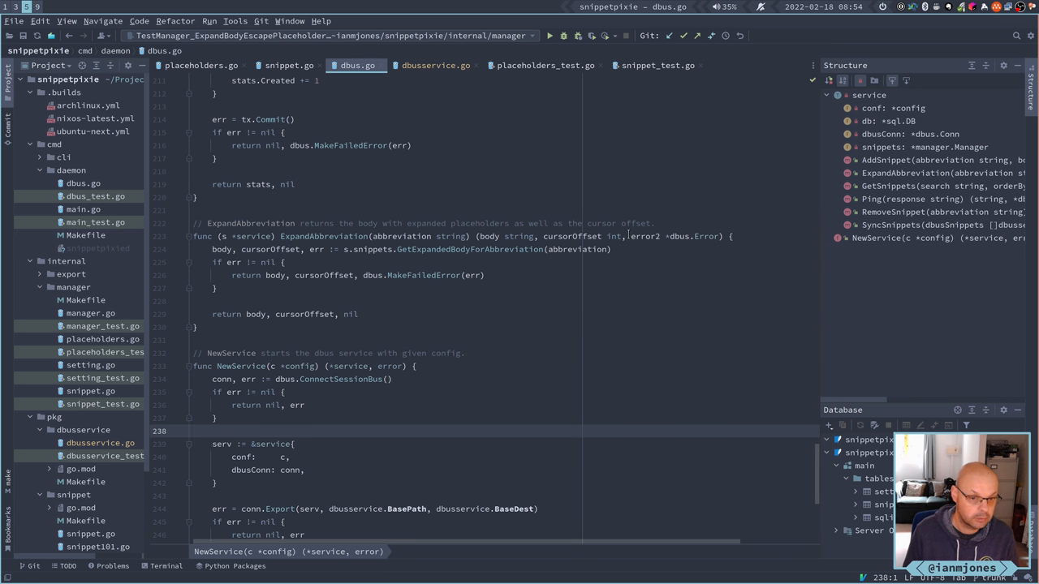
{"action": "left_click", "coordinate": [198, 431]}
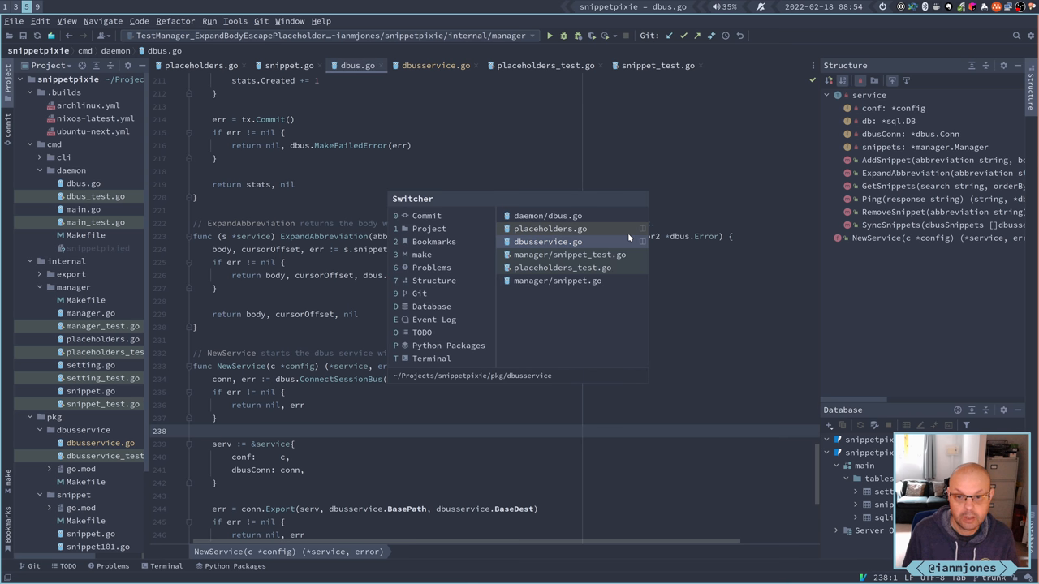
{"action": "left_click", "coordinate": [549, 241]}
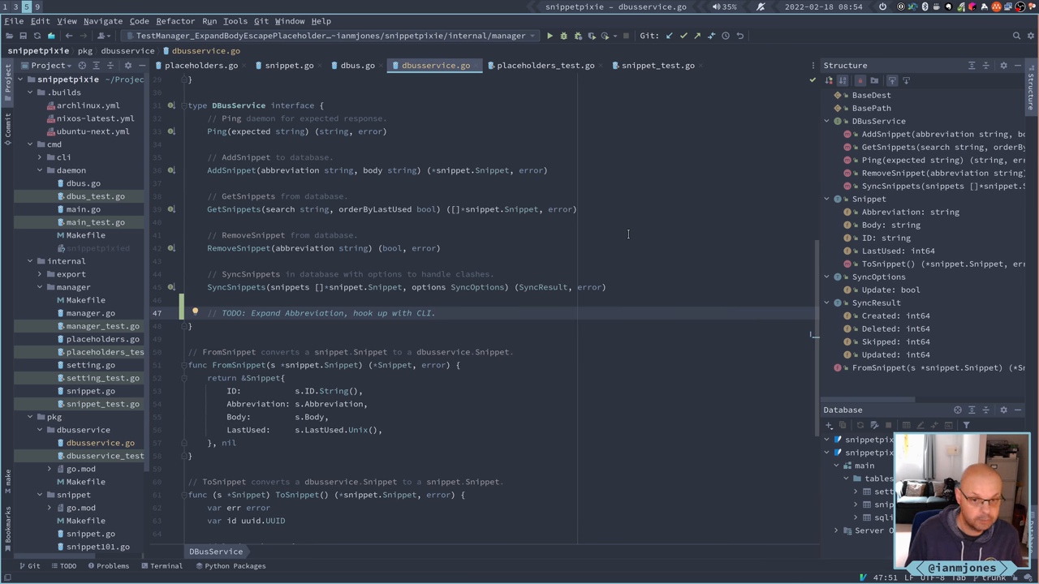
{"action": "left_click", "coordinate": [357, 65]}
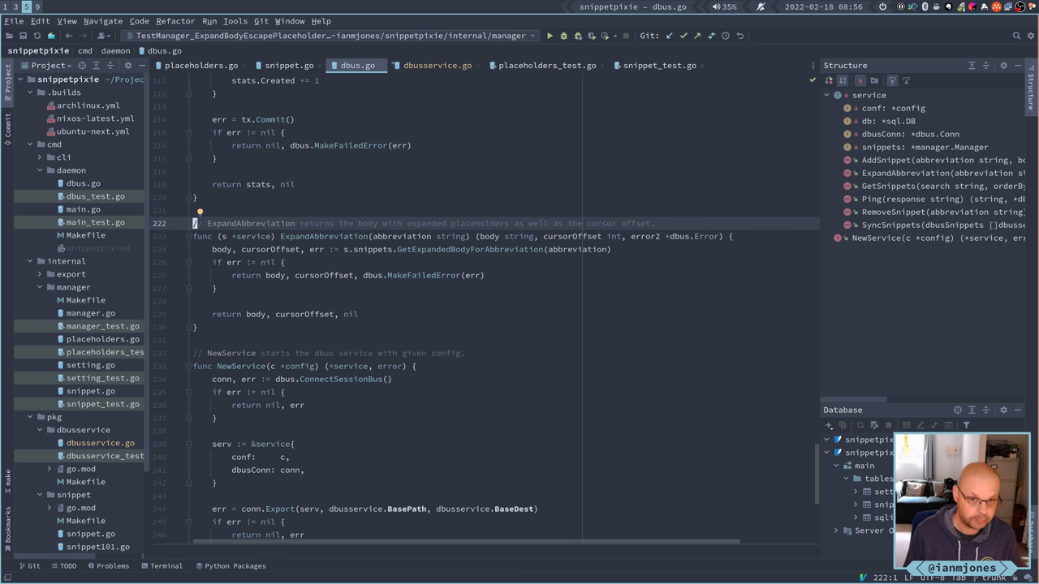
Start declaring ExpandAbbreviation() in the DBusService interface over the TODO.
{"action": "left_click", "coordinate": [437, 65]}
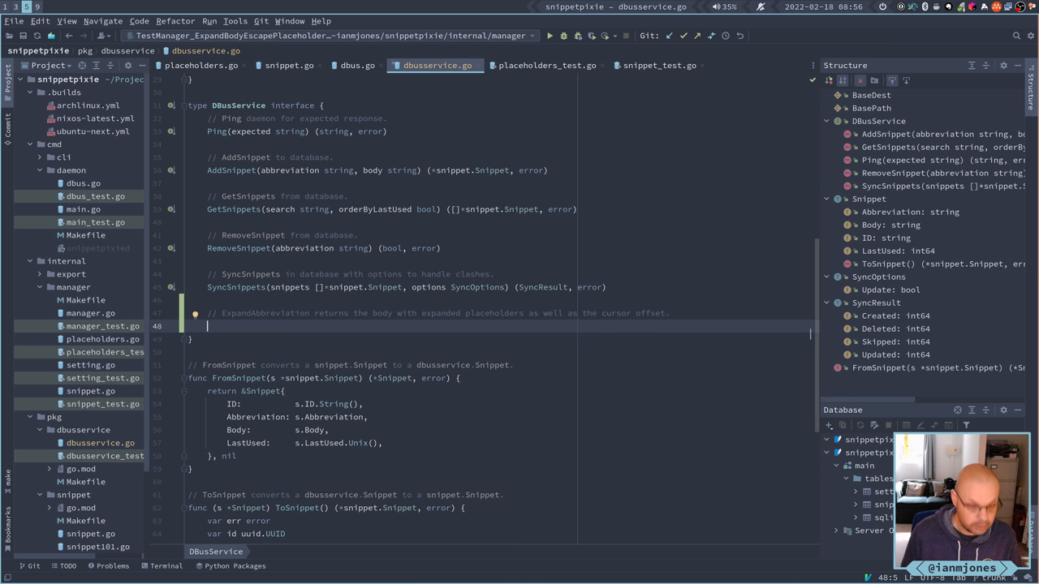
{"action": "type", "text": "Expan"}
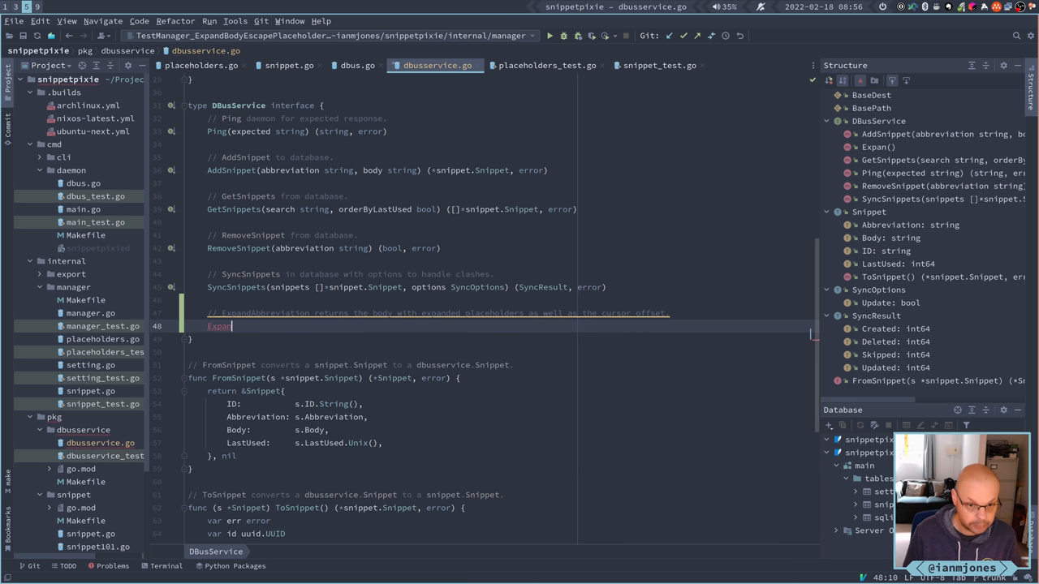
{"action": "type", "text": "Ab"}
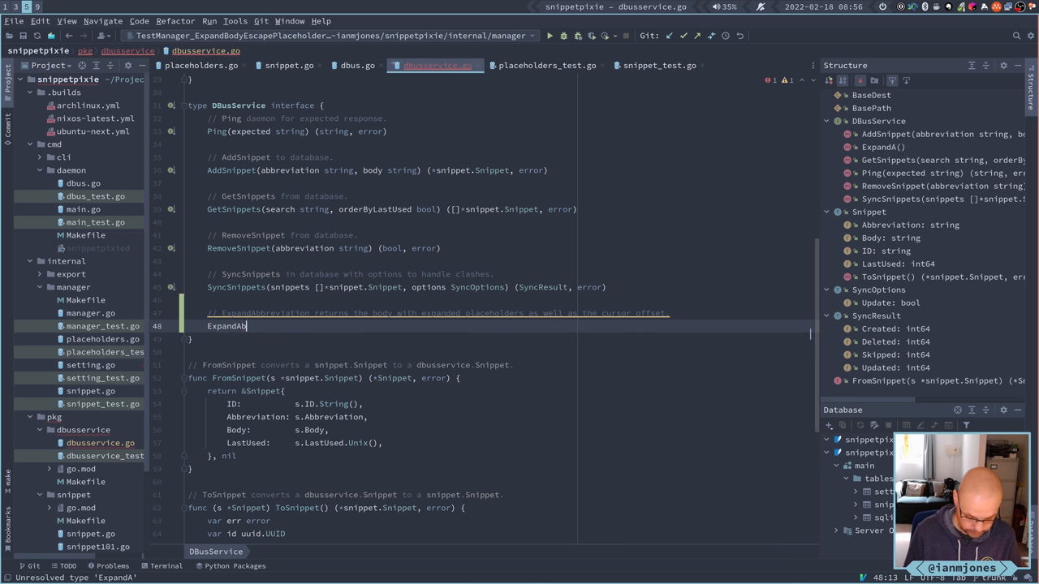
{"action": "type", "text": "breviation"}
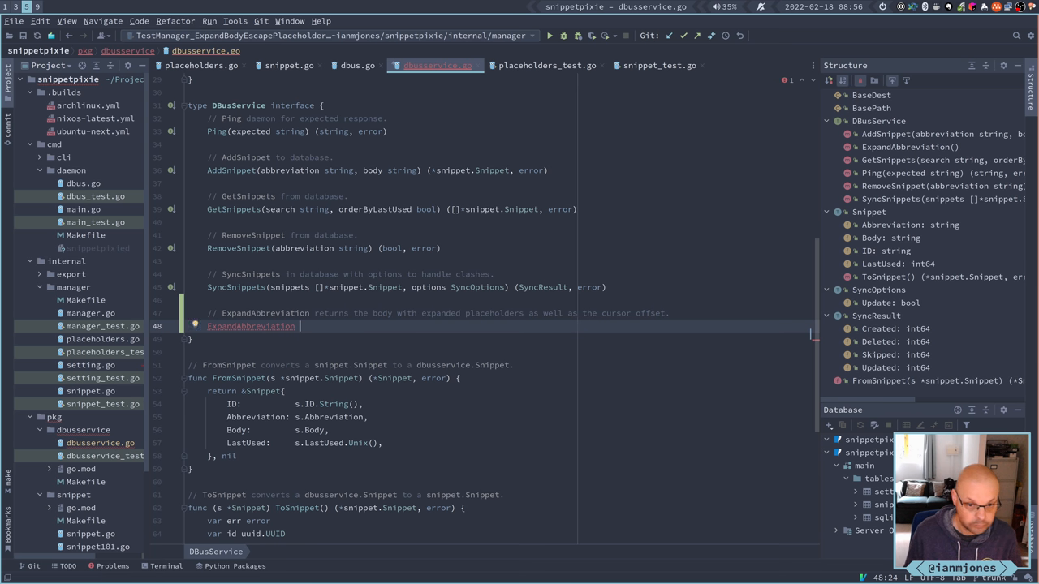
{"action": "type", "text": "()"}
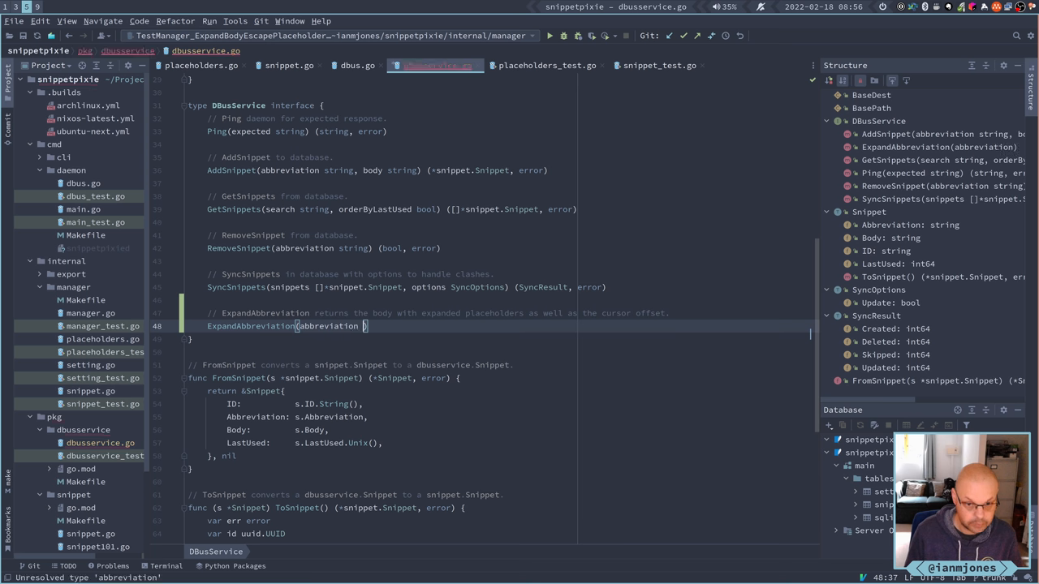
Complete the signature as ExpandAbbreviation(abbreviation string) (string, int, error).
{"action": "type", "text": "string"}
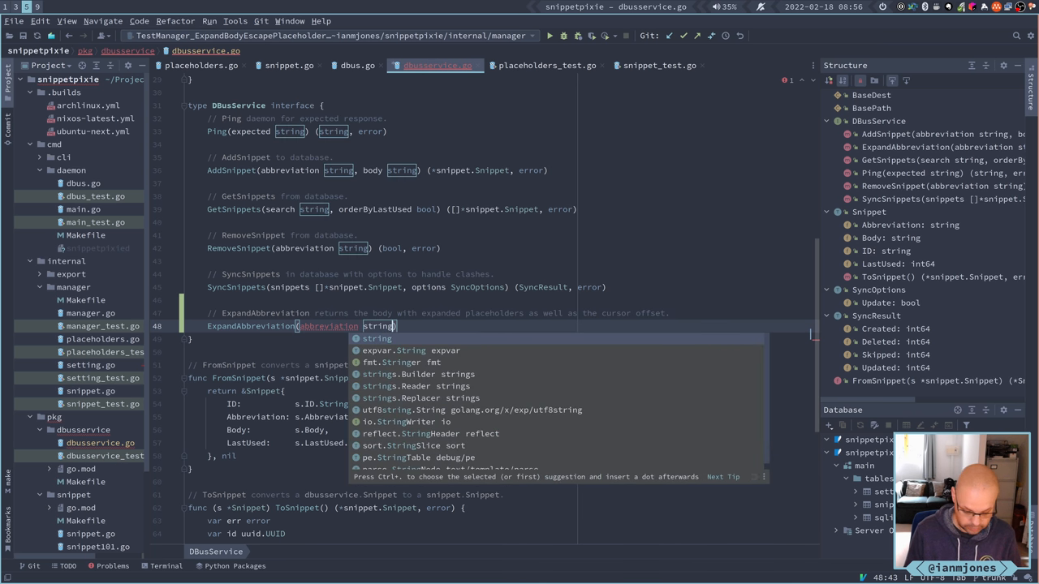
{"action": "key", "text": "Escape"}
{"action": "type", "text": " ("}
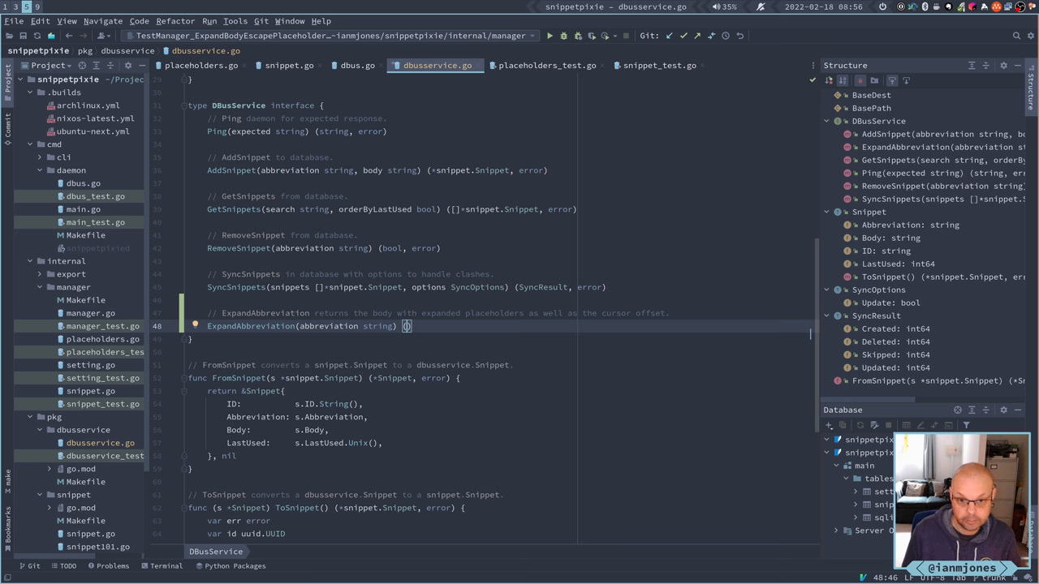
{"action": "type", "text": "string, int,"}
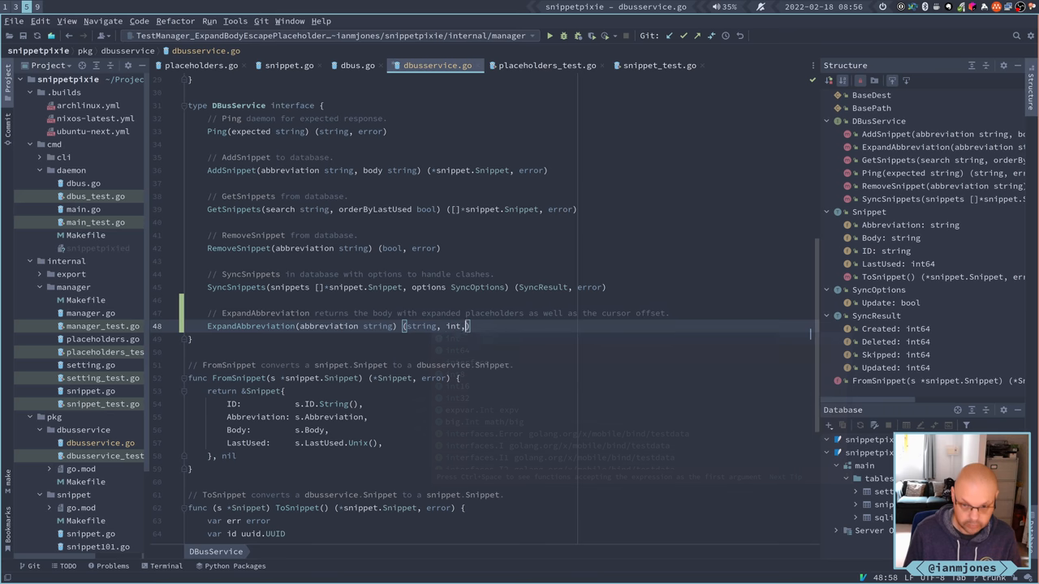
{"action": "type", "text": "error"}
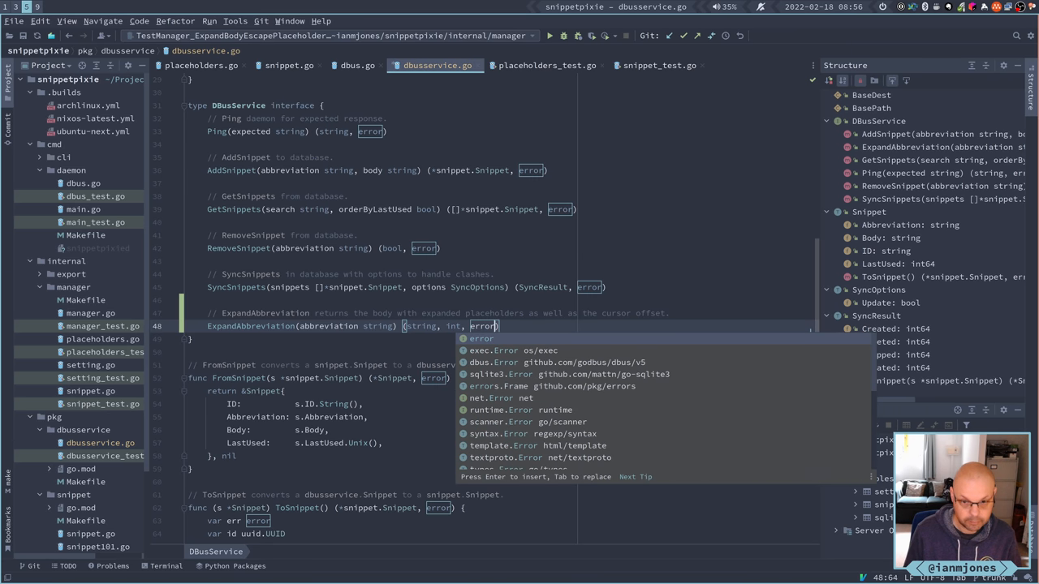
{"action": "key", "text": "Escape"}
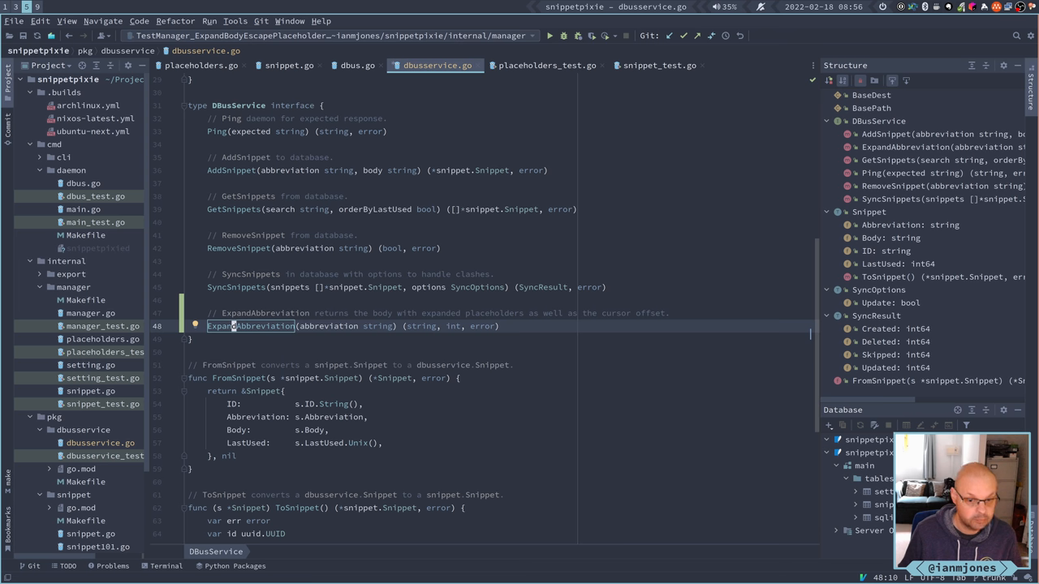
{"action": "scroll", "scroll_direction": "down", "scroll_amount": 3}
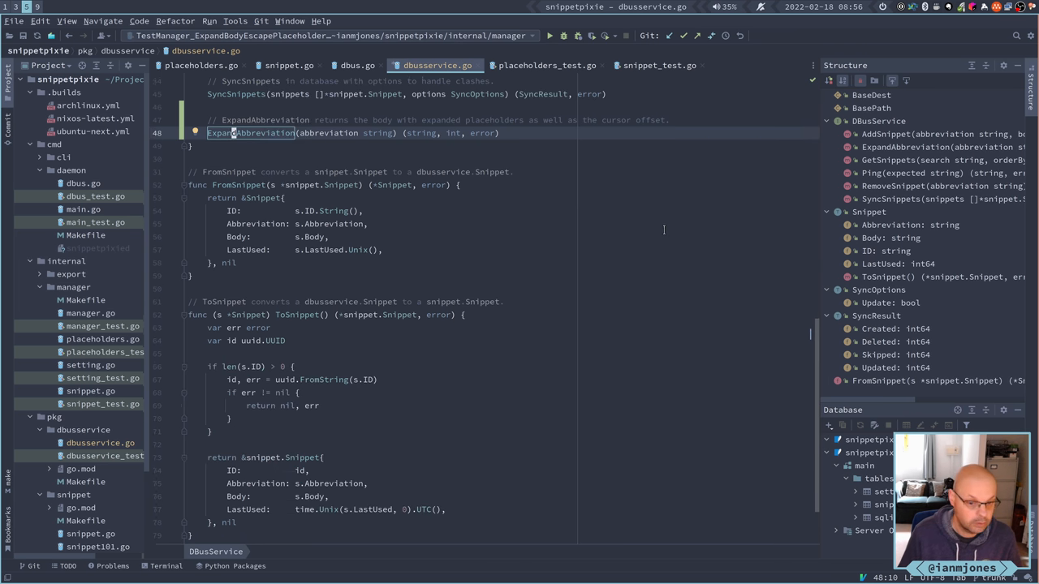
{"action": "scroll", "scroll_direction": "up", "scroll_amount": 3}
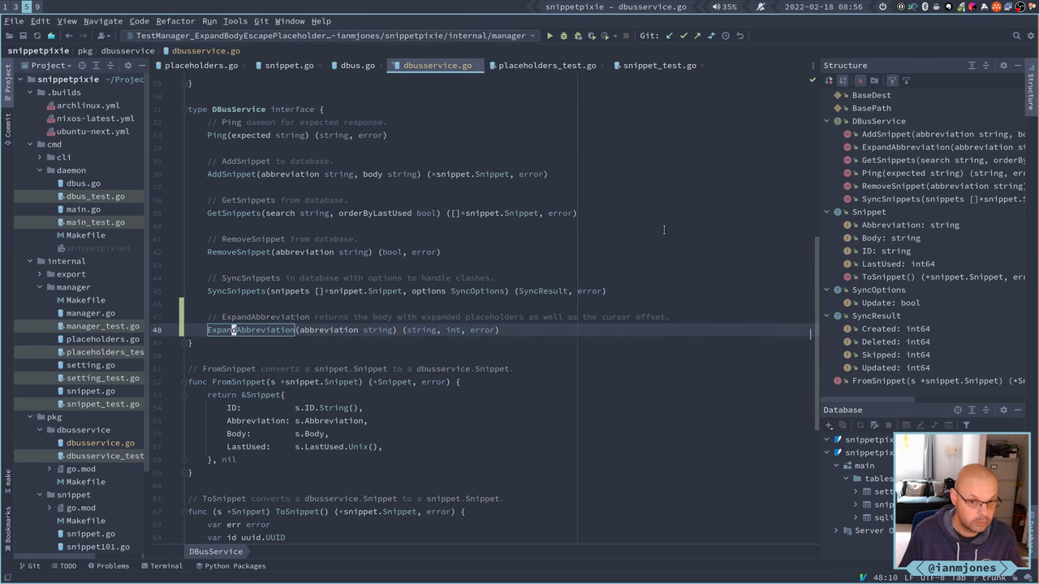
{"action": "mouse_move", "coordinate": [653, 230]}
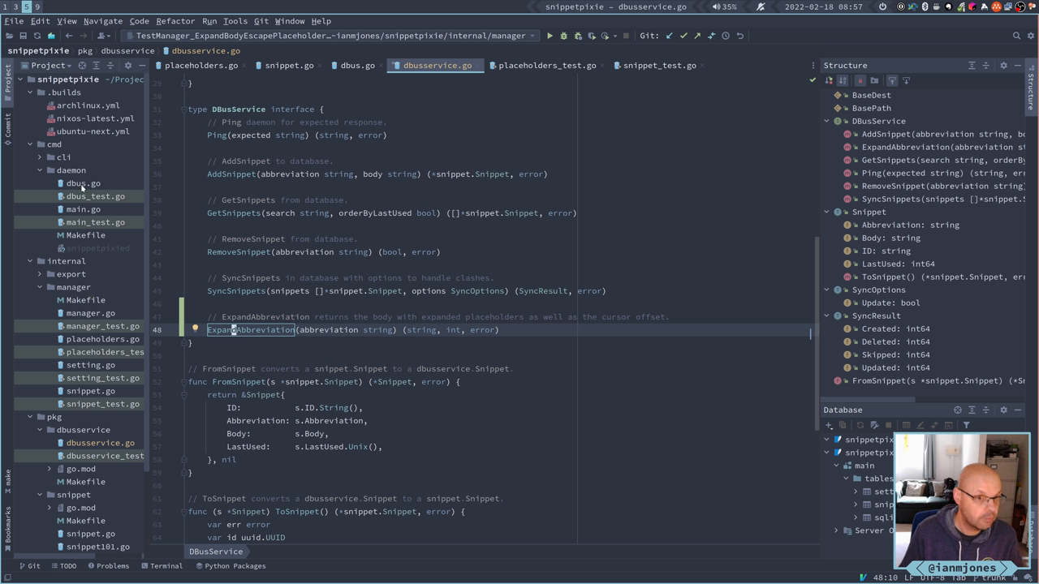
{"action": "mouse_move", "coordinate": [81, 229]}
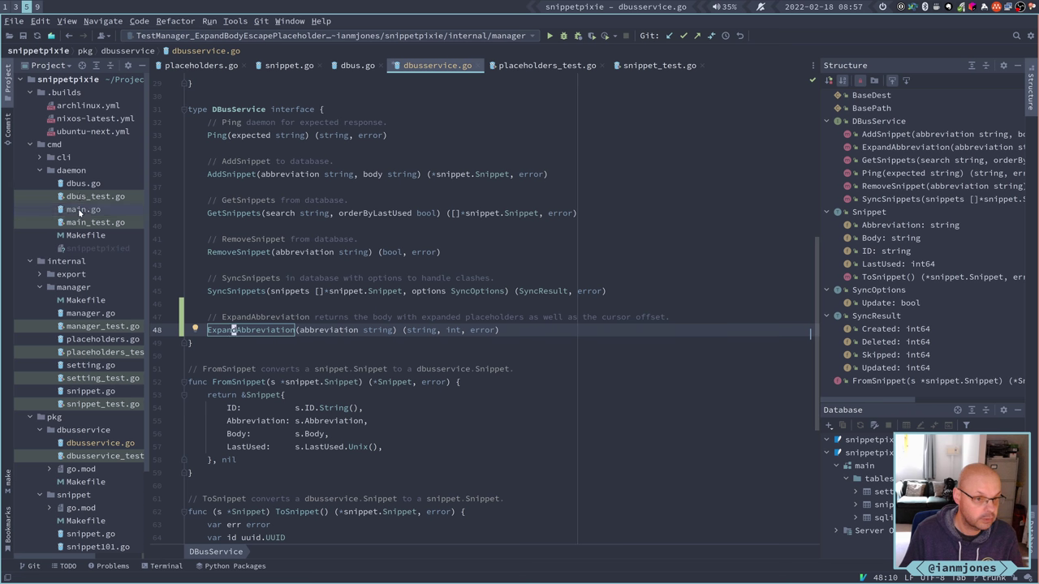
{"action": "left_click", "coordinate": [83, 208]}
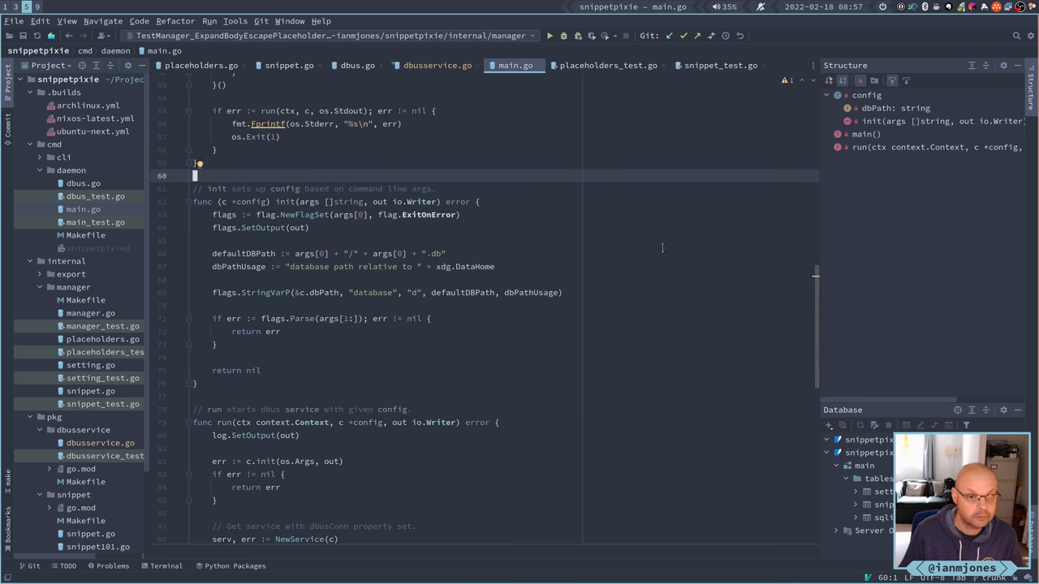
{"action": "scroll", "scroll_direction": "up", "scroll_amount": 3}
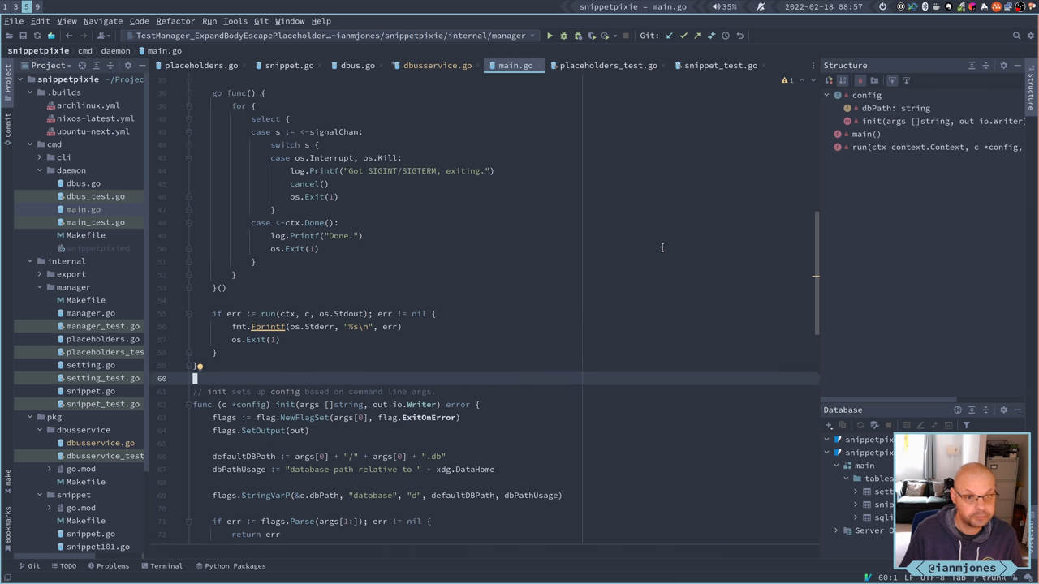
{"action": "scroll", "scroll_direction": "up", "scroll_amount": 3}
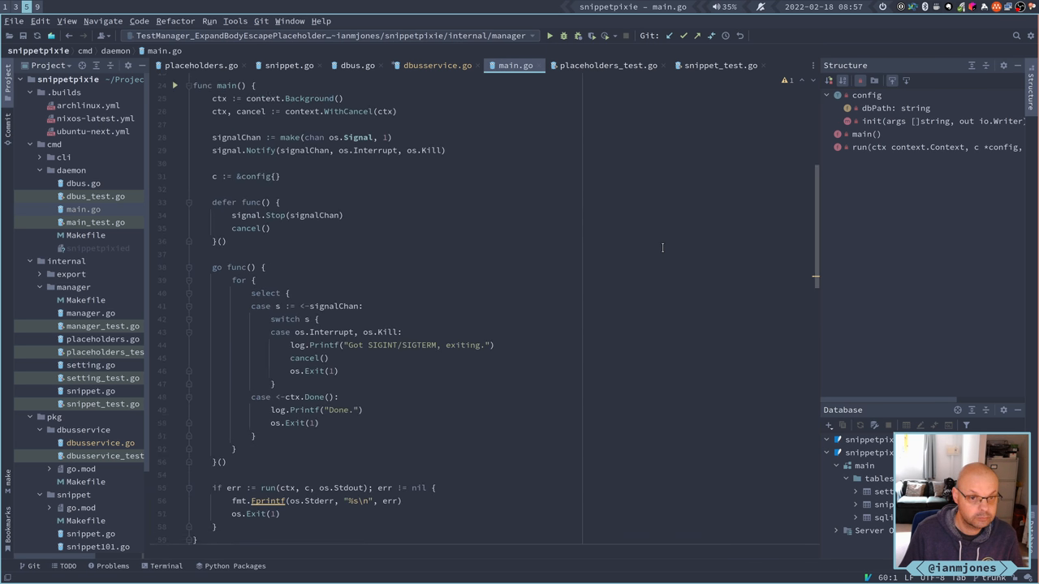
{"action": "scroll", "scroll_direction": "down", "scroll_amount": 3}
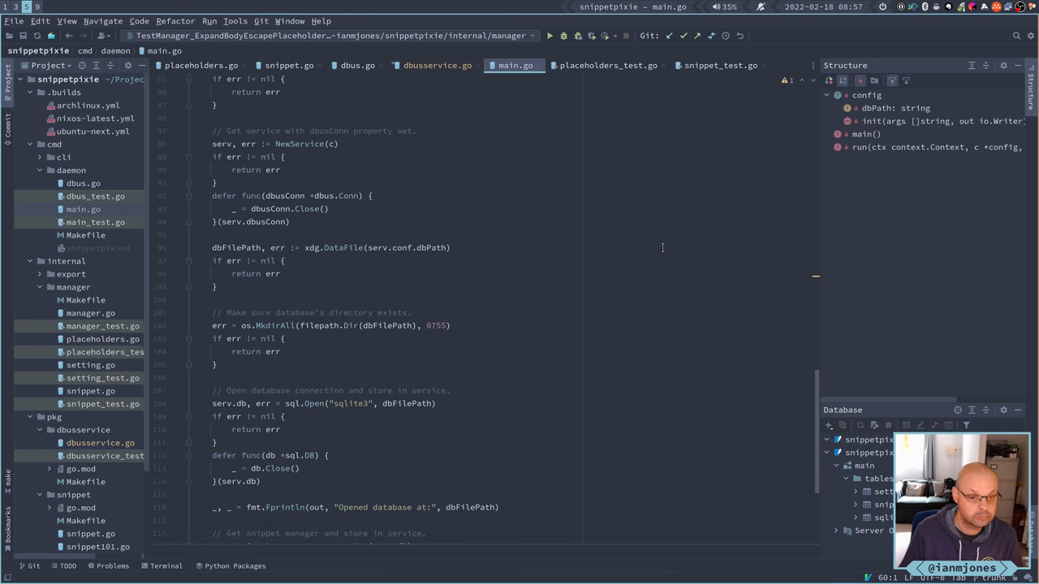
{"action": "scroll", "scroll_direction": "down", "scroll_amount": 3}
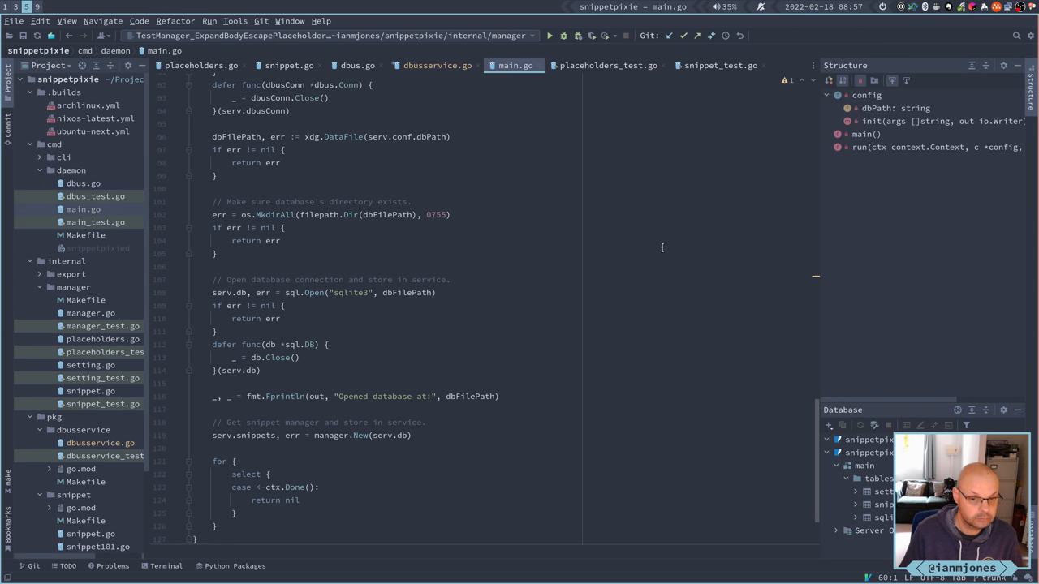
{"action": "scroll", "scroll_direction": "up", "scroll_amount": 3}
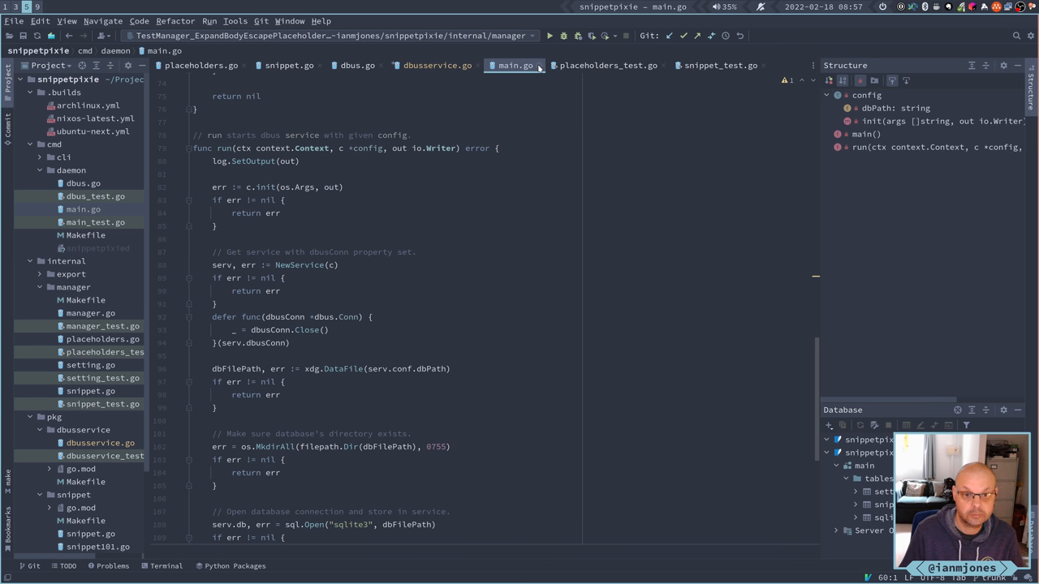
{"action": "left_click", "coordinate": [436, 65]}
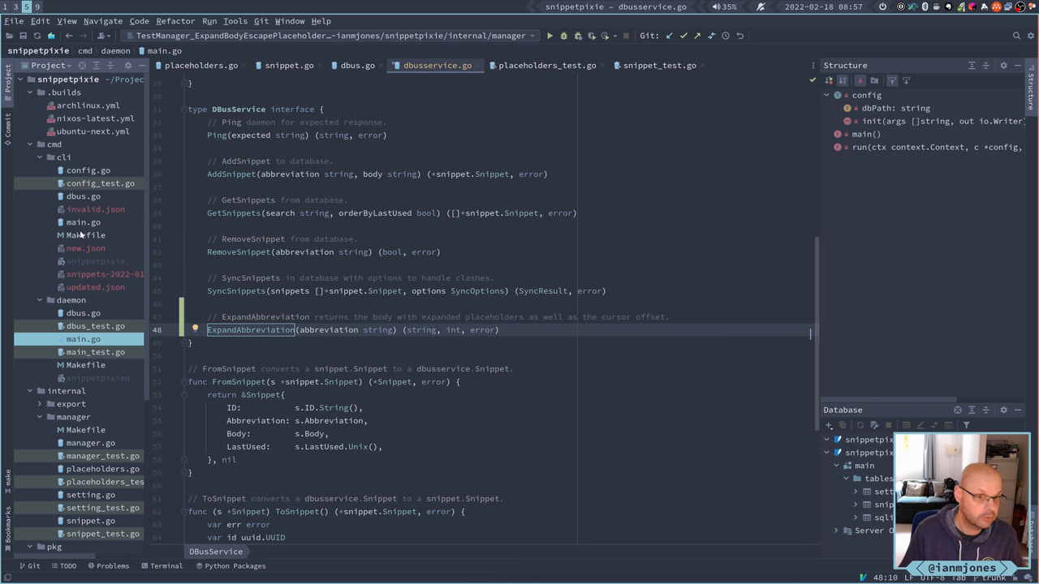
{"action": "mouse_move", "coordinate": [81, 231]}
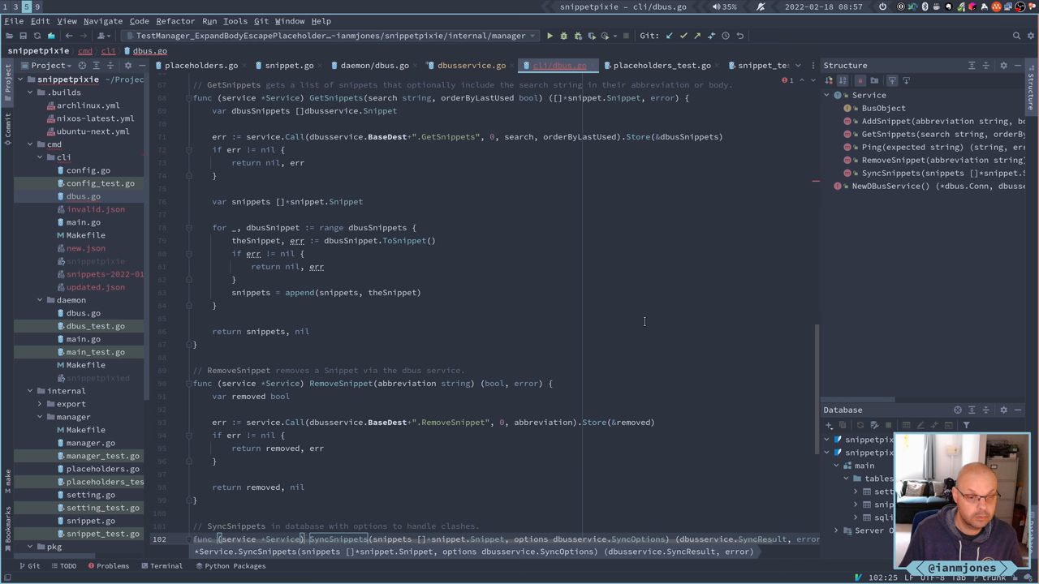
Scroll through cli/dbus.go's Service methods down to SyncSnippets at the file's end.
{"action": "scroll", "scroll_direction": "up", "scroll_amount": 3}
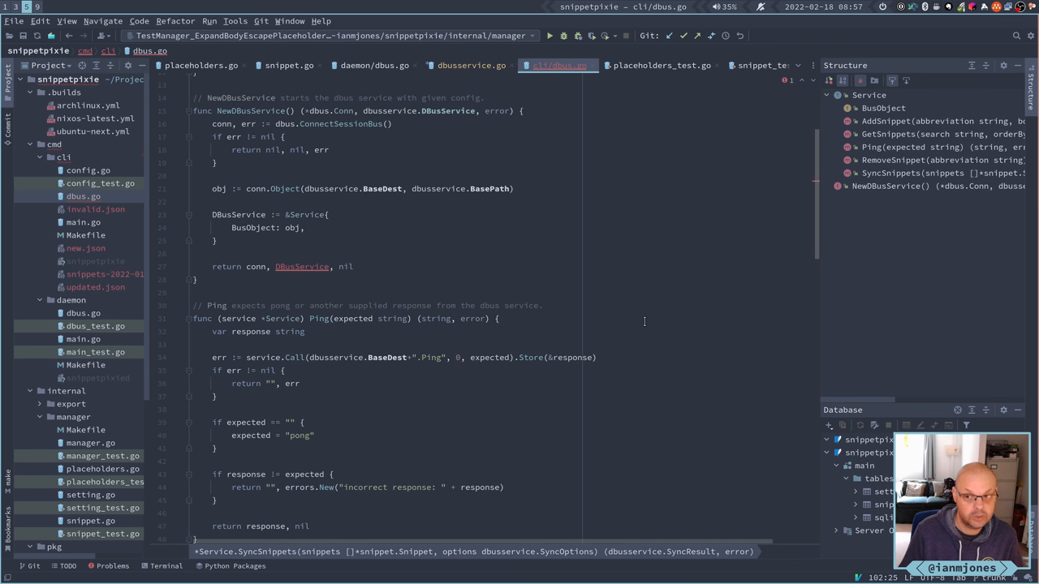
{"action": "scroll", "scroll_direction": "up", "scroll_amount": 3}
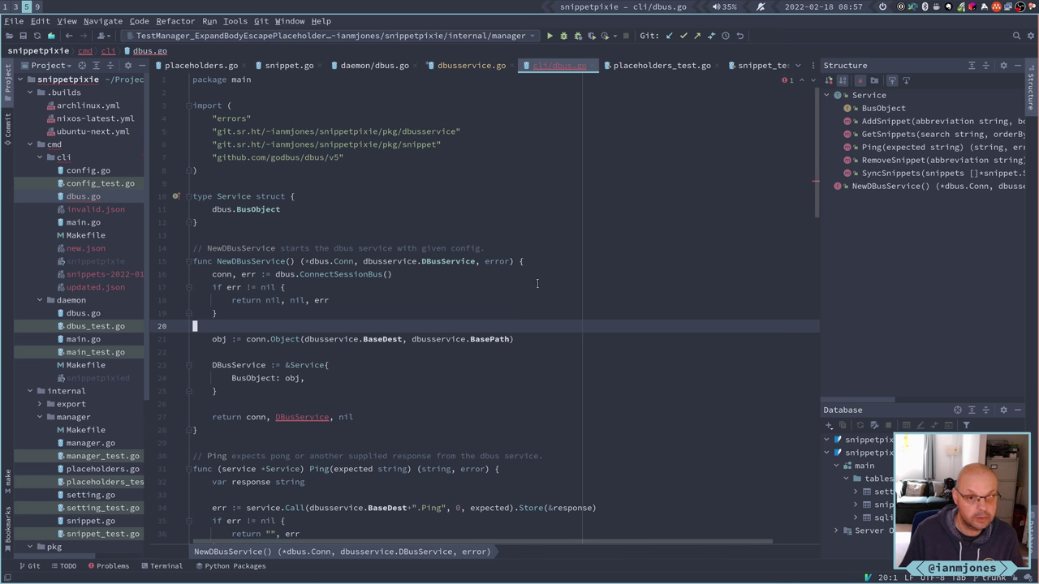
{"action": "scroll", "scroll_direction": "down", "scroll_amount": 3}
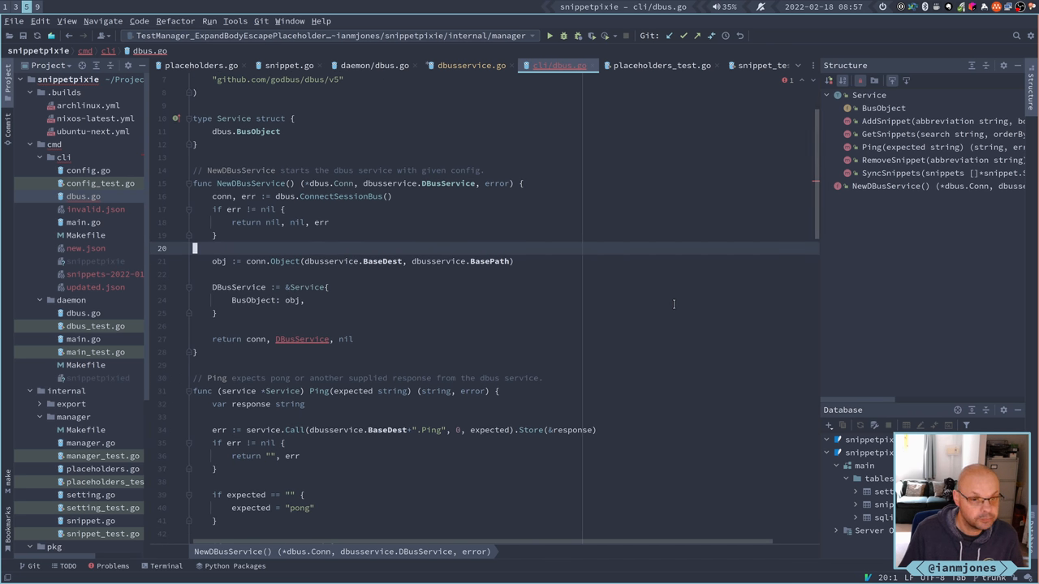
{"action": "scroll", "scroll_direction": "down", "scroll_amount": 3}
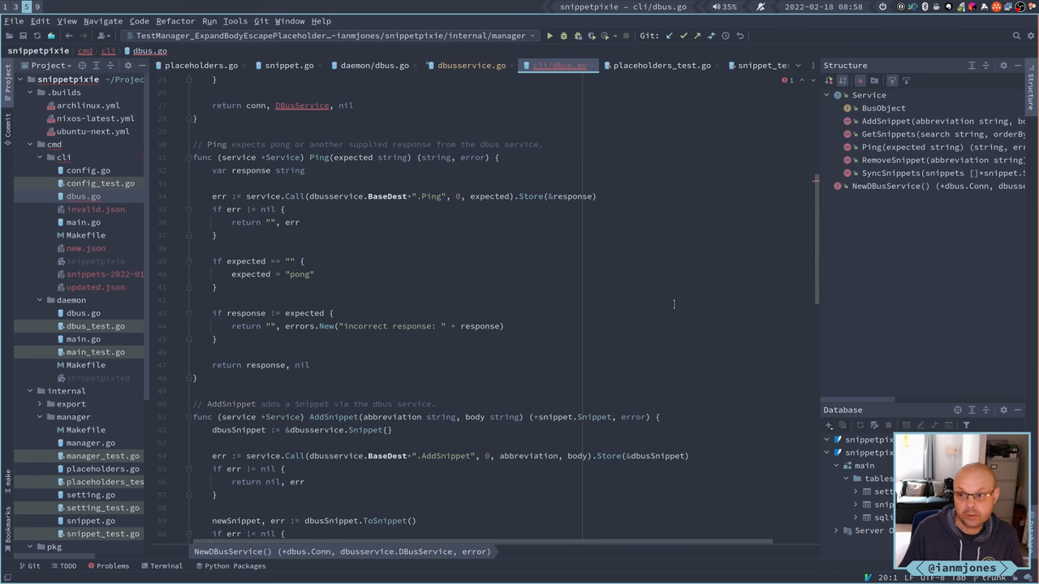
{"action": "scroll", "scroll_direction": "down", "scroll_amount": 3}
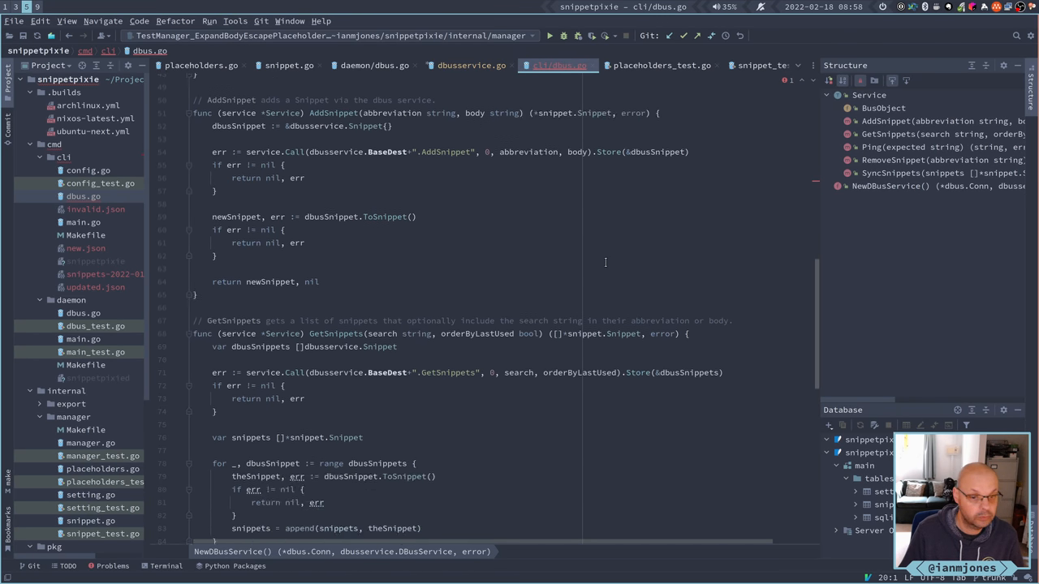
{"action": "scroll", "scroll_direction": "down", "scroll_amount": 3}
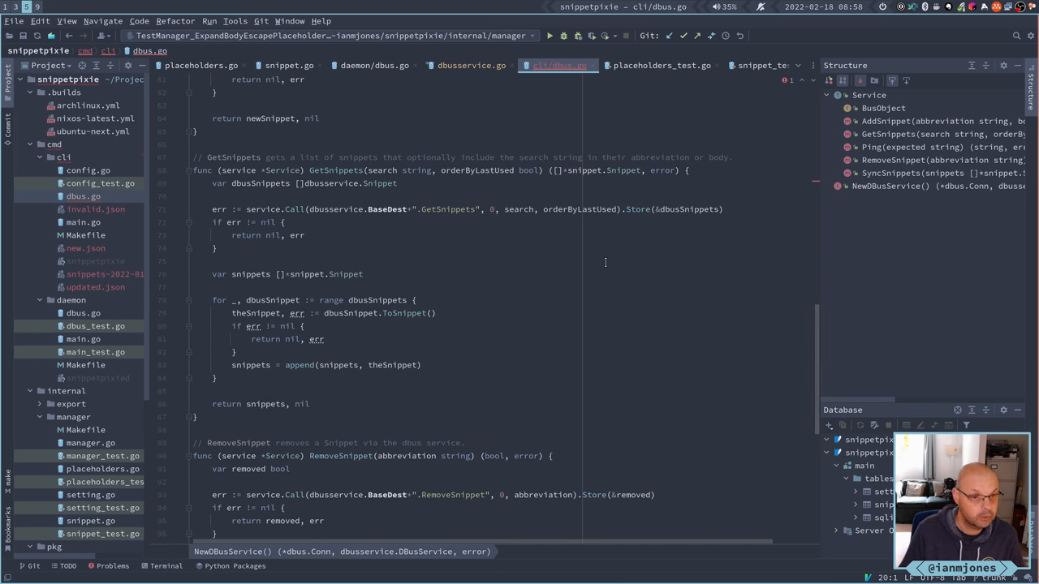
{"action": "scroll", "scroll_direction": "down", "scroll_amount": 3}
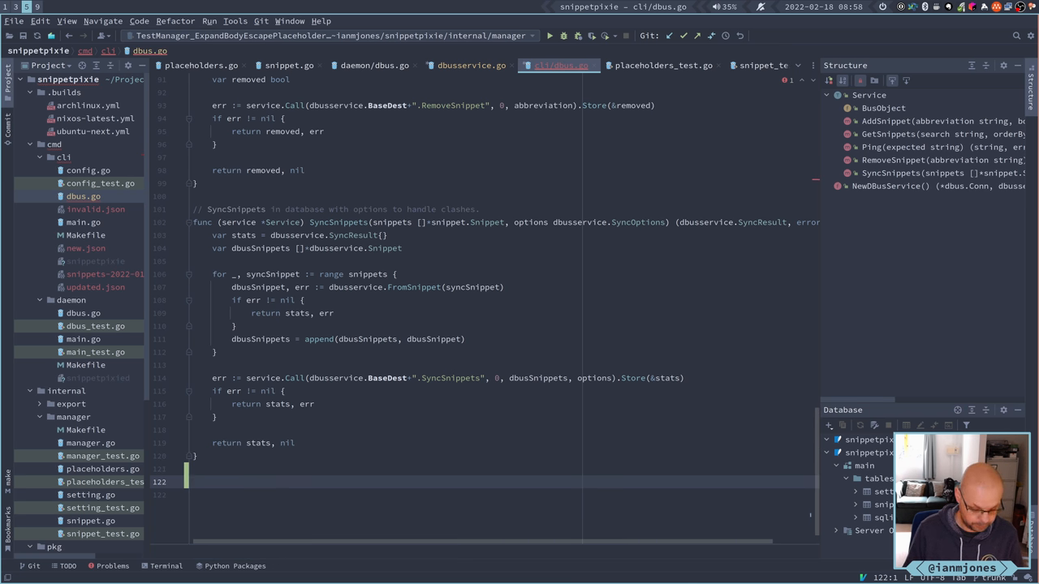
Begin the ExpandAbbreviation method on Service at the end of cli/dbus.go.
{"action": "left_click", "coordinate": [471, 65]}
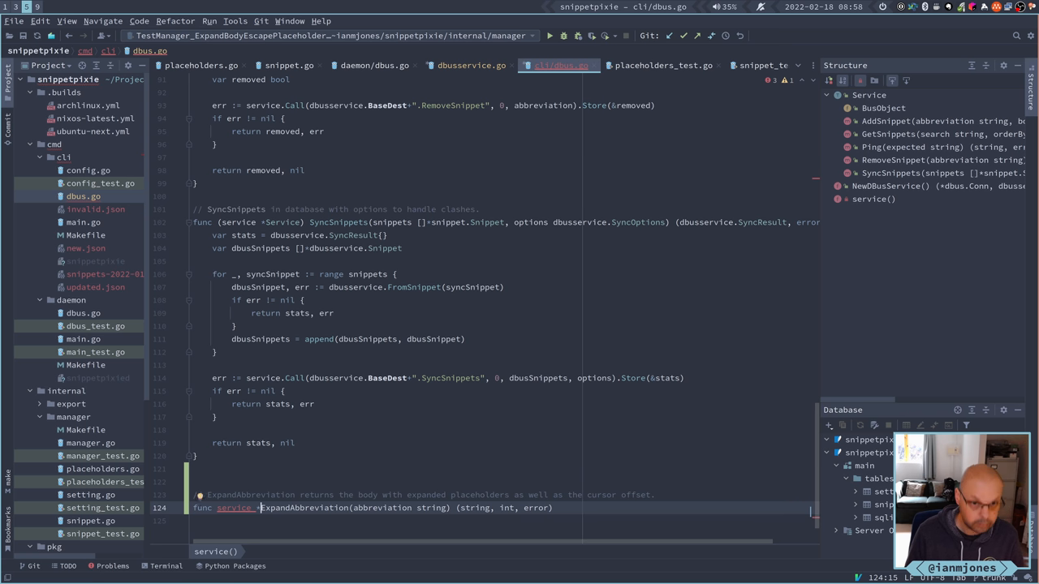
{"action": "type", "text": "Service)"}
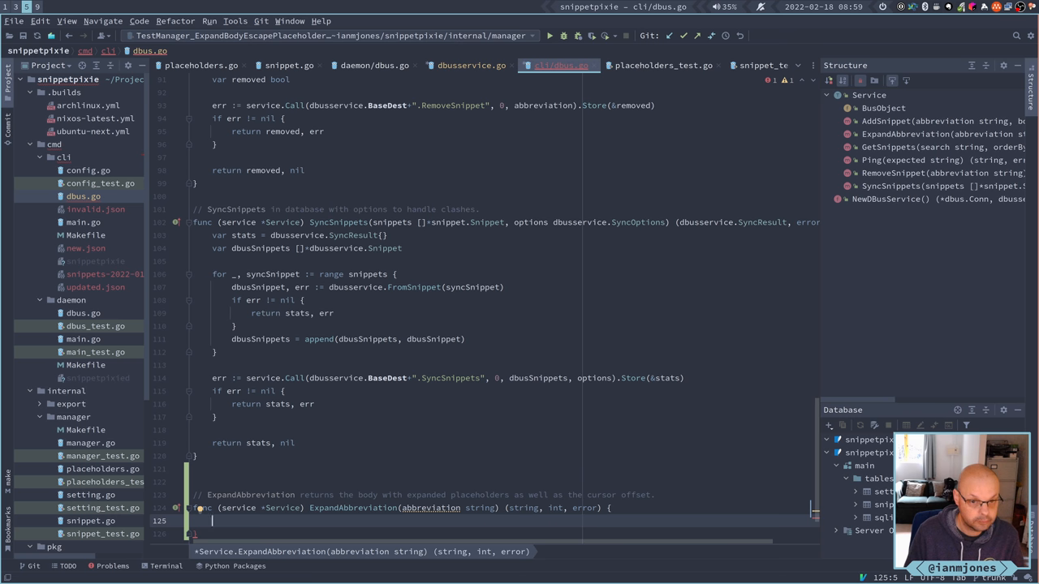
{"action": "scroll", "scroll_direction": "down", "scroll_amount": 3}
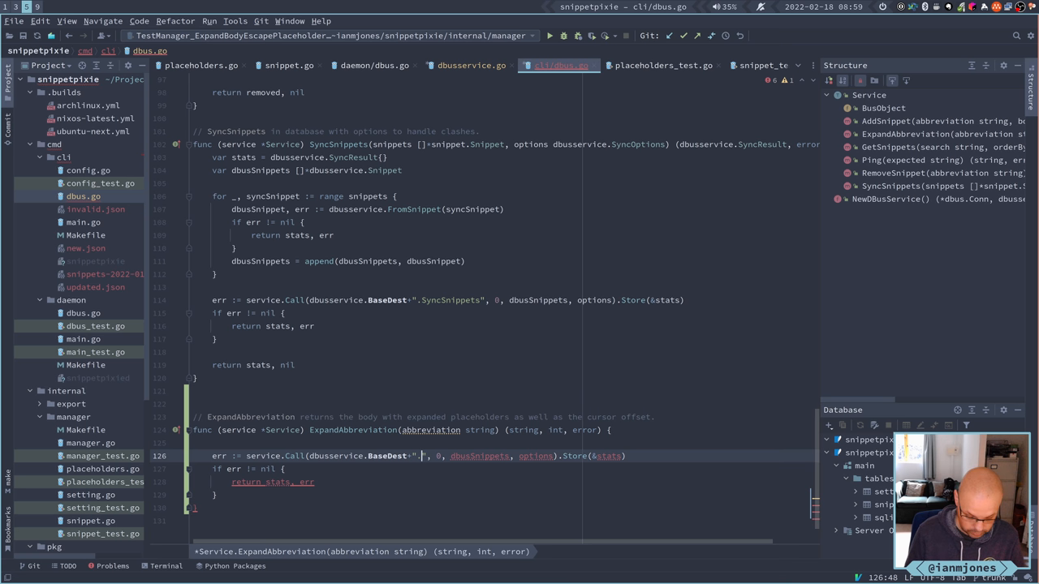
Make the D-Bus call invoke ExpandAbbreviation with abbreviation and store into &body.
{"action": "type", "text": "ExpandAbbreviation"}
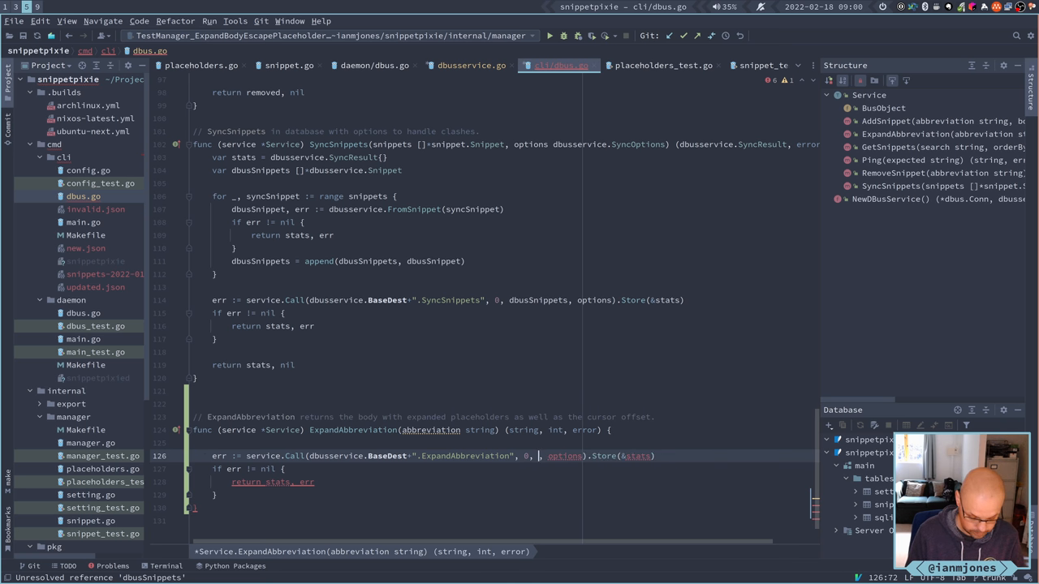
{"action": "type", "text": "abbreviation"}
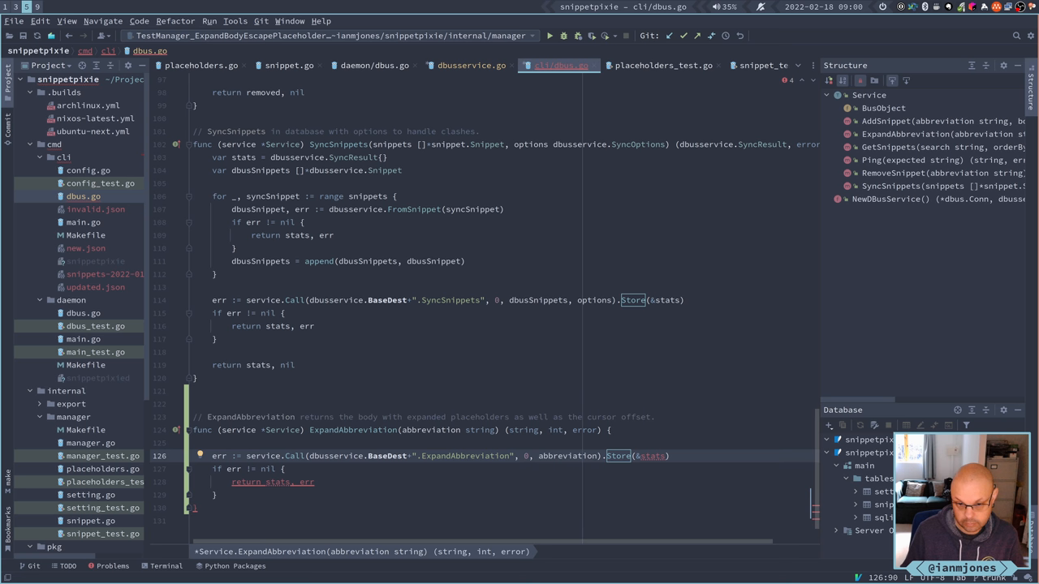
{"action": "mouse_move", "coordinate": [618, 455]}
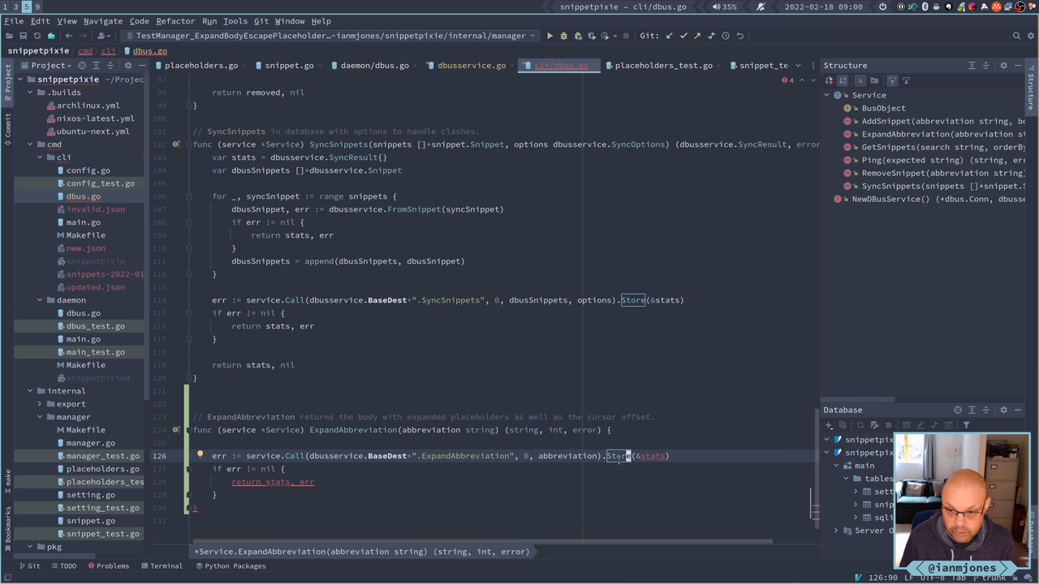
{"action": "mouse_move", "coordinate": [616, 454]}
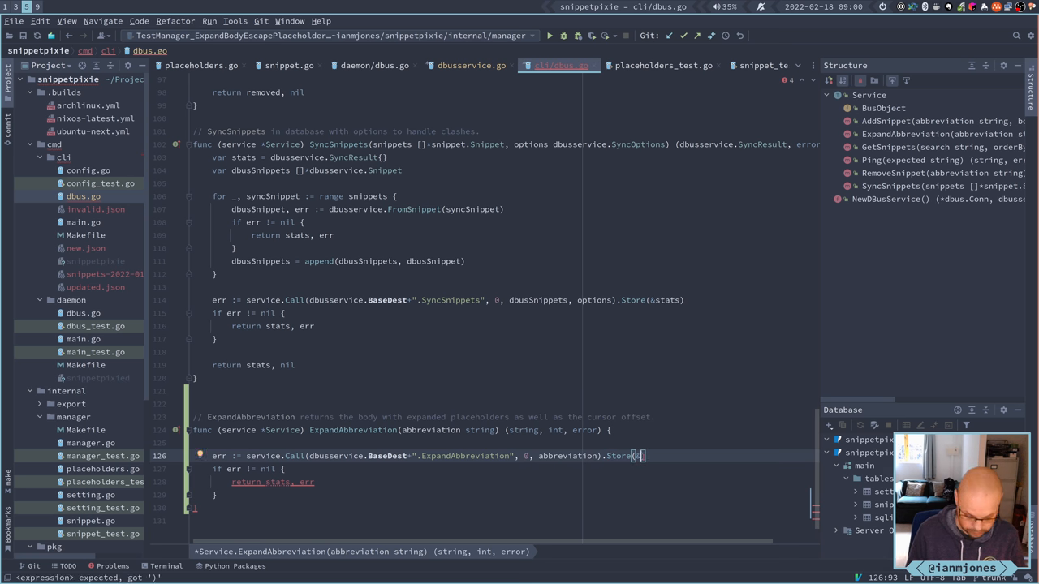
{"action": "type", "text": "&b"}
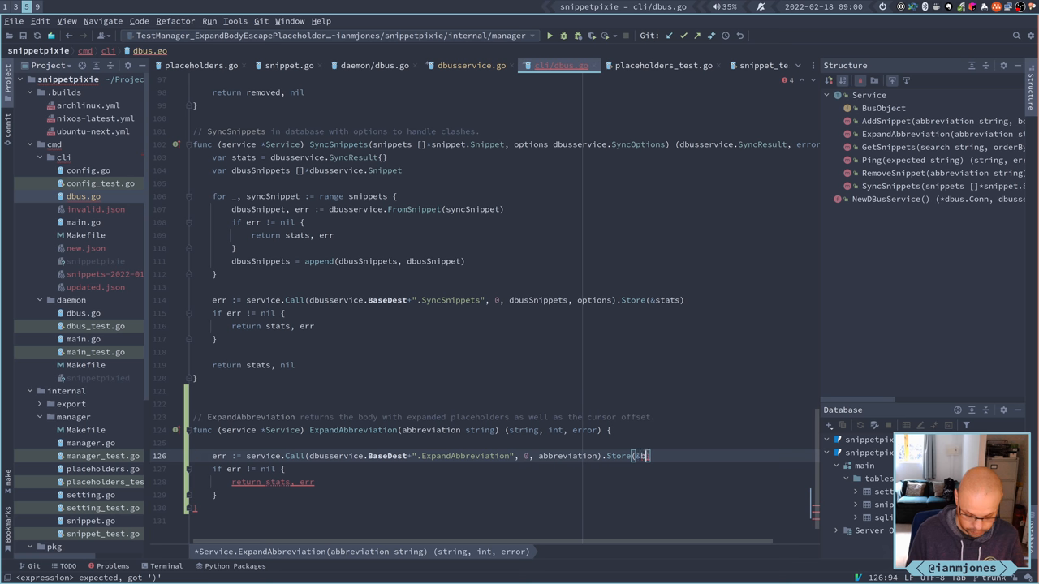
{"action": "type", "text": "ody,"}
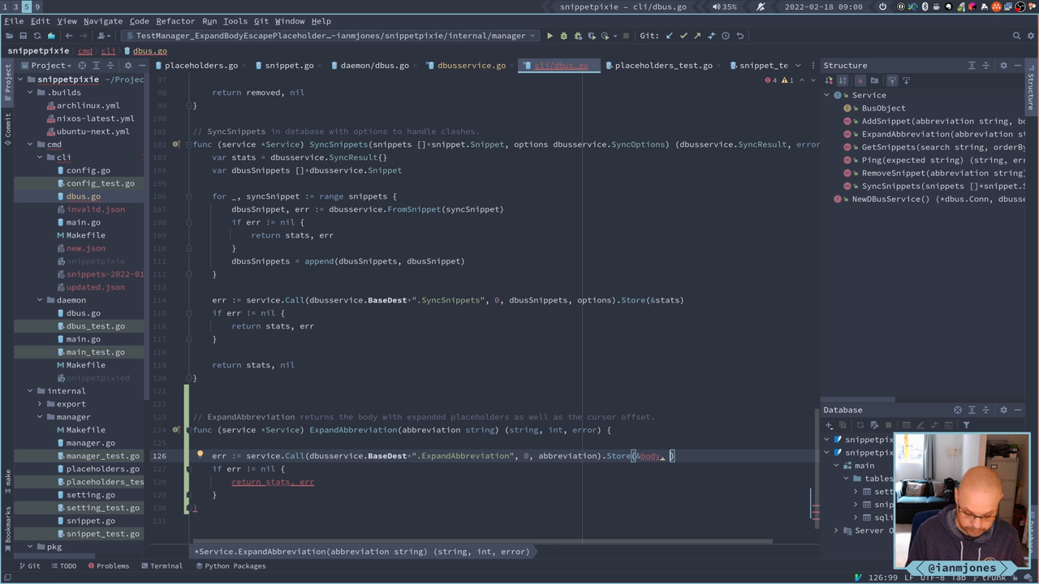
Add &cursorOffset to the Store call and open a blank line above it.
{"action": "type", "text": "&"}
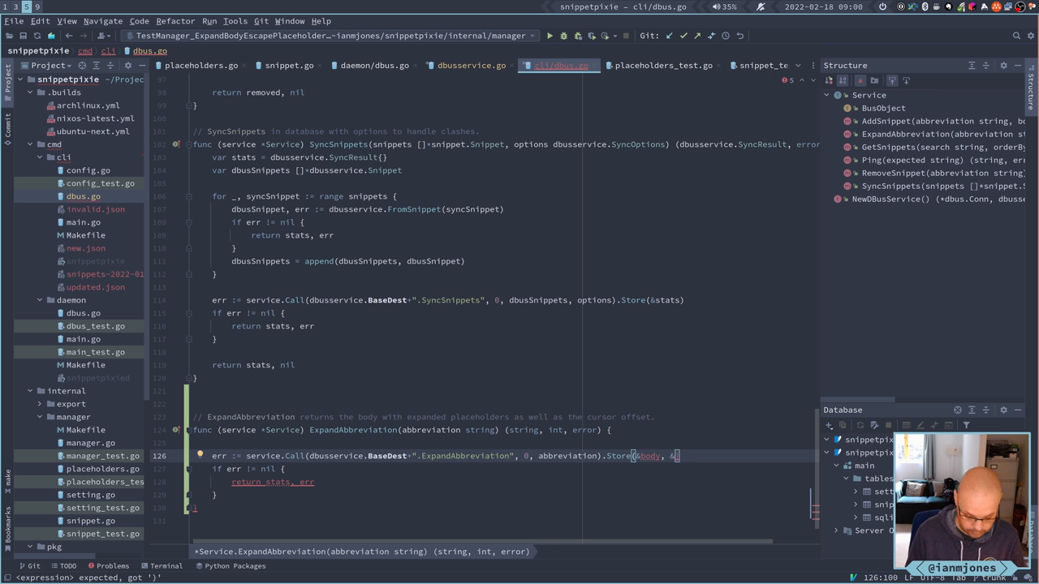
{"action": "type", "text": "cursor"}
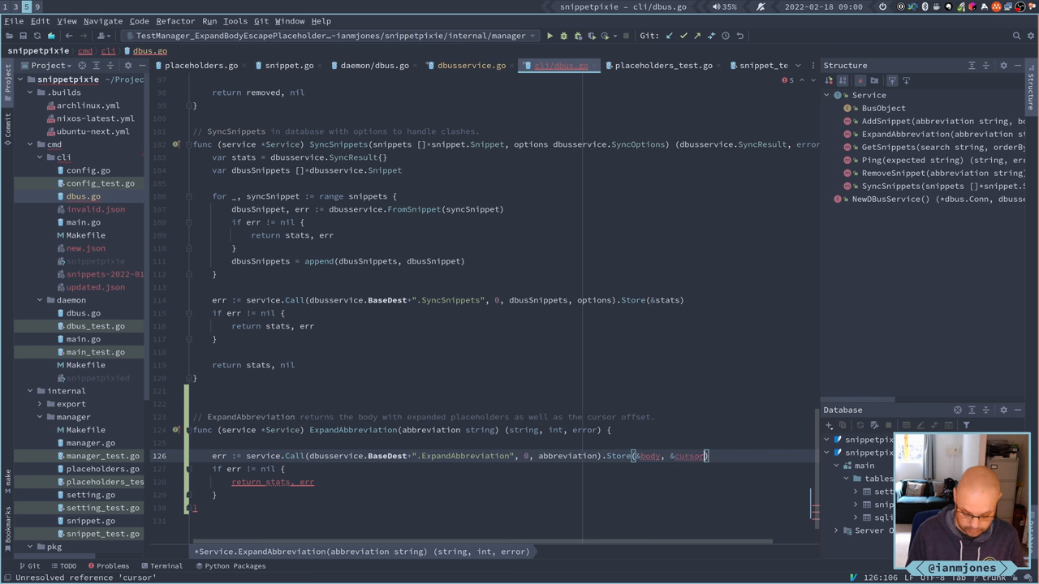
{"action": "type", "text": "Offset"}
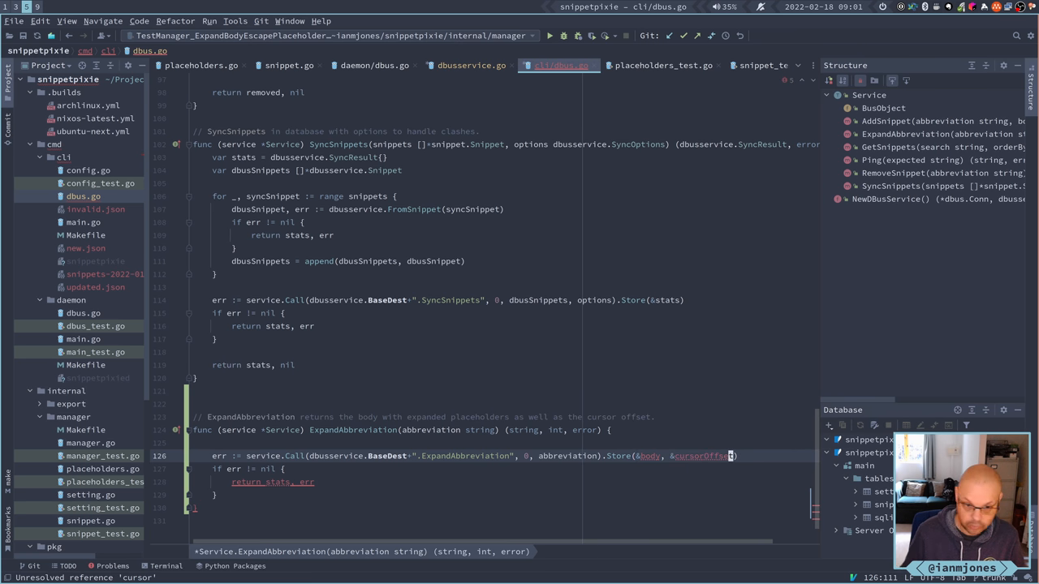
{"action": "key", "text": "Return"}
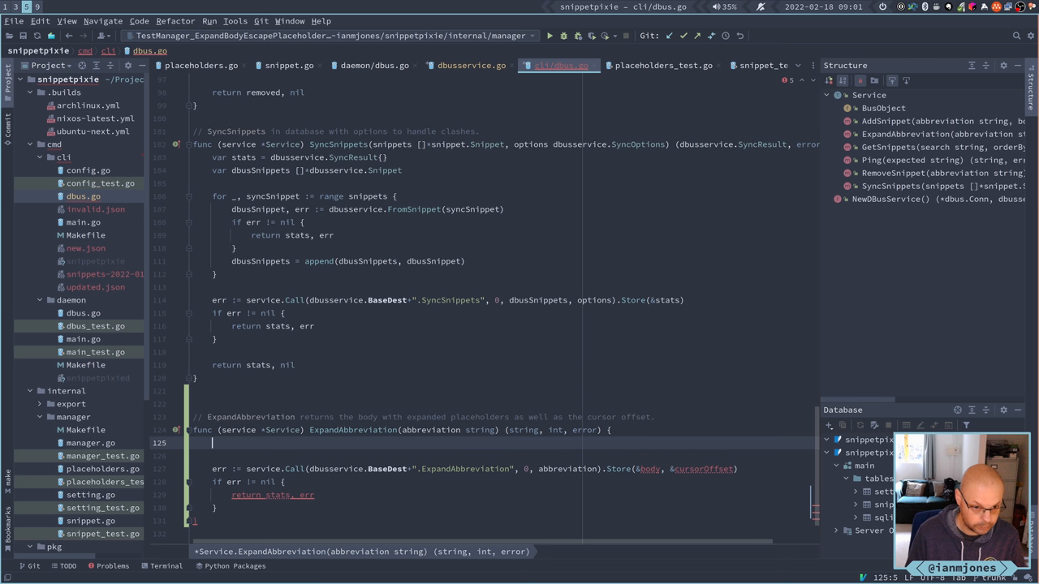
Declare var body string and var cursorOffset int in ExpandAbbreviation.
{"action": "type", "text": "var"}
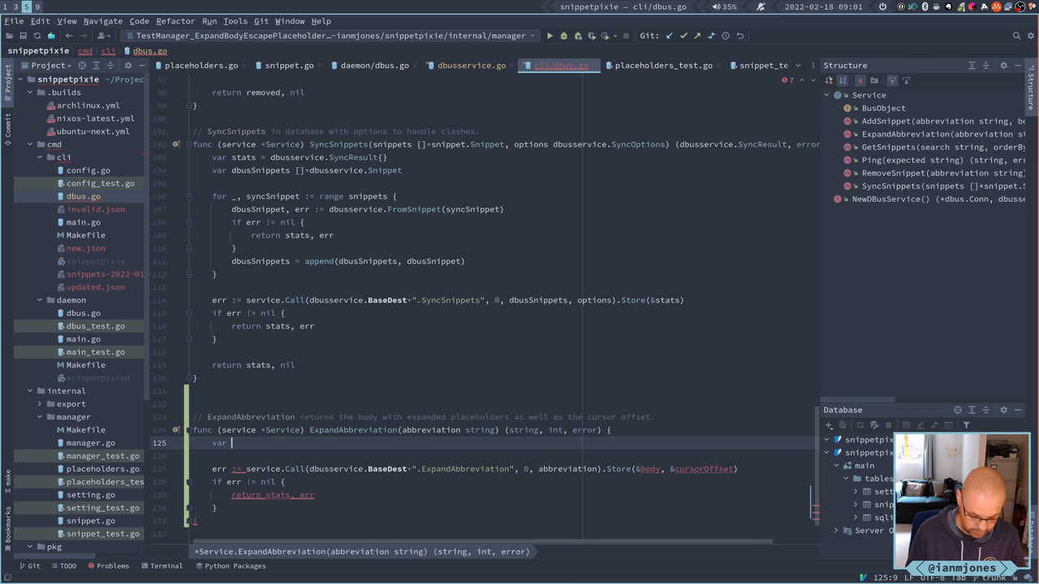
{"action": "type", "text": "body_str"}
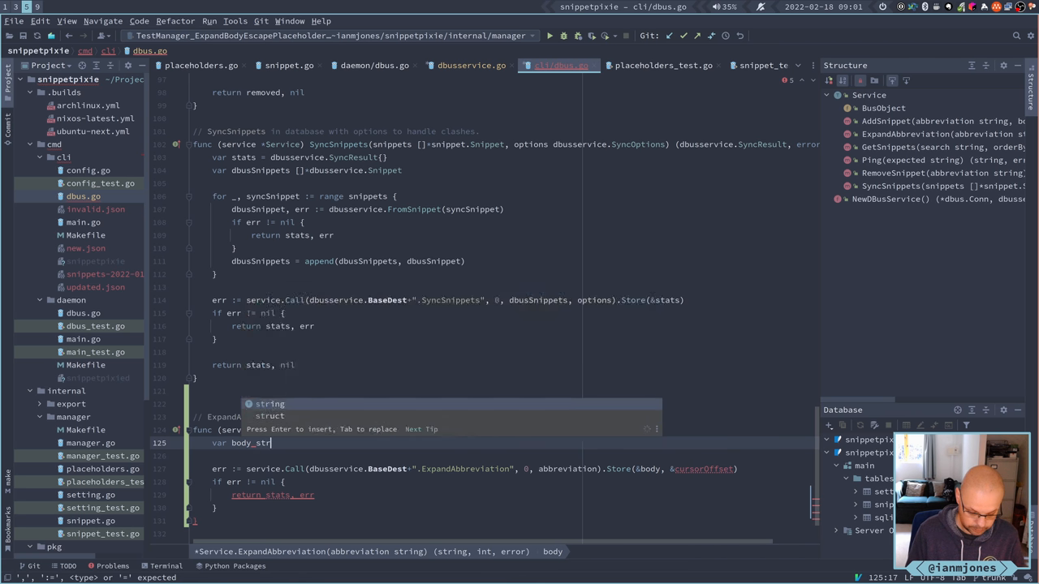
{"action": "key", "text": "Enter"}
{"action": "type", "text": "var"}
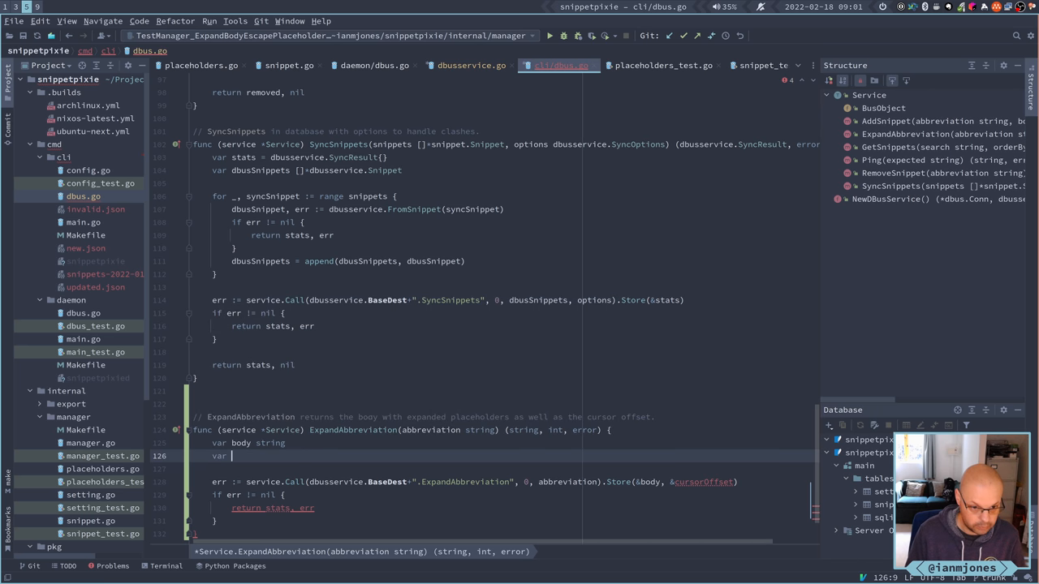
{"action": "type", "text": "cursorOffset"}
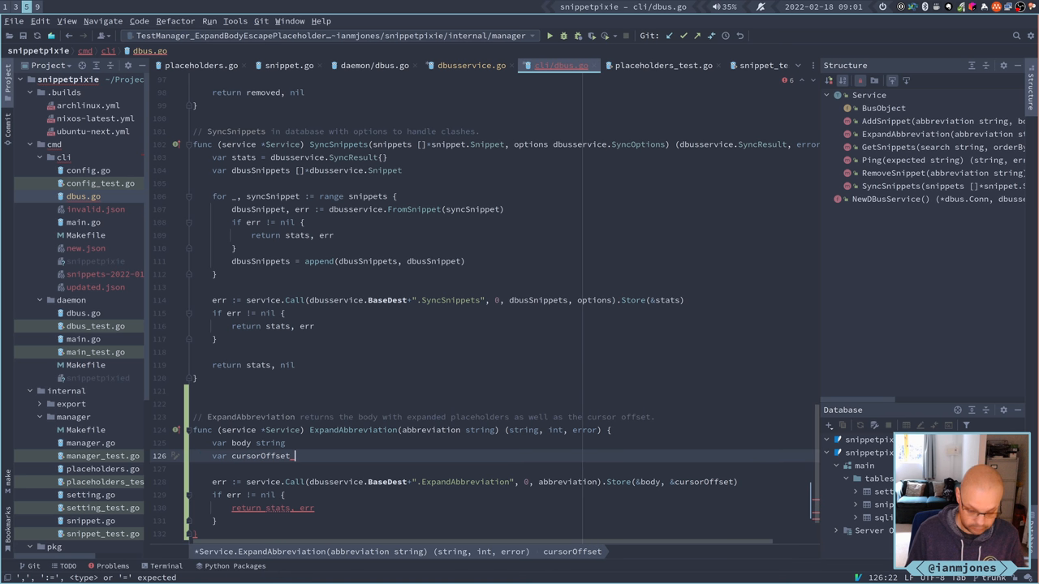
{"action": "type", "text": "int"}
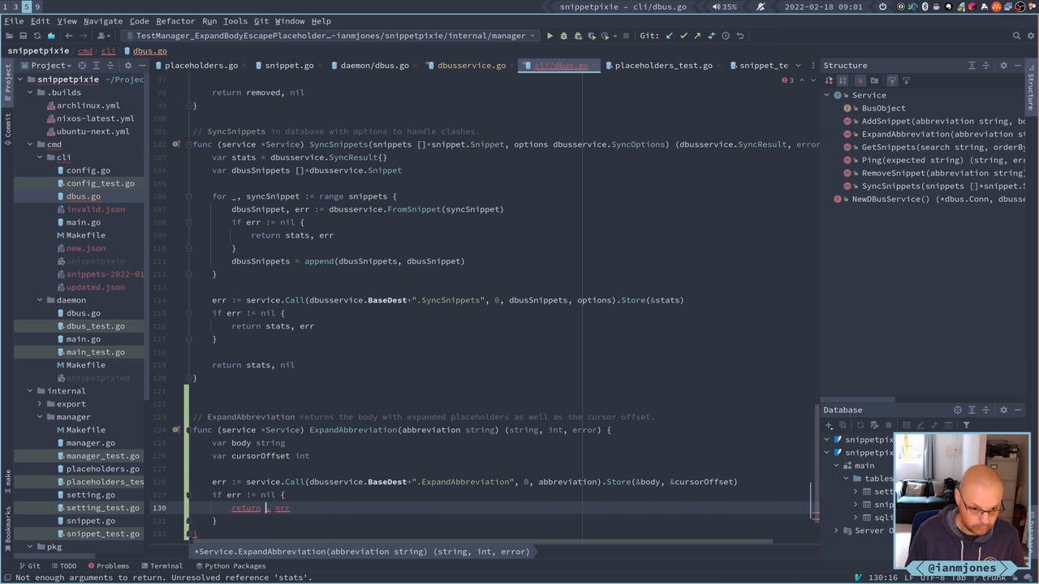
Return body and cursorOffset along with the error from the method's exit paths.
{"action": "type", "text": "body,"}
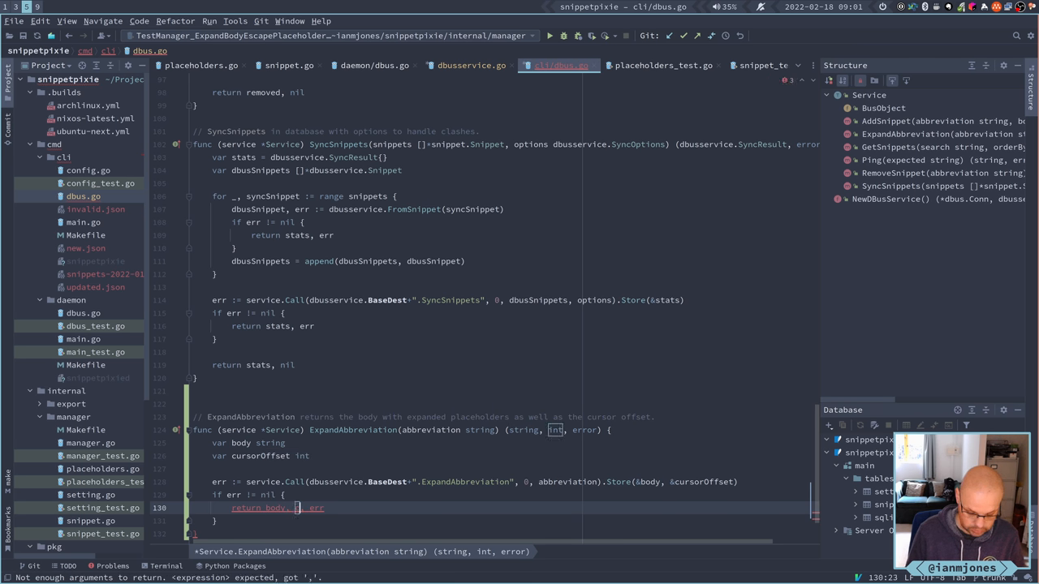
{"action": "type", "text": "cursorOffset"}
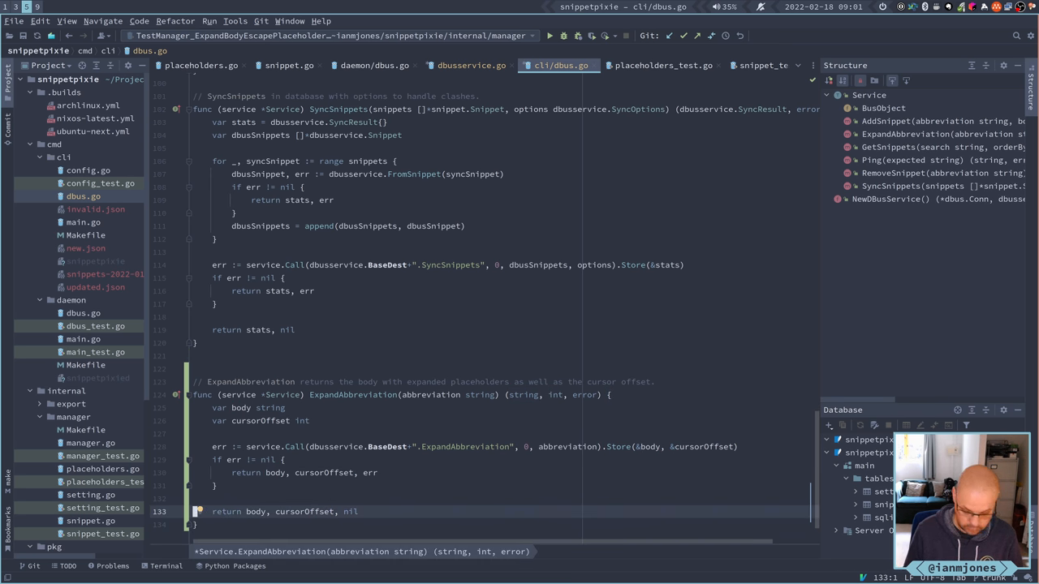
Reread cli/dbus.go from the top back down to the finished ExpandAbbreviation method.
{"action": "scroll", "scroll_direction": "up", "scroll_amount": 3}
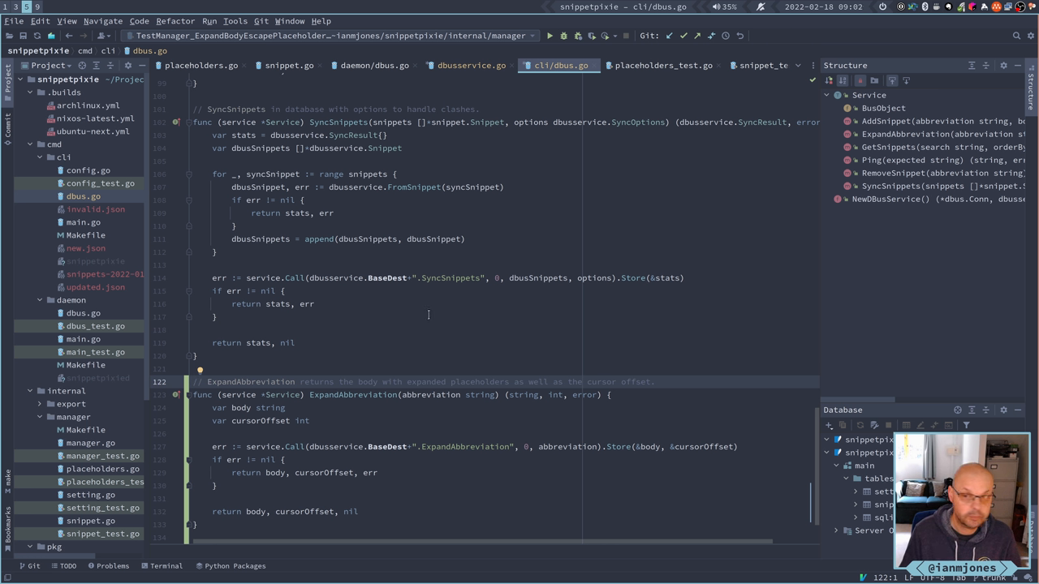
{"action": "mouse_move", "coordinate": [542, 215]}
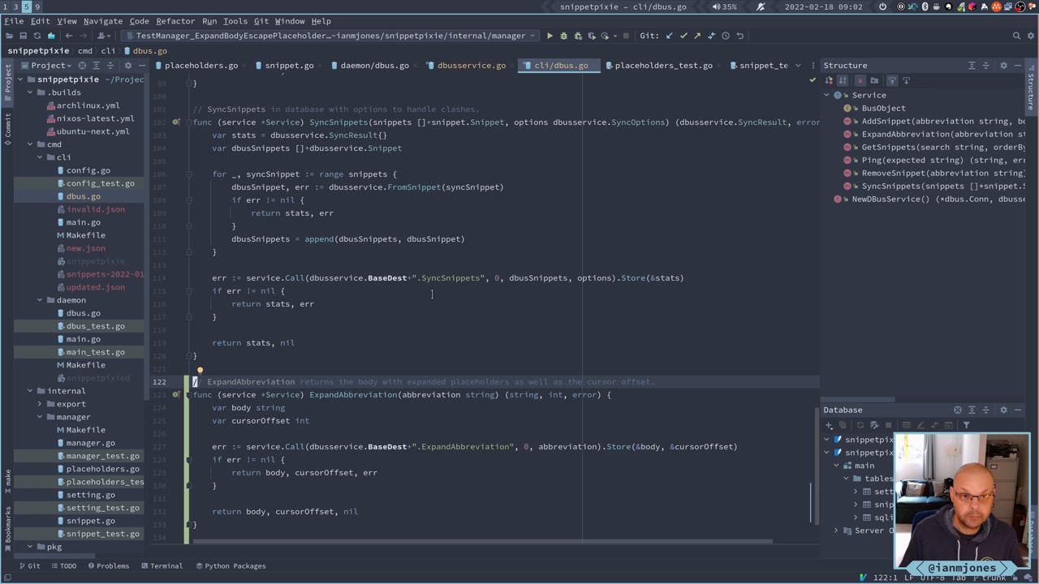
{"action": "mouse_move", "coordinate": [815, 494]}
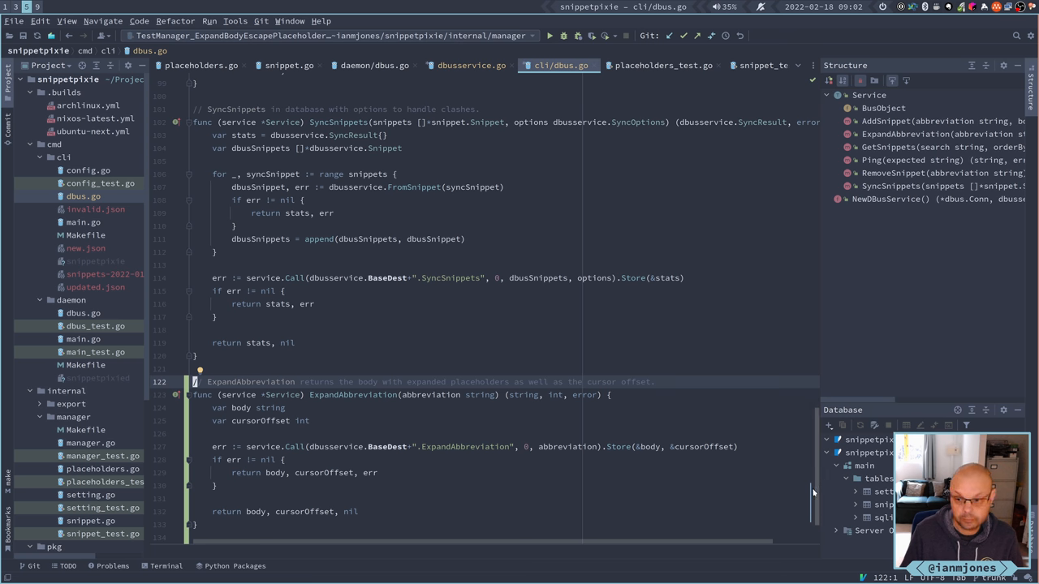
{"action": "scroll", "scroll_direction": "up", "scroll_amount": 3}
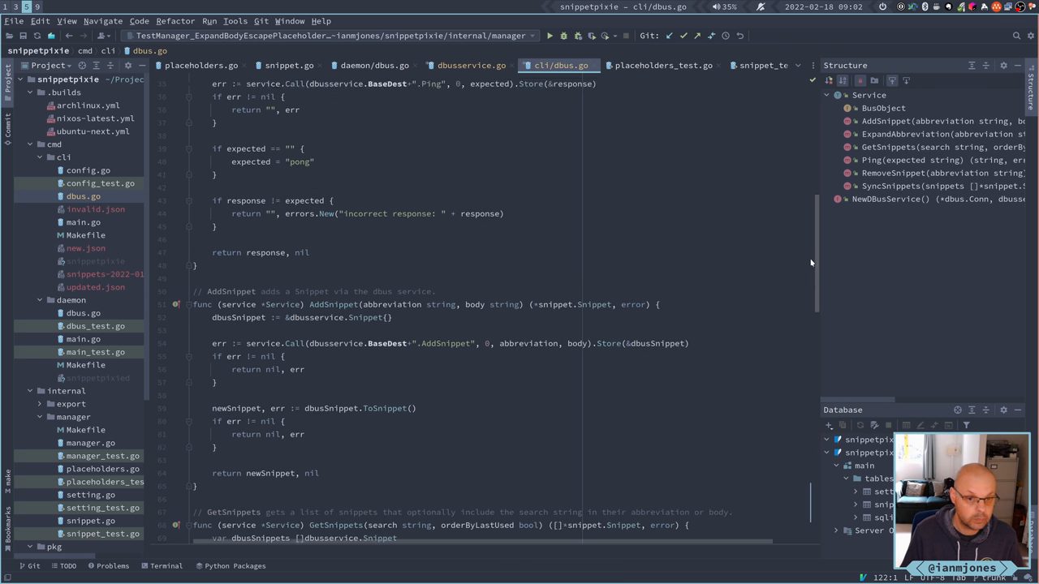
{"action": "scroll", "scroll_direction": "up", "scroll_amount": 3}
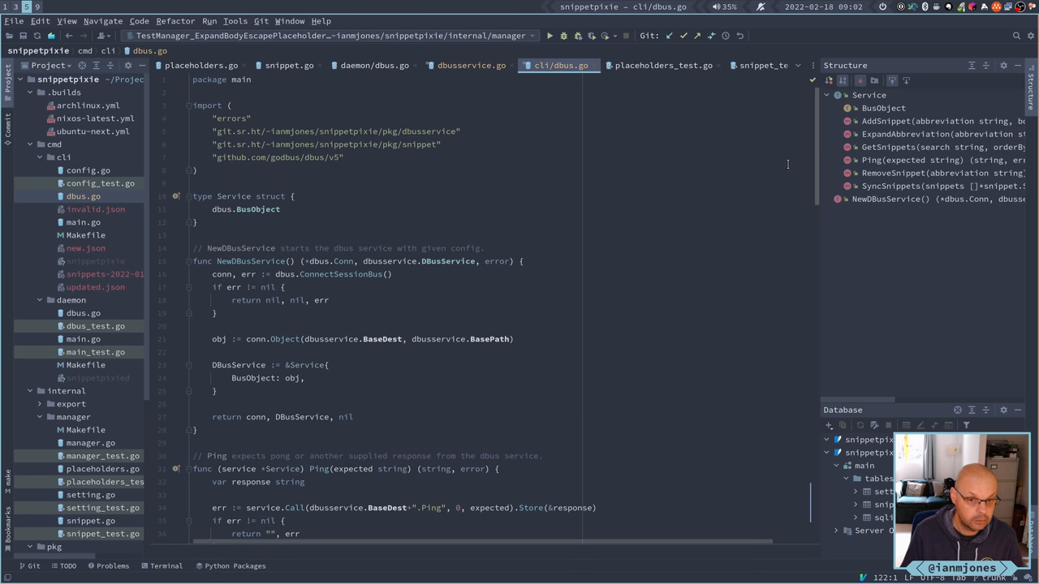
{"action": "scroll", "scroll_direction": "down", "scroll_amount": 3}
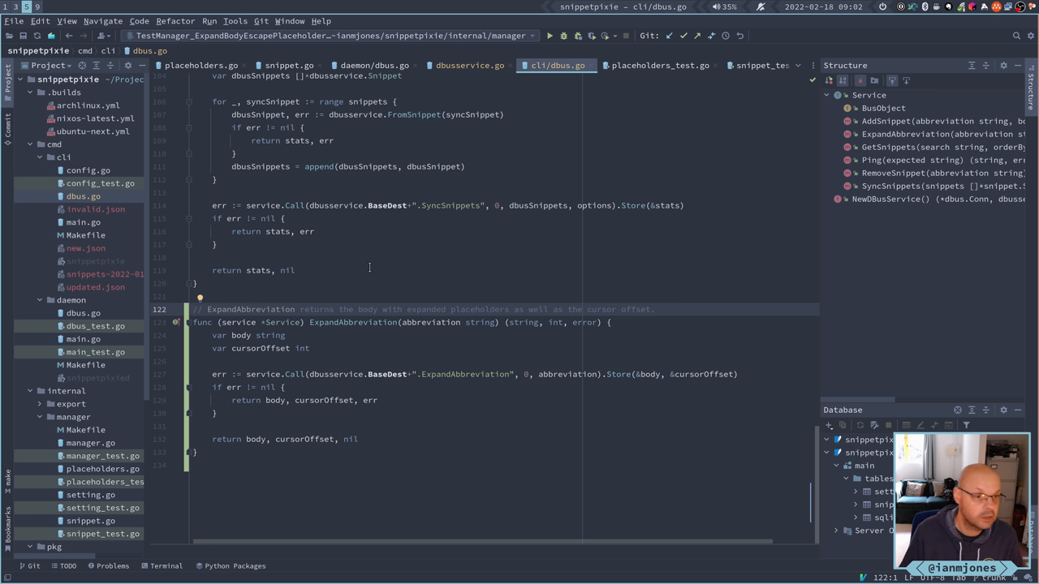
{"action": "mouse_move", "coordinate": [81, 183]}
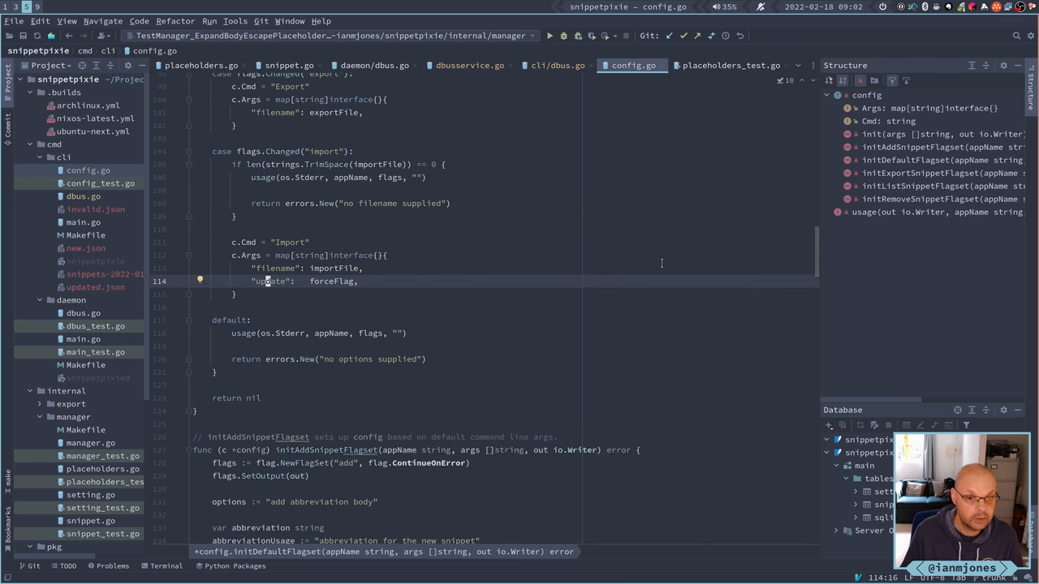
Scroll config.go up to init()'s subcommand switch and its "remove" case.
{"action": "scroll", "scroll_direction": "up", "scroll_amount": 3}
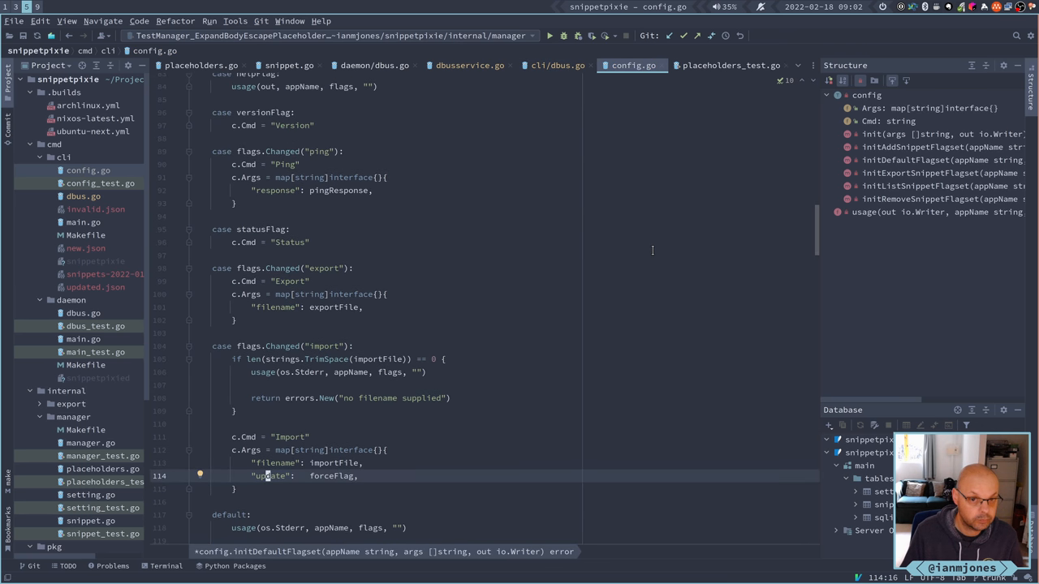
{"action": "scroll", "scroll_direction": "up", "scroll_amount": 3}
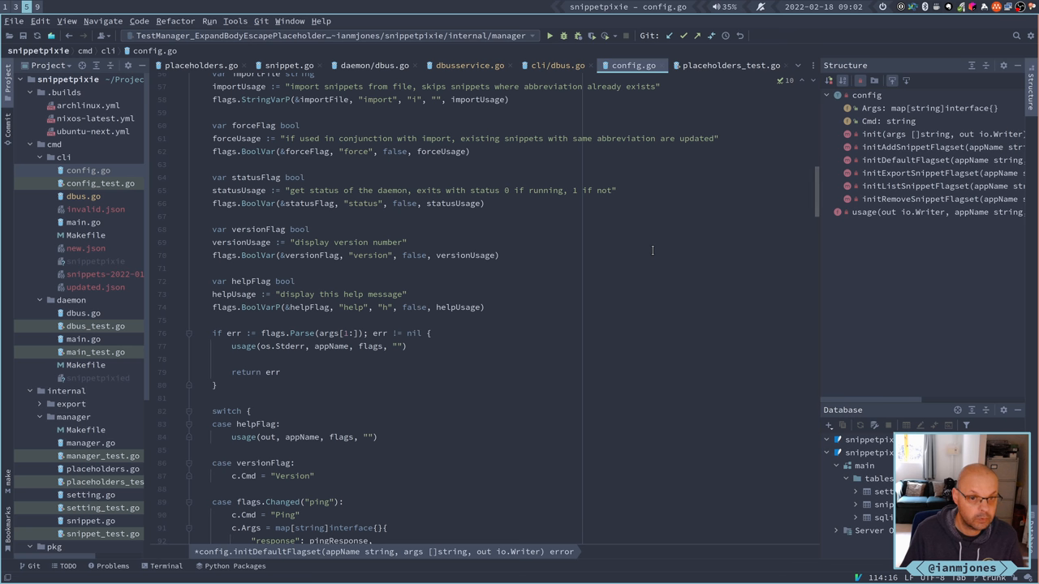
{"action": "scroll", "scroll_direction": "up", "scroll_amount": 3}
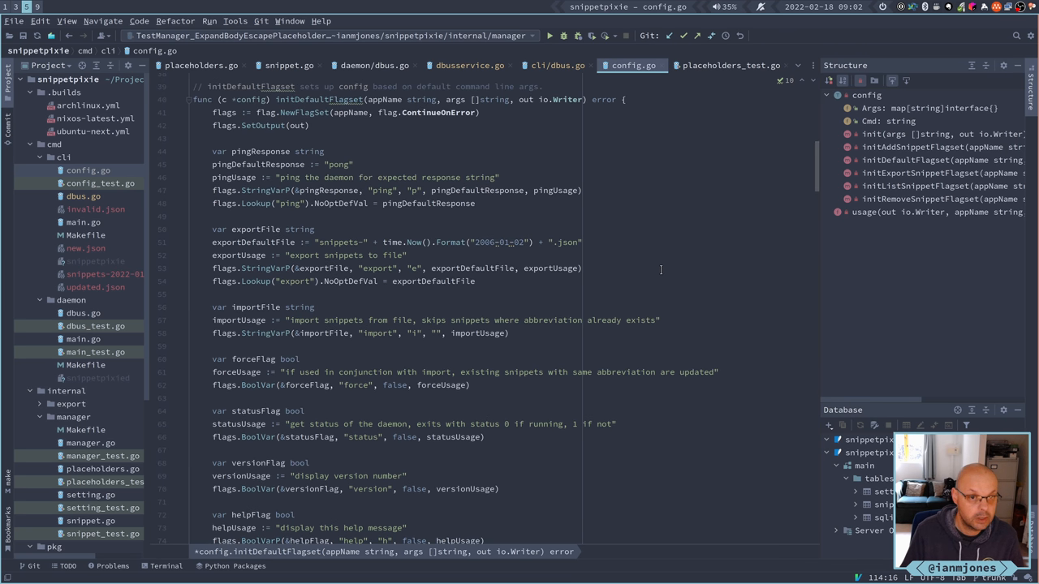
{"action": "scroll", "scroll_direction": "up", "scroll_amount": 3}
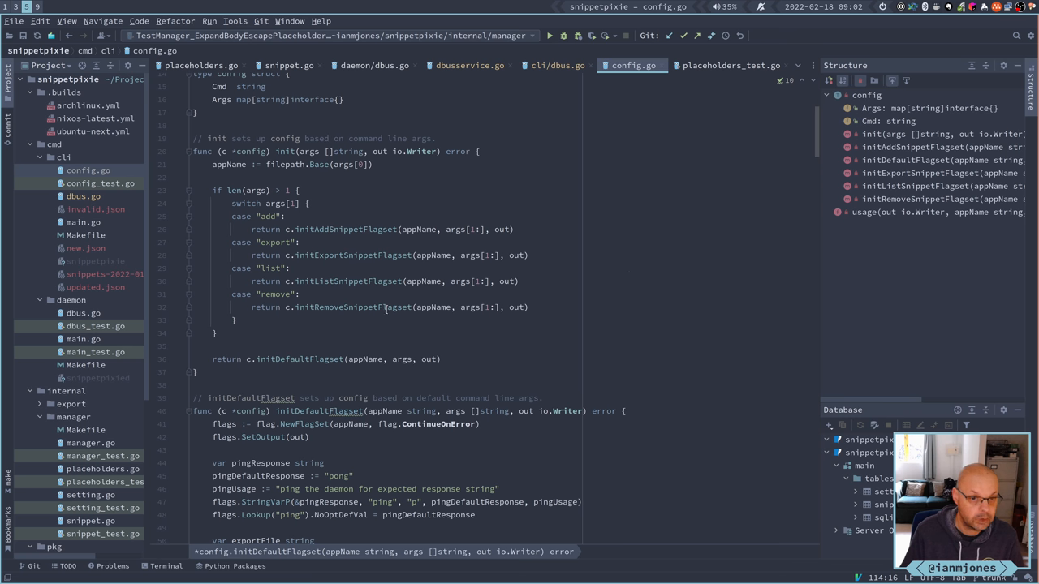
{"action": "scroll", "scroll_direction": "up", "scroll_amount": 3}
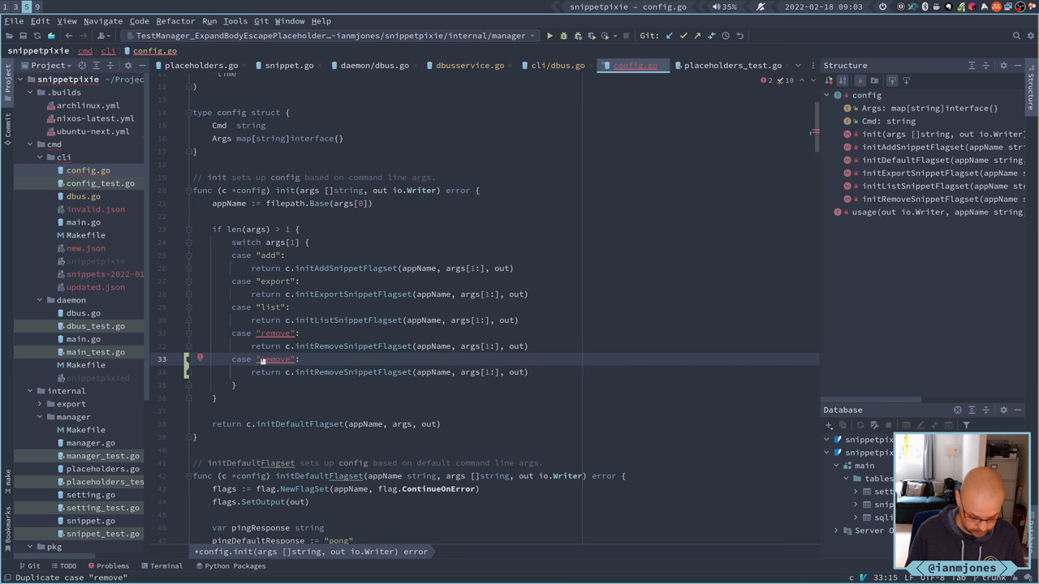
Rename the duplicated case to "expand" calling initExpandSnippetFlagset, then scroll toward initRemoveSnippetFlagset.
{"action": "type", "text": "expand"}
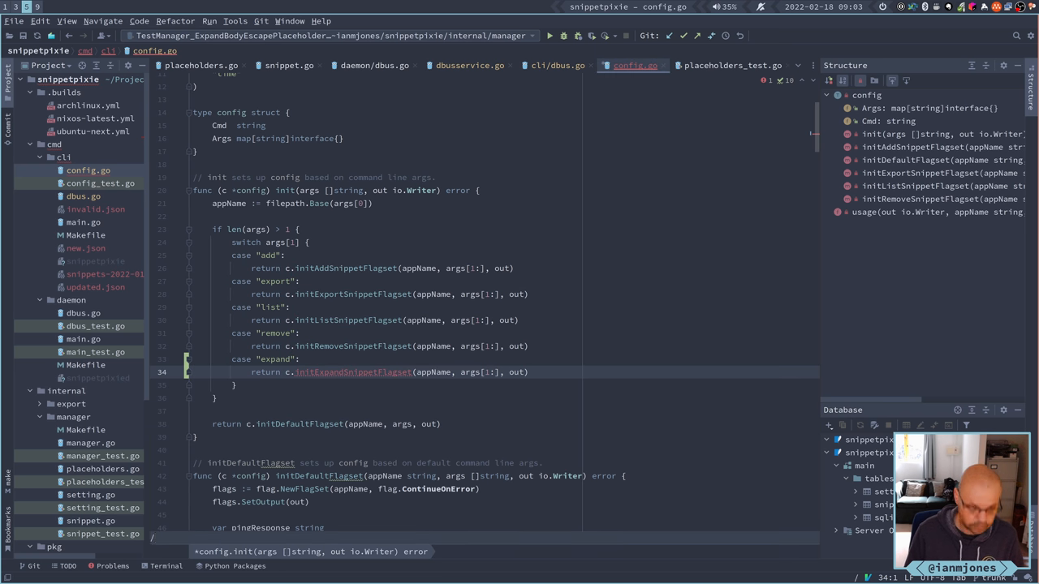
{"action": "type", "text": "in"}
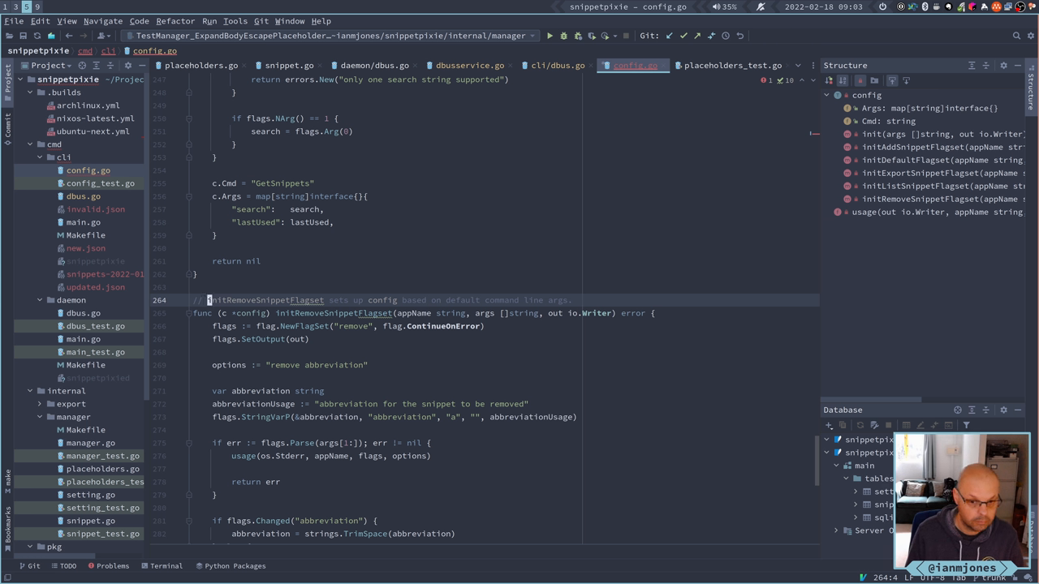
{"action": "mouse_move", "coordinate": [727, 249]}
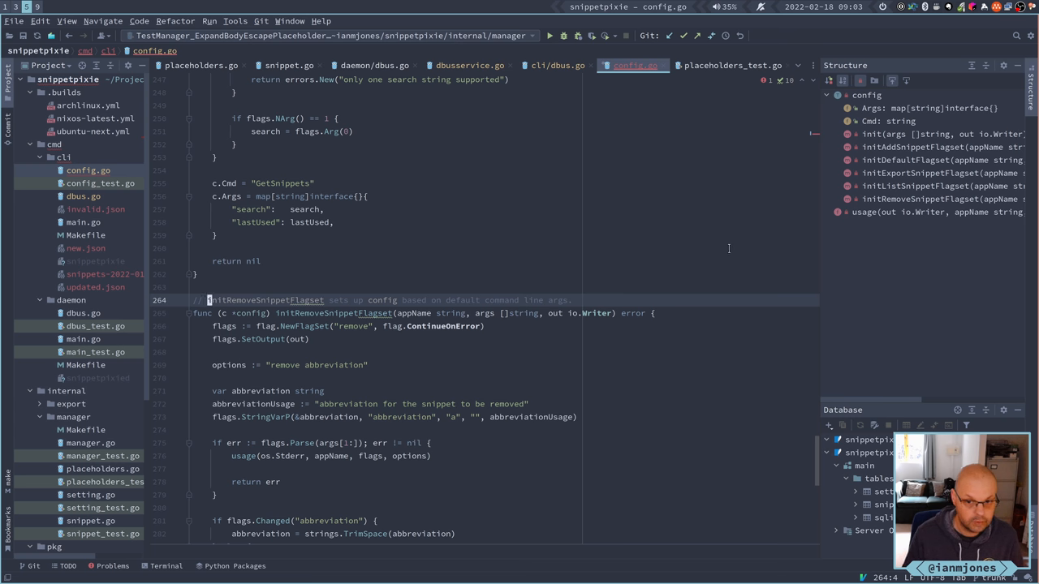
{"action": "scroll", "scroll_direction": "down", "scroll_amount": 3}
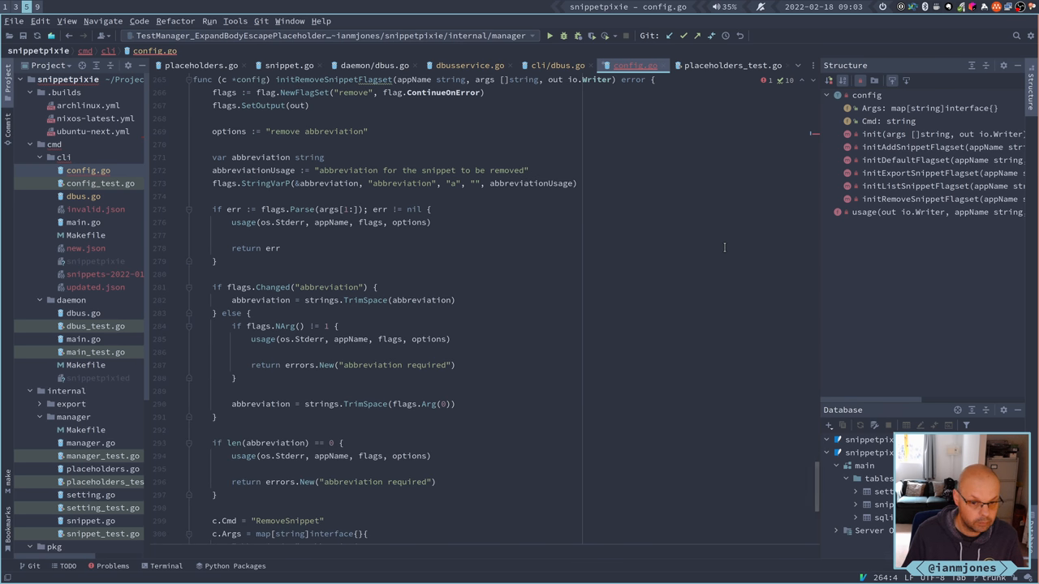
{"action": "scroll", "scroll_direction": "down", "scroll_amount": 3}
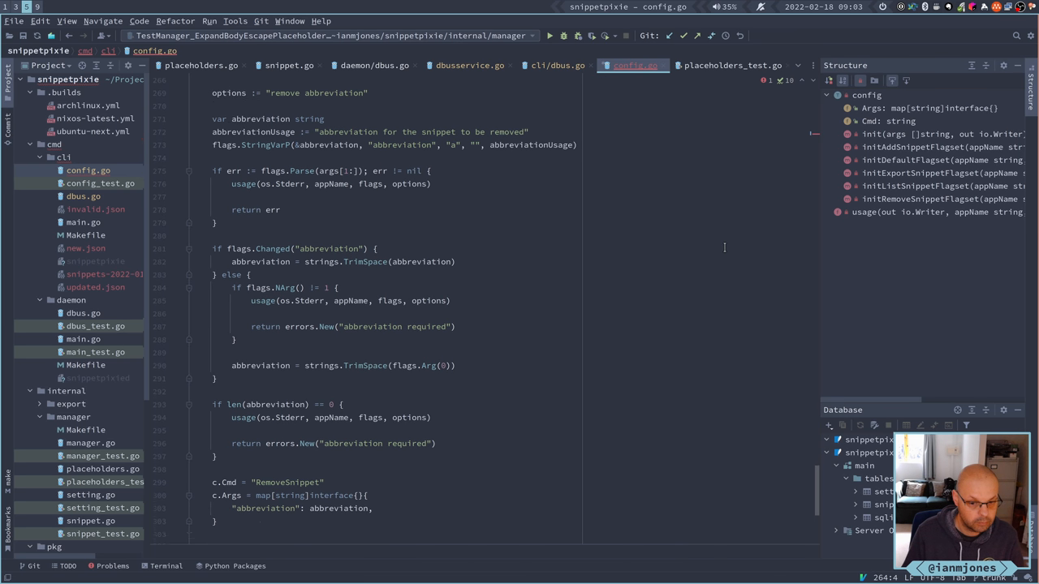
{"action": "scroll", "scroll_direction": "up", "scroll_amount": 3}
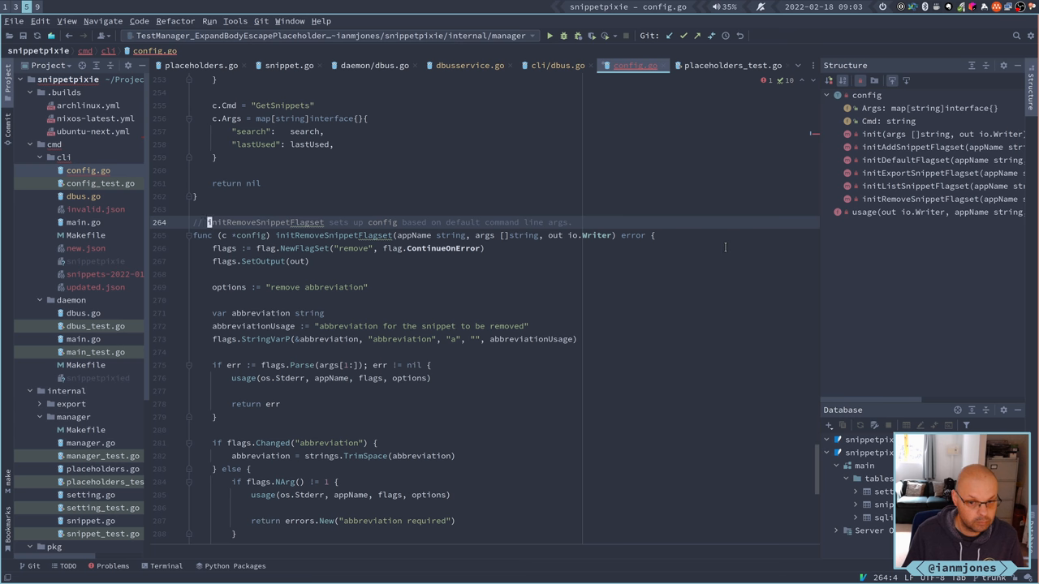
{"action": "scroll", "scroll_direction": "down", "scroll_amount": 3}
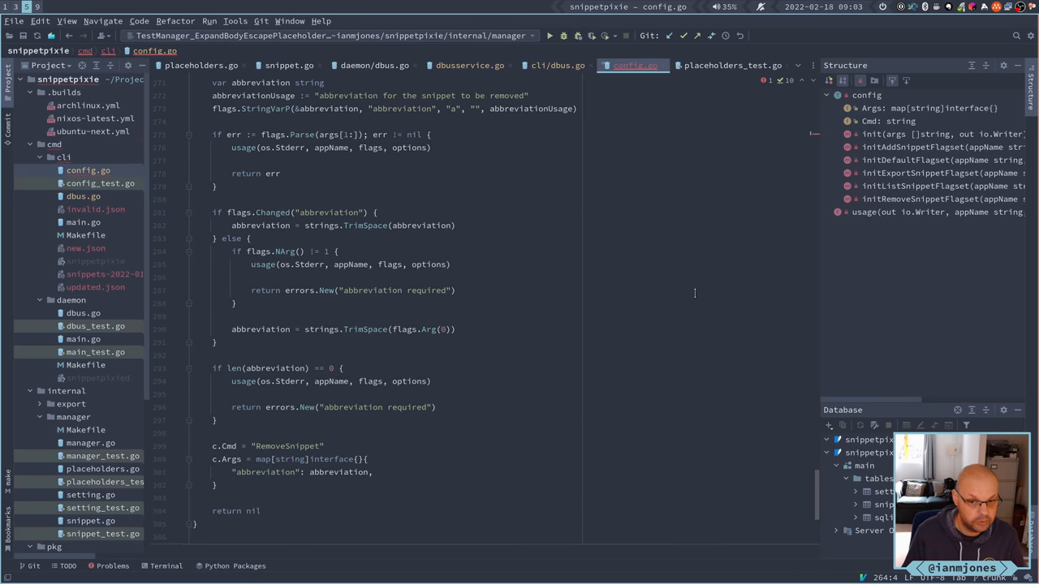
{"action": "scroll", "scroll_direction": "up", "scroll_amount": 3}
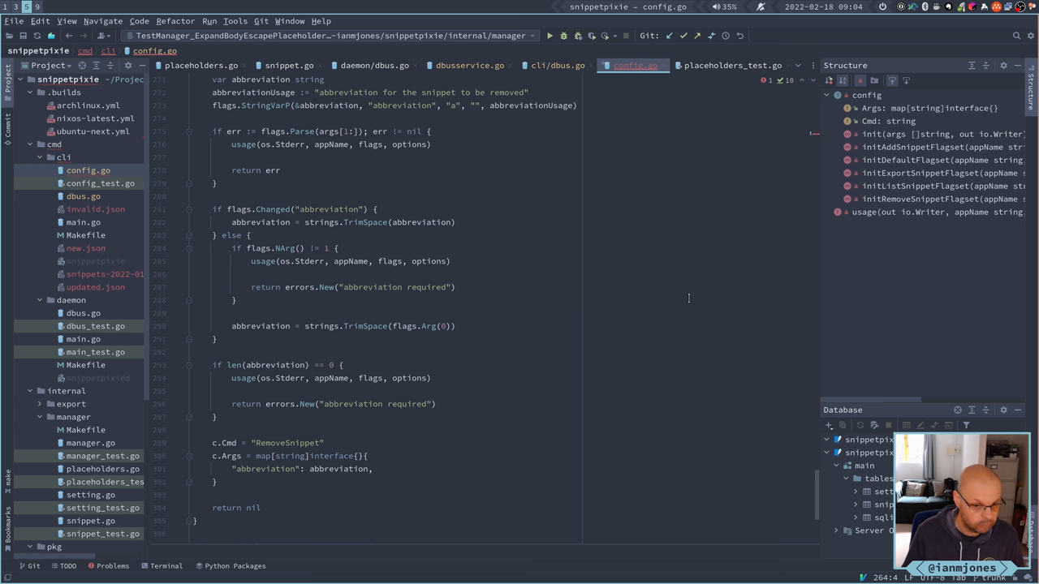
{"action": "scroll", "scroll_direction": "down", "scroll_amount": 3}
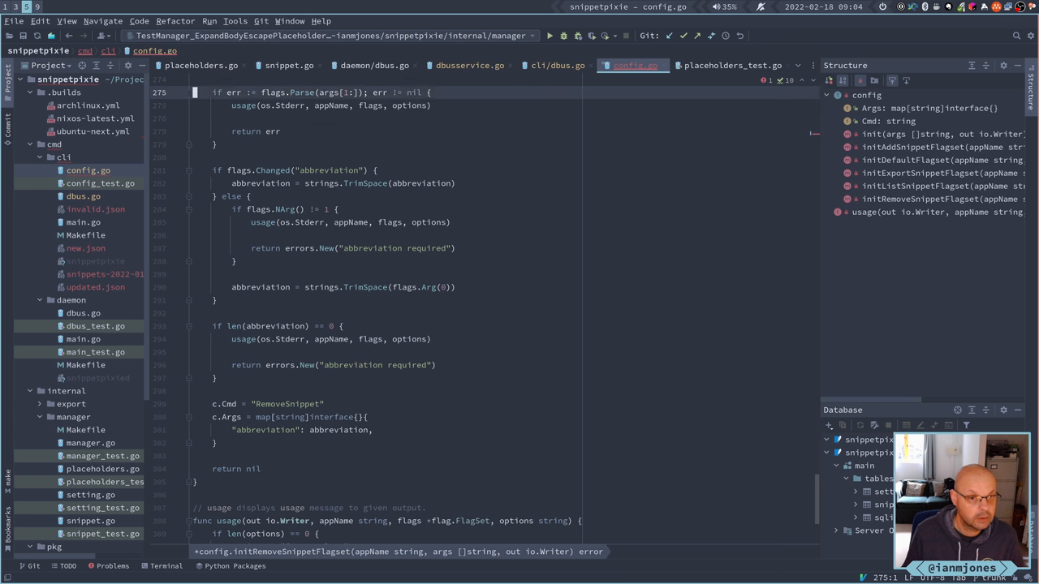
{"action": "scroll", "scroll_direction": "up", "scroll_amount": 3}
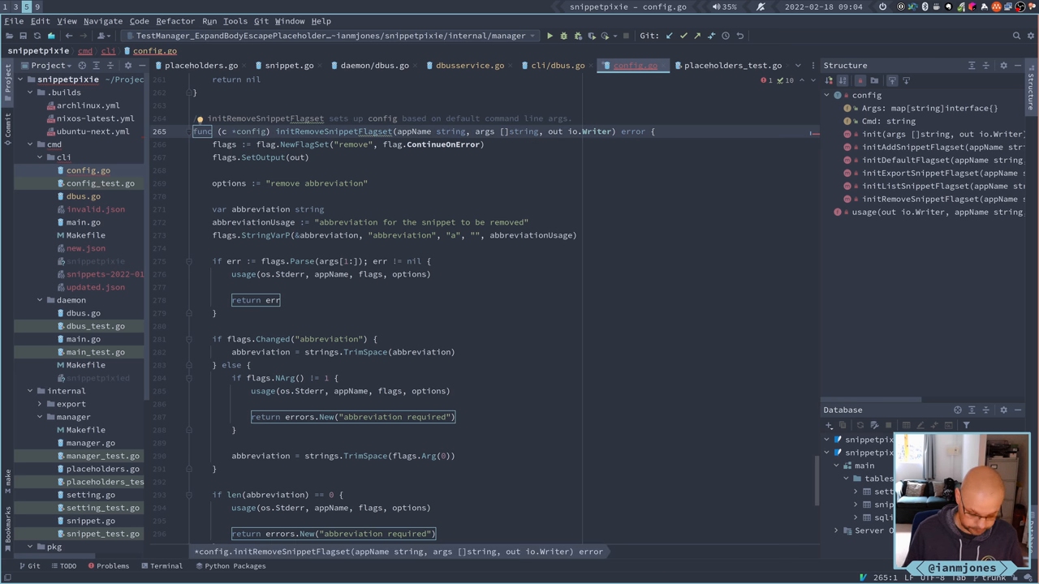
{"action": "scroll", "scroll_direction": "down", "scroll_amount": 3}
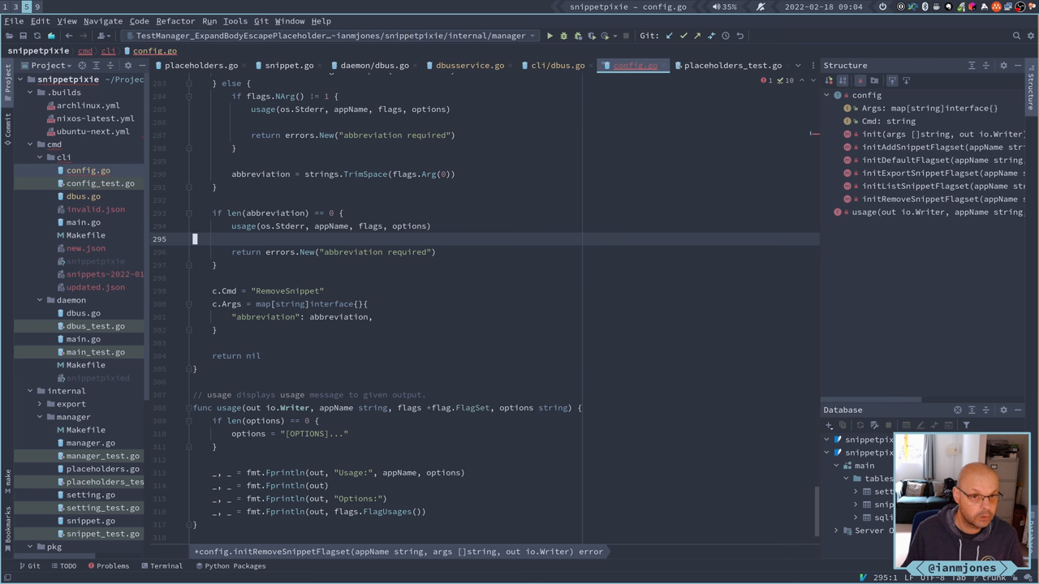
{"action": "scroll", "scroll_direction": "up", "scroll_amount": 3}
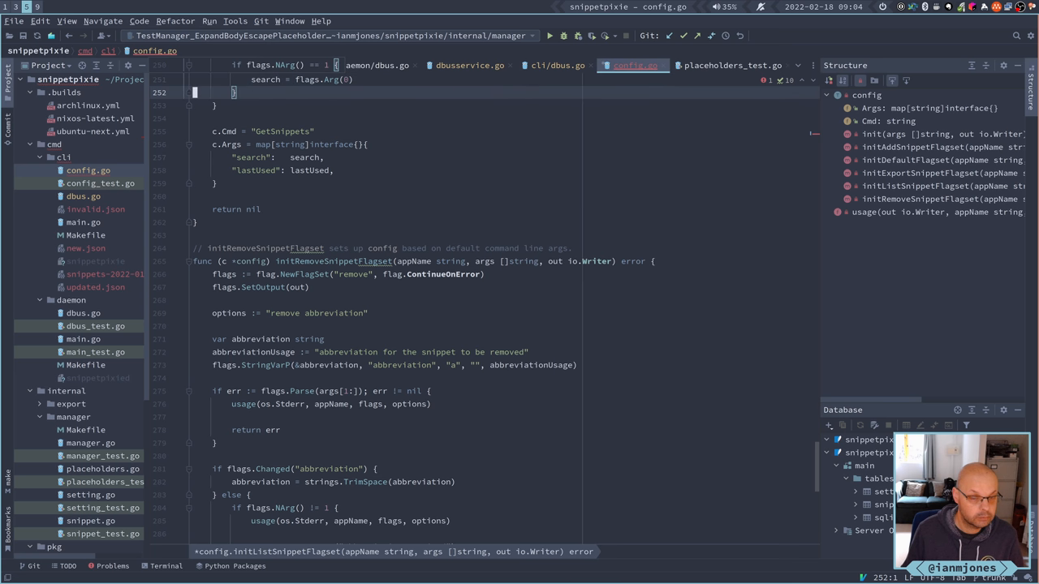
{"action": "scroll", "scroll_direction": "down", "scroll_amount": 3}
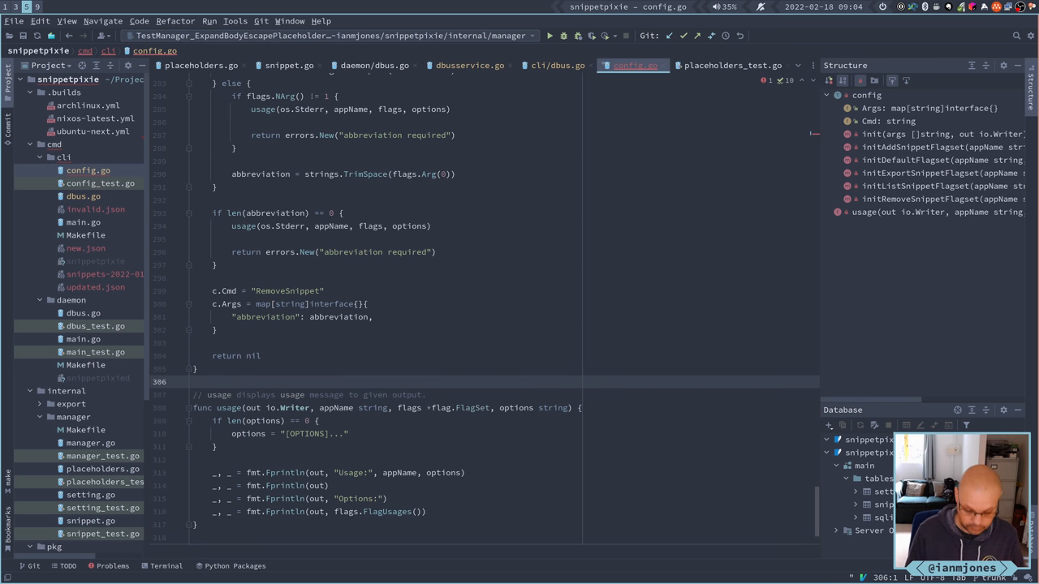
{"action": "scroll", "scroll_direction": "up", "scroll_amount": 3}
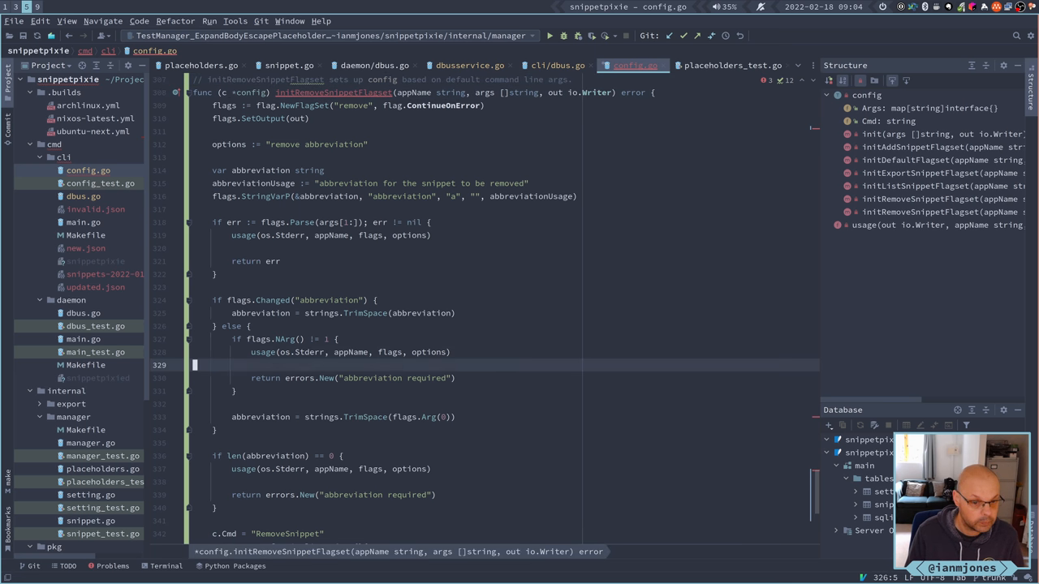
Paste a copy of initRemoveSnippetFlagset and substitute Remove with Expand to form initExpandSnippetFlagset.
{"action": "scroll", "scroll_direction": "down", "scroll_amount": 3}
{"action": "type", "text": ":'a,"}
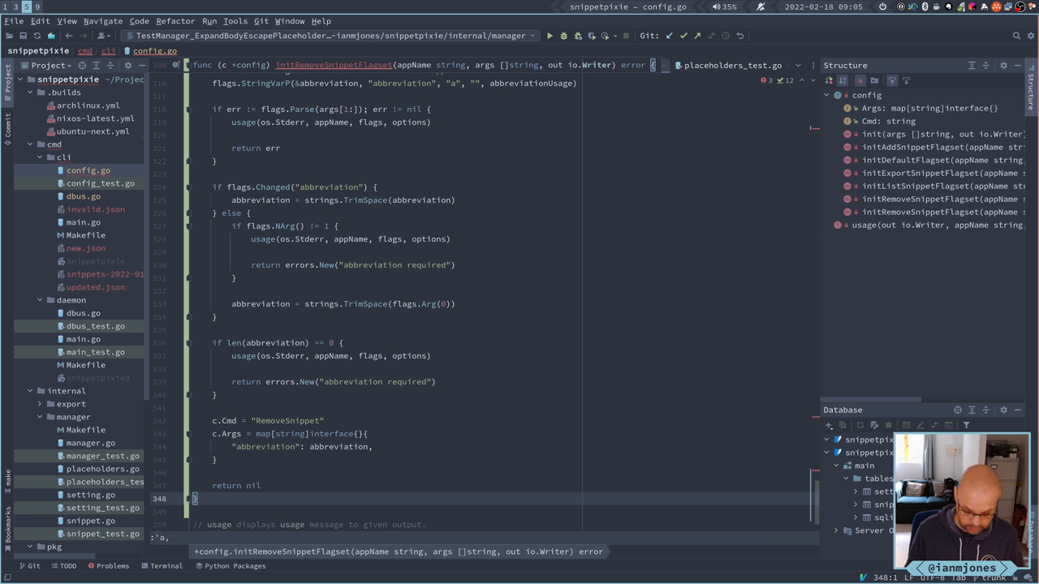
{"action": "type", "text": "bs/"}
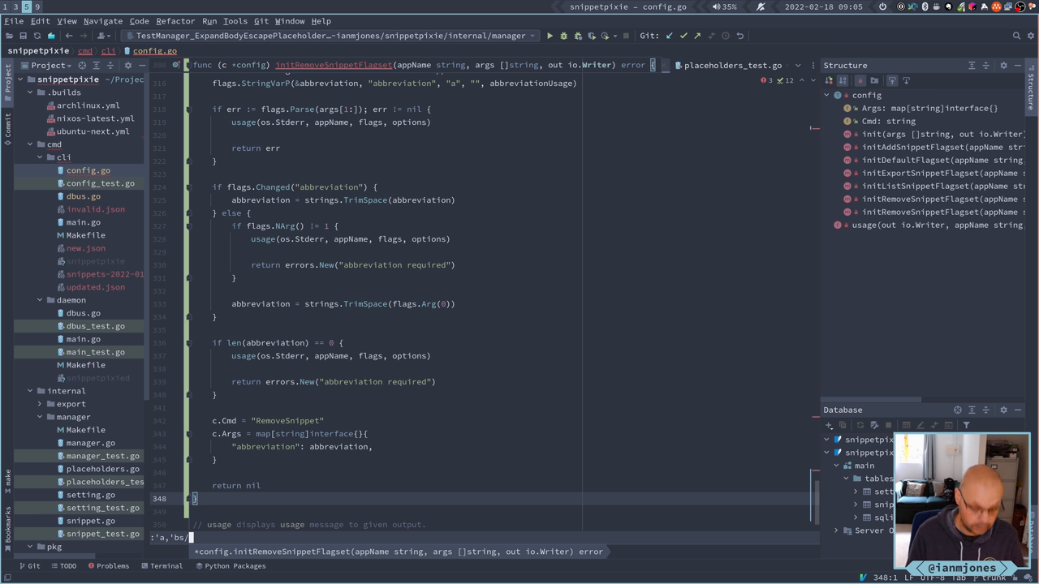
{"action": "type", "text": "Remove/"}
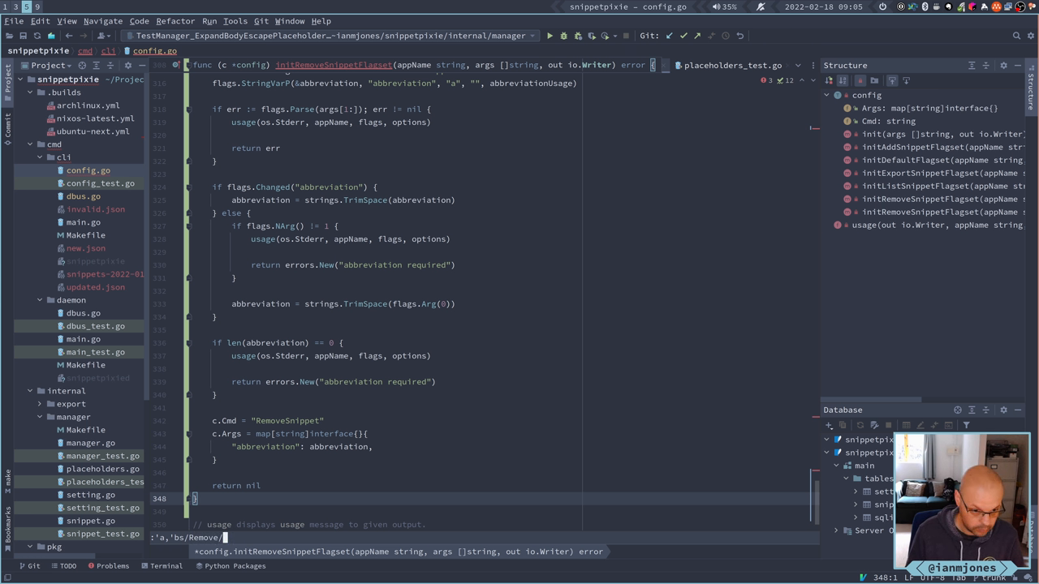
{"action": "type", "text": "Expan"}
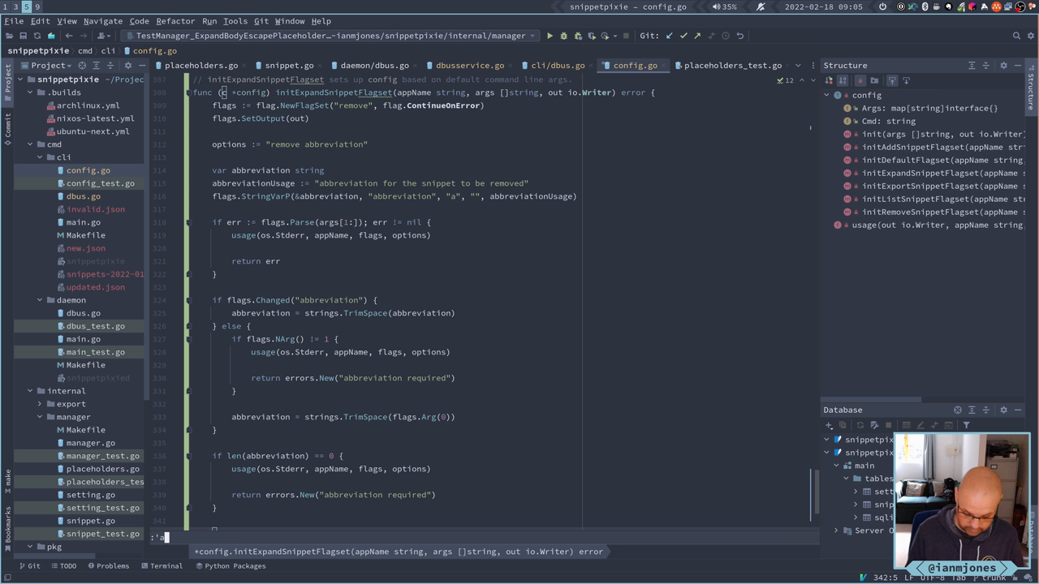
{"action": "type", "text": "a,"}
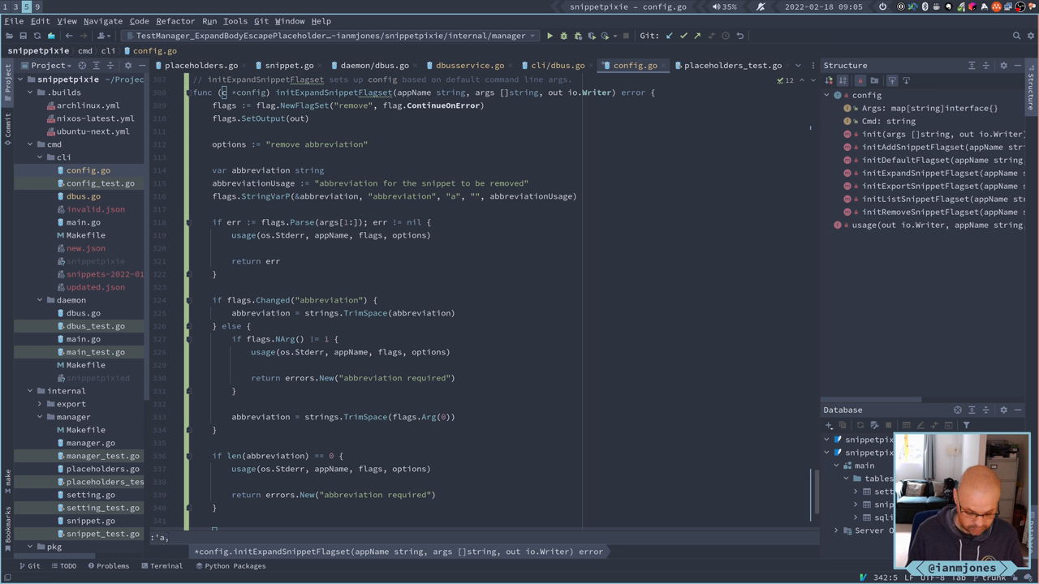
{"action": "type", "text": "'b"}
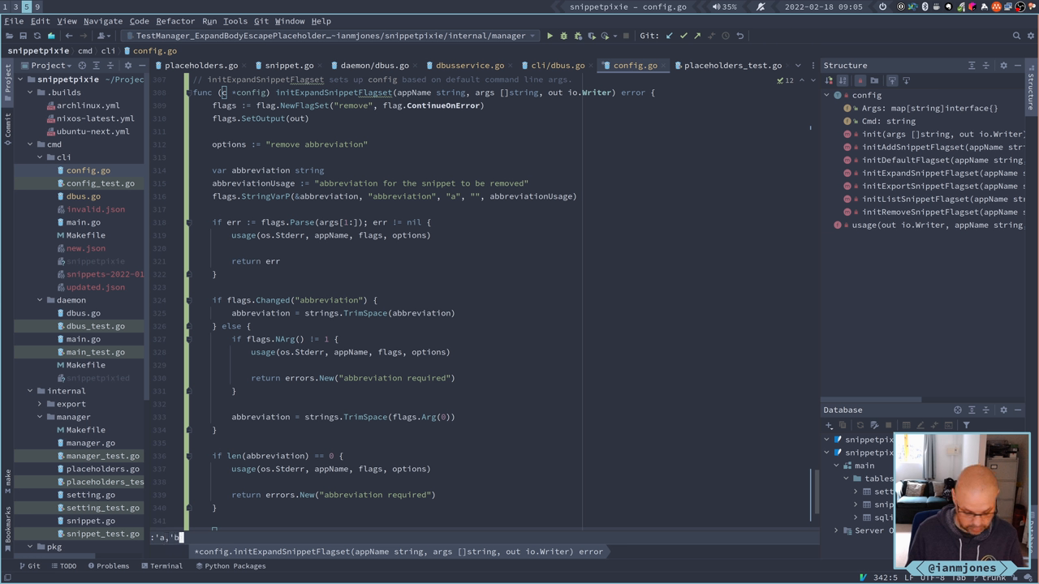
{"action": "type", "text": "s/remo"}
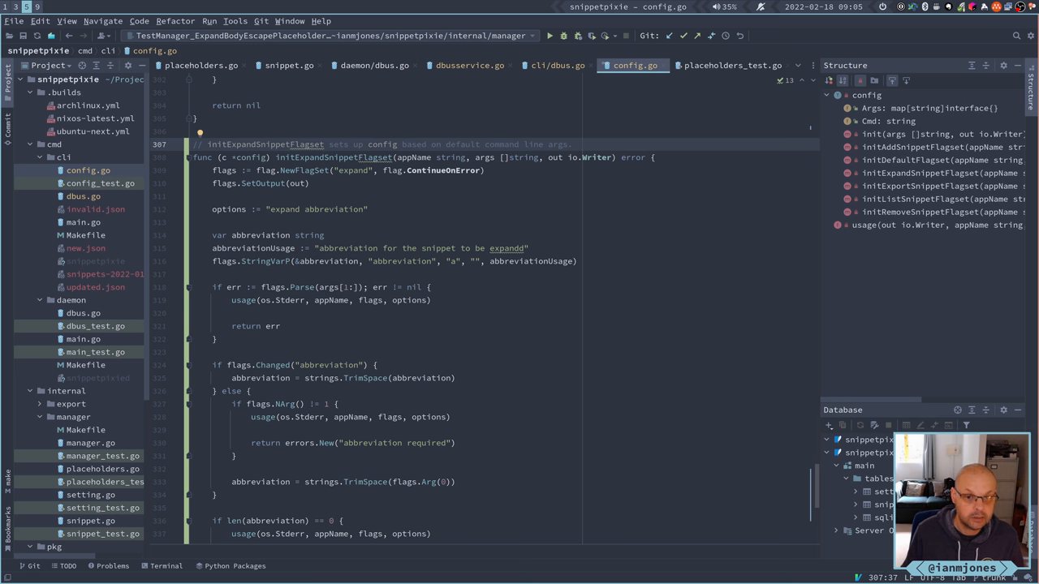
Review the expand flagset wording and fix the 'expandd' typo to 'expanded' in the usage text.
{"action": "double_click", "coordinate": [333, 158]}
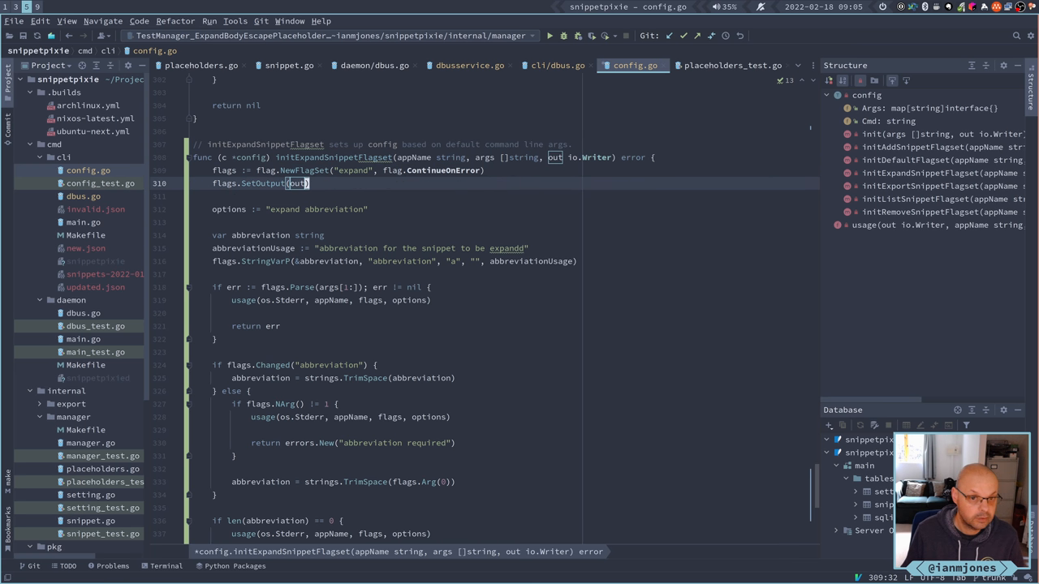
{"action": "left_click", "coordinate": [344, 208]}
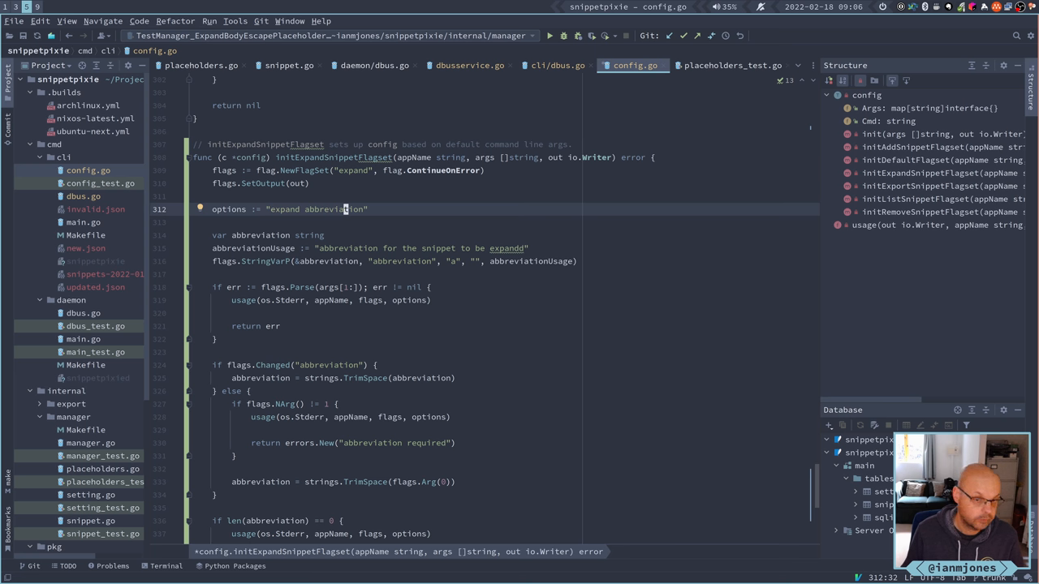
{"action": "left_click", "coordinate": [347, 246]}
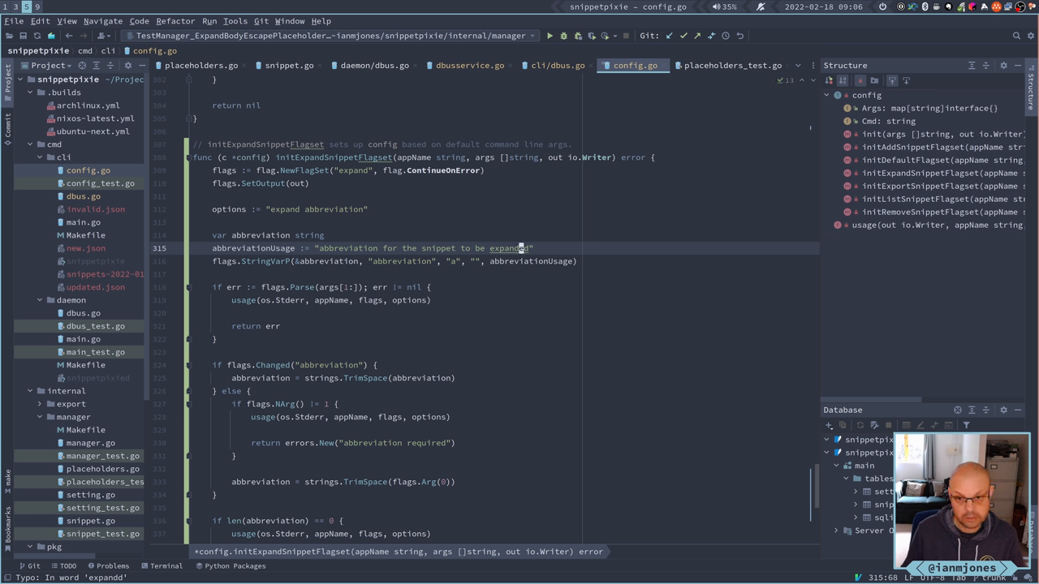
{"action": "key", "text": "Backspace"}
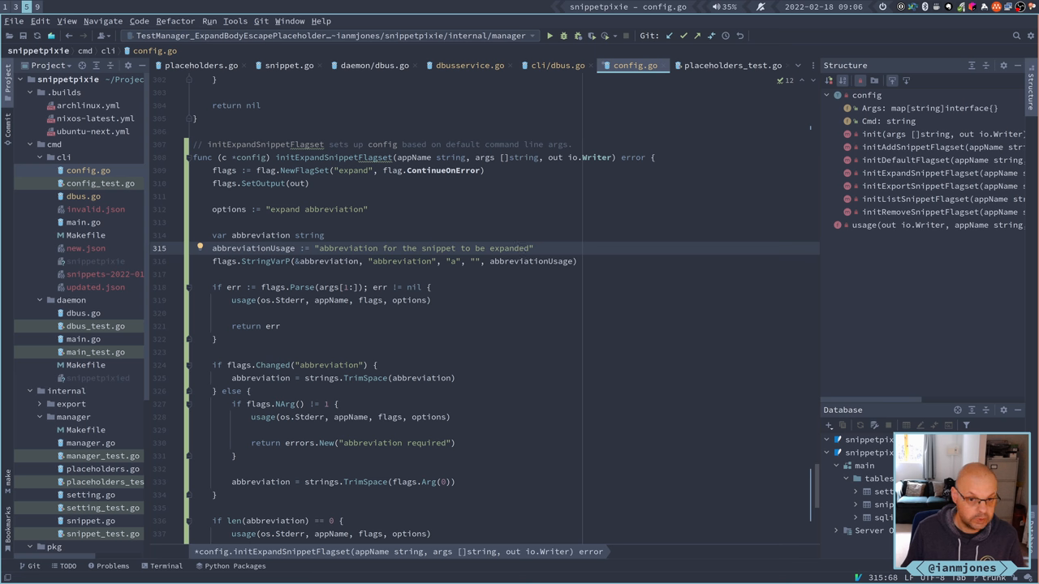
Review the abbreviation flag check and the missing-flag branch of the expand function.
{"action": "left_click", "coordinate": [425, 285]}
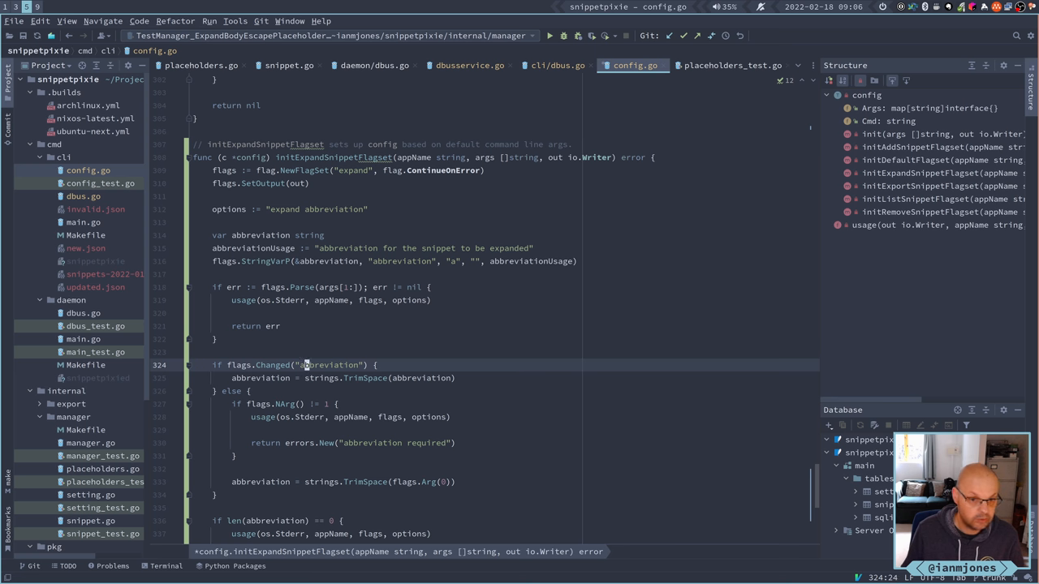
{"action": "left_click", "coordinate": [328, 260]}
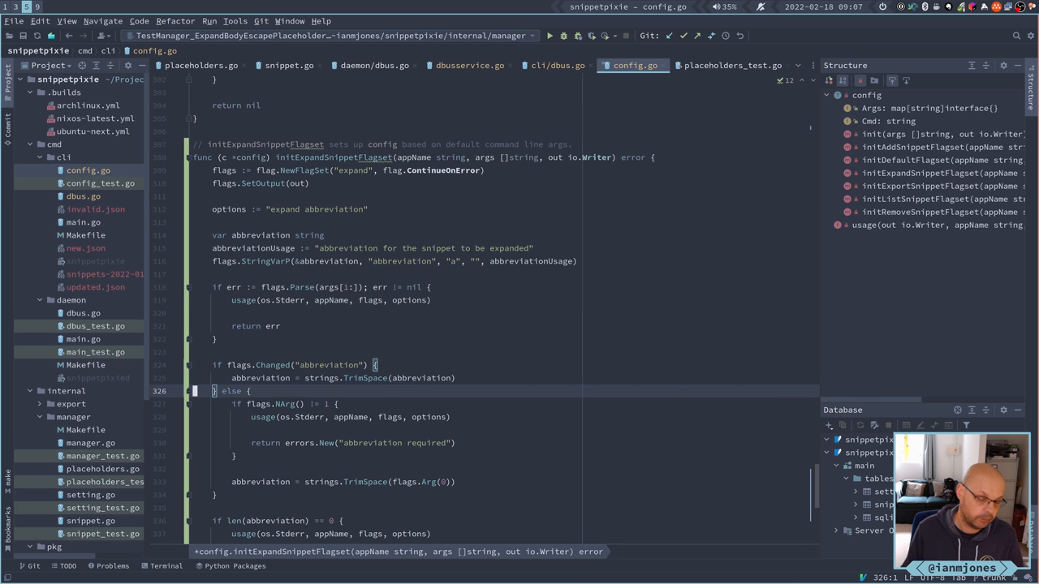
{"action": "scroll", "scroll_direction": "down", "scroll_amount": 3}
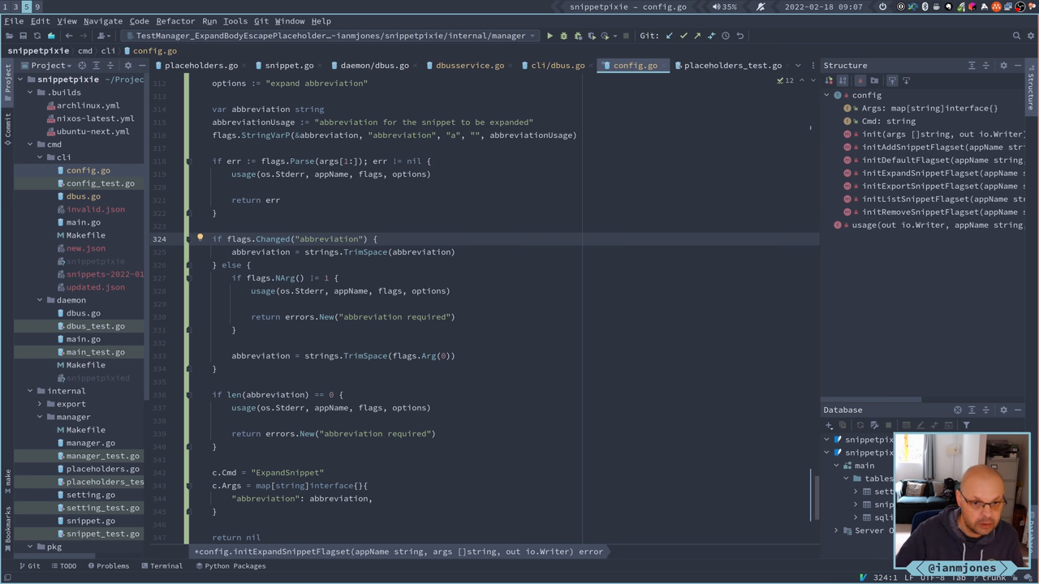
Change c.Cmd from "ExpandSnippet" to "ExpandAbbreviation", keeping the abbreviation argument.
{"action": "key", "text": "Down"}
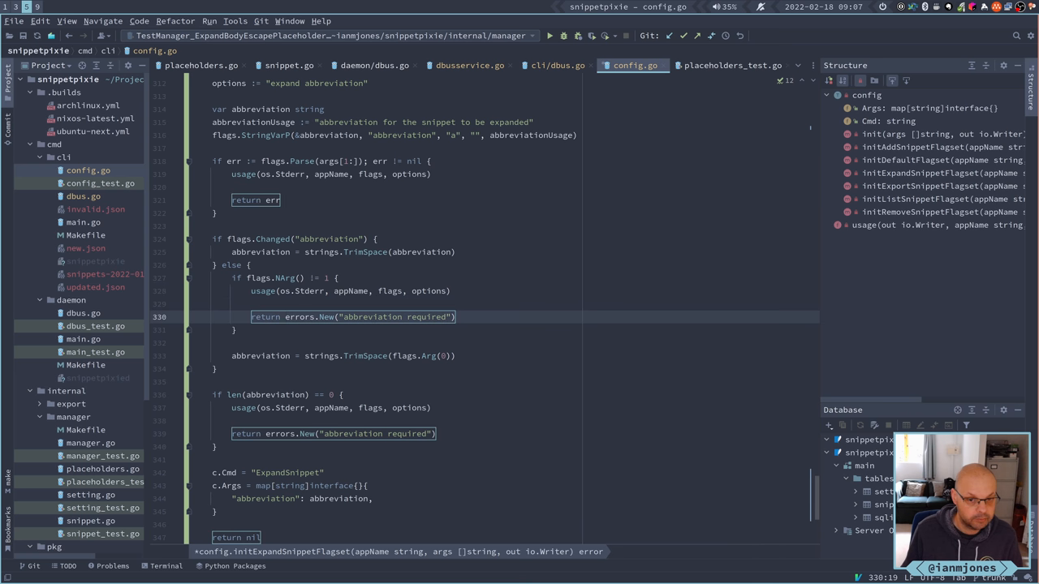
{"action": "left_click", "coordinate": [260, 356]}
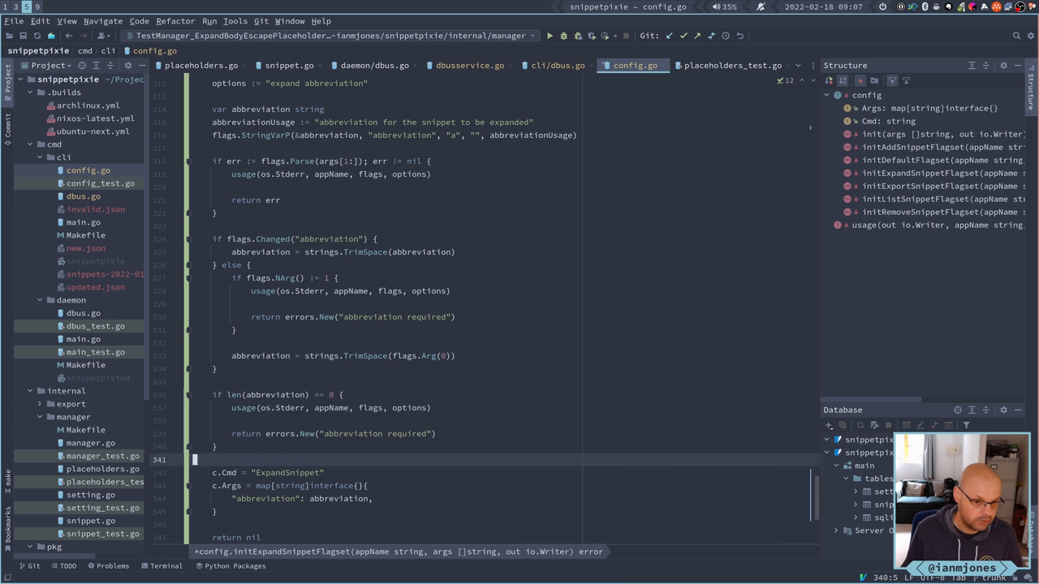
{"action": "scroll", "scroll_direction": "down", "scroll_amount": 3}
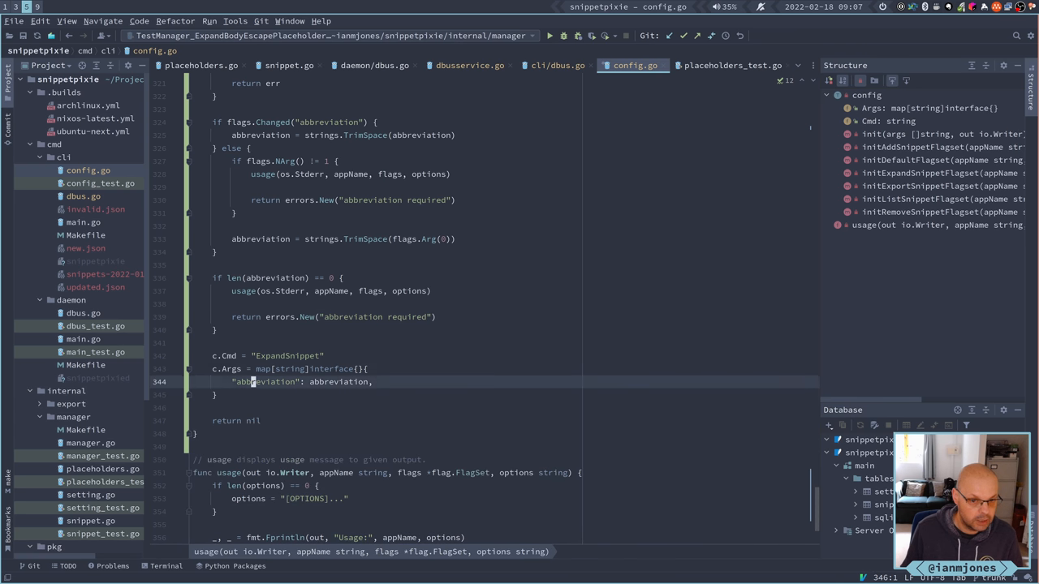
{"action": "left_click", "coordinate": [258, 356]}
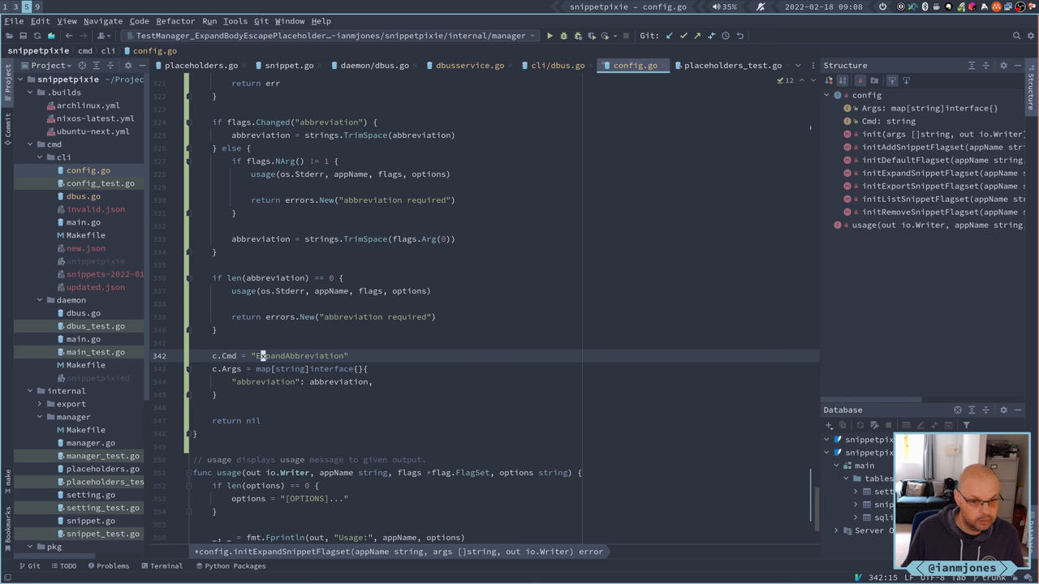
{"action": "left_click", "coordinate": [260, 382]}
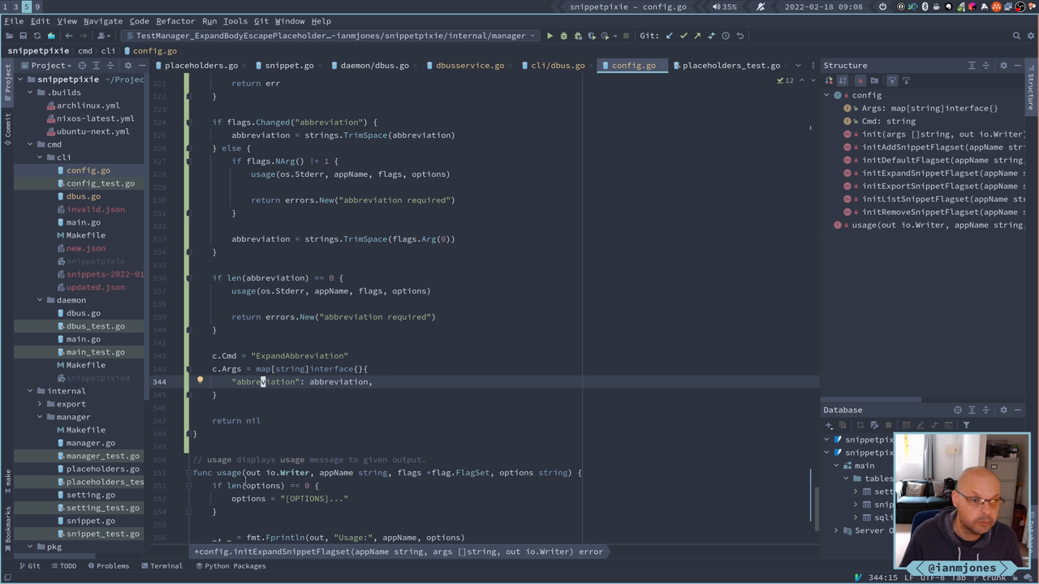
{"action": "mouse_move", "coordinate": [91, 188]}
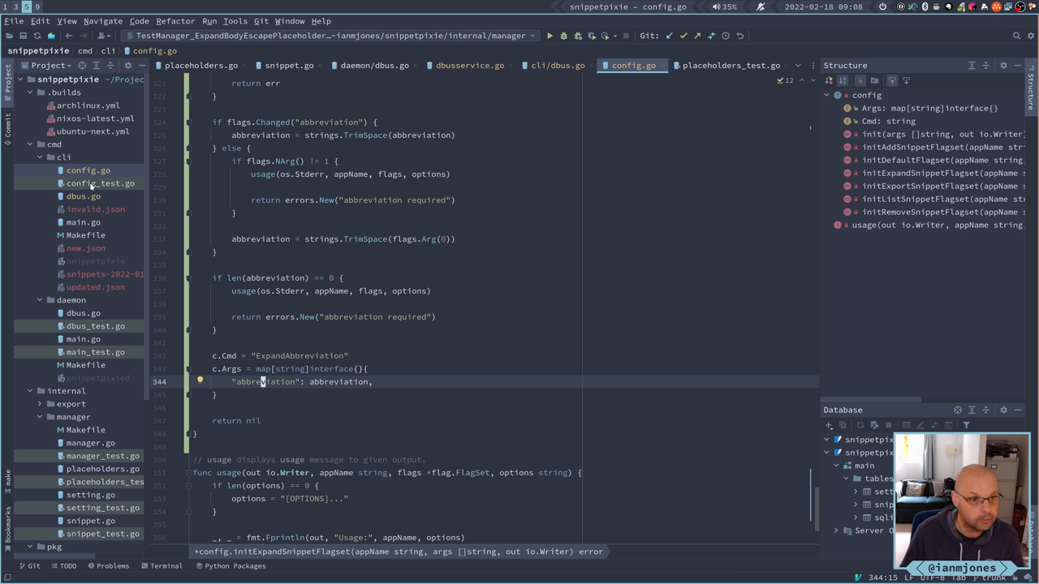
In config_test.go, locate and copy the remove test case lines in the TestConfig_Init table.
{"action": "left_click", "coordinate": [101, 182]}
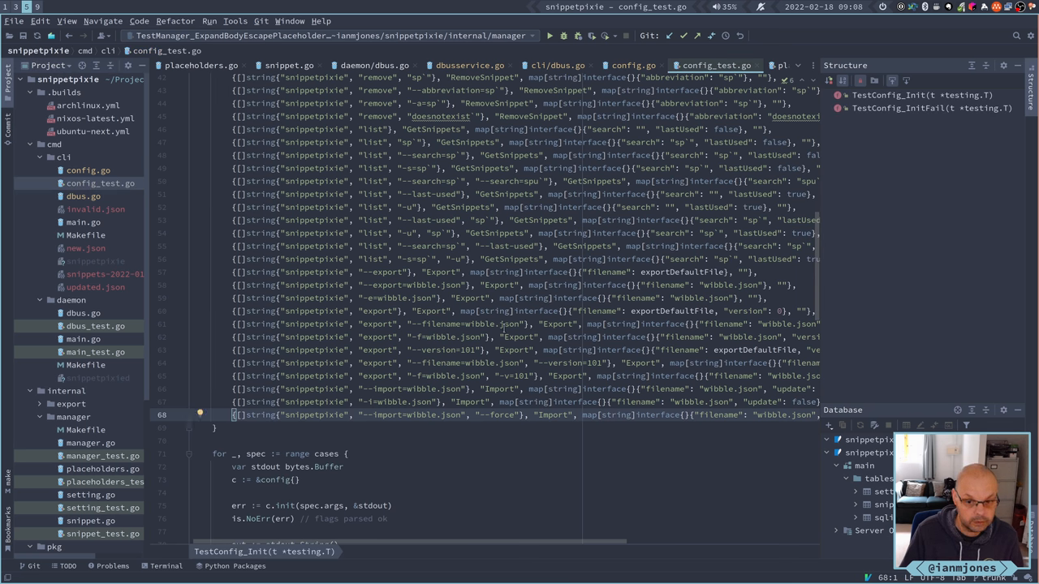
{"action": "scroll", "scroll_direction": "up", "scroll_amount": 3}
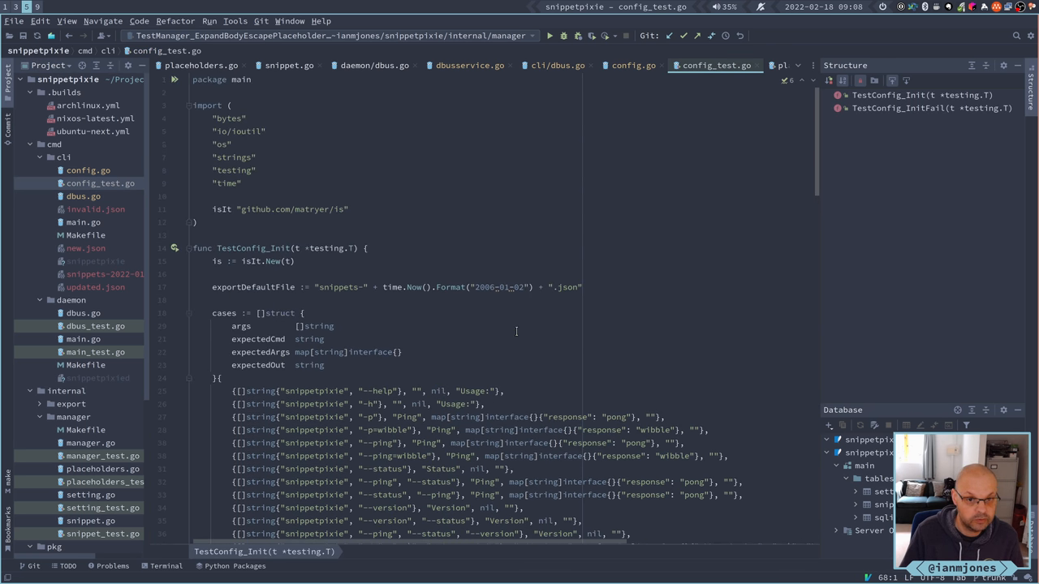
{"action": "scroll", "scroll_direction": "down", "scroll_amount": 3}
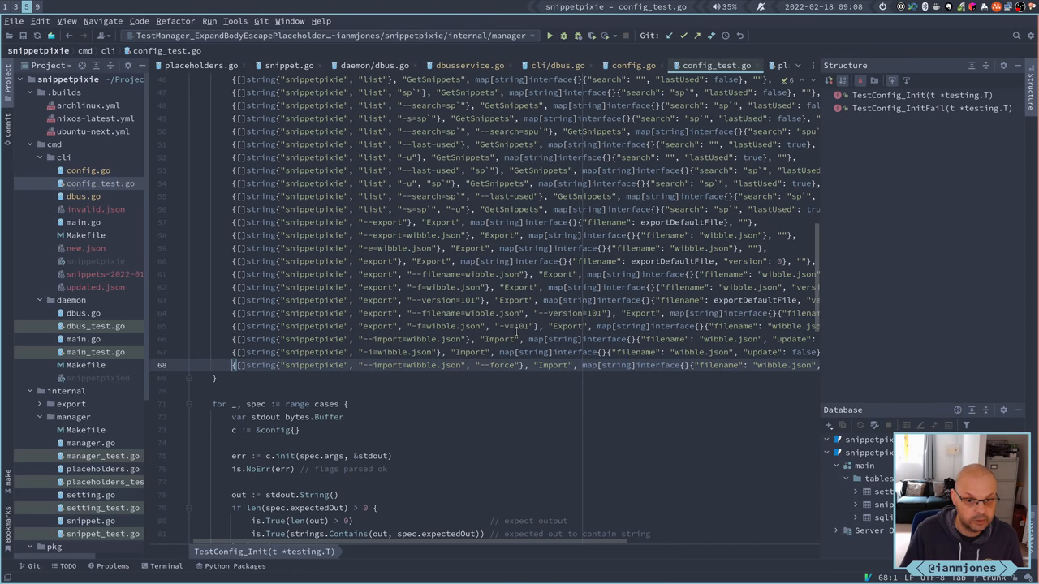
{"action": "scroll", "scroll_direction": "down", "scroll_amount": 3}
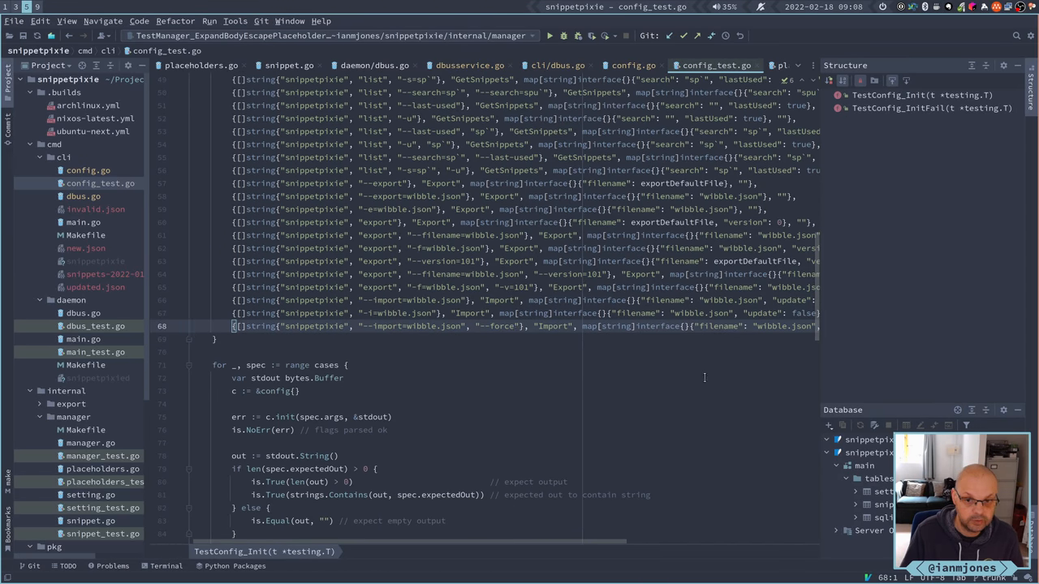
{"action": "left_click", "coordinate": [233, 260]}
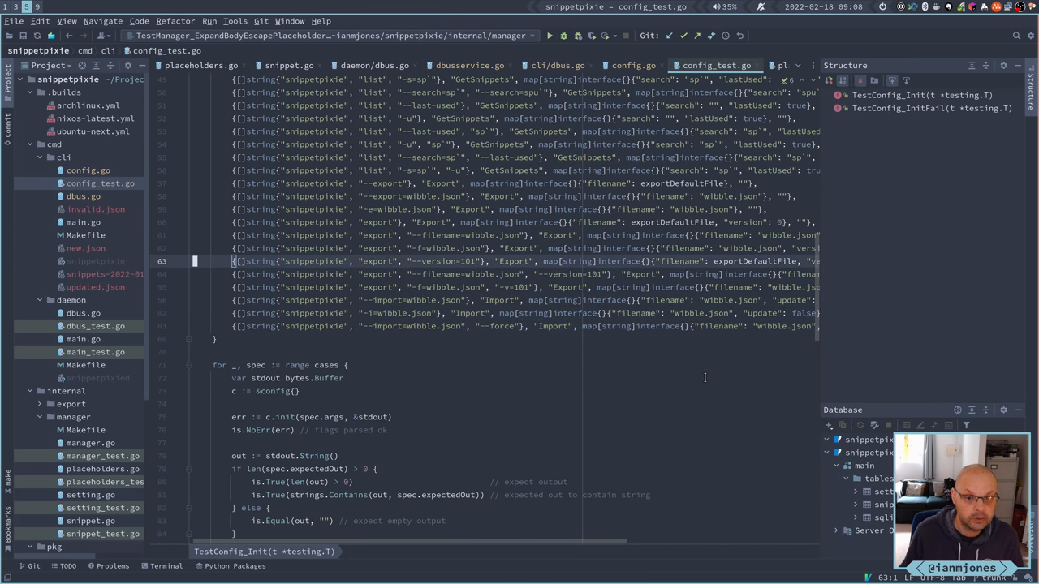
{"action": "scroll", "scroll_direction": "up", "scroll_amount": 3}
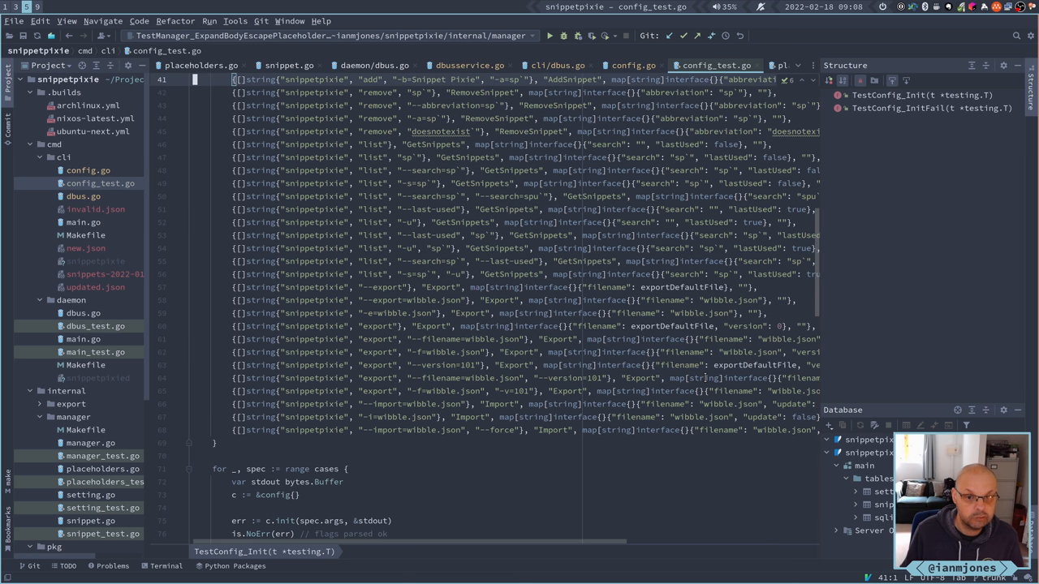
{"action": "scroll", "scroll_direction": "up", "scroll_amount": 3}
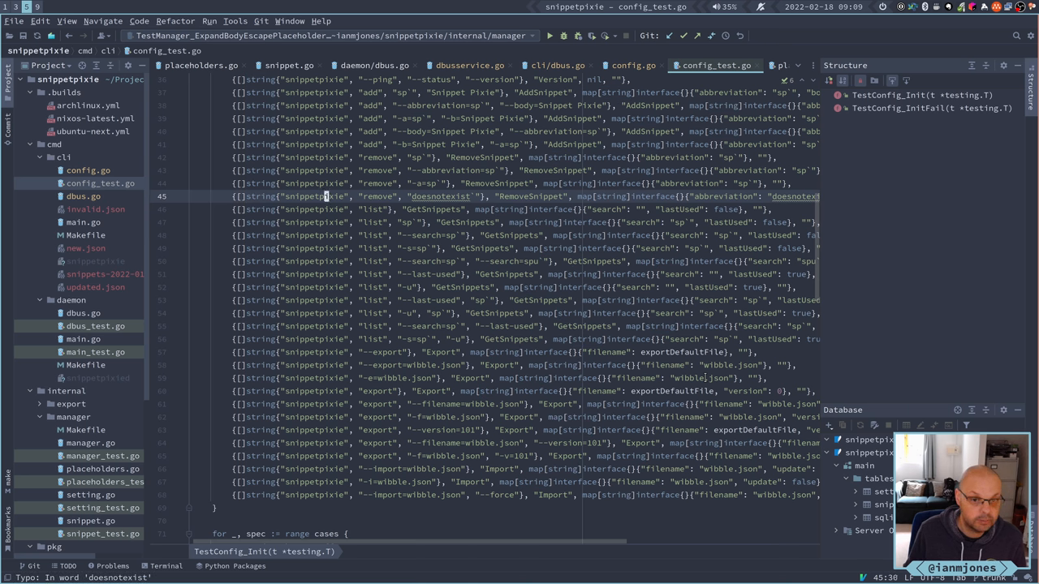
{"action": "left_click", "coordinate": [316, 182]}
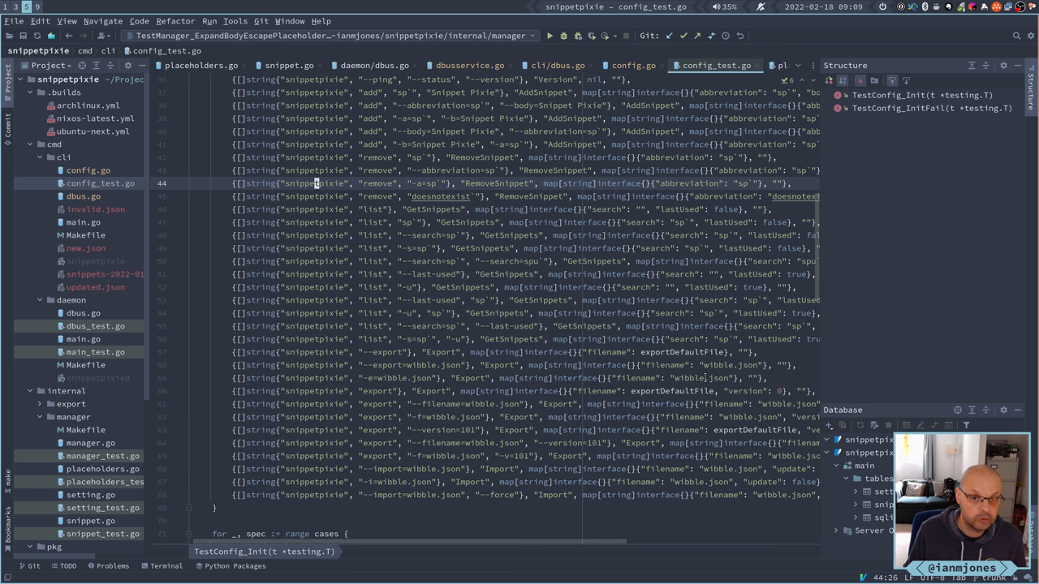
{"action": "left_click", "coordinate": [317, 156]}
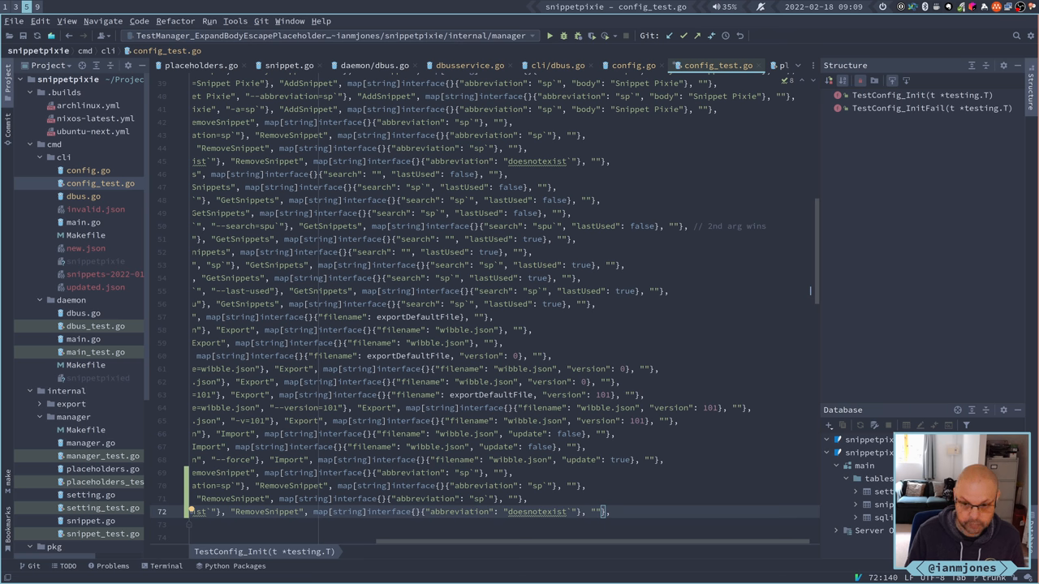
Substitute remove with expand and RemoveSnippet with ExpandAbbreviation in the pasted test cases.
{"action": "scroll", "scroll_direction": "right", "scroll_amount": 3}
{"action": "type", "text": ":.,+3"}
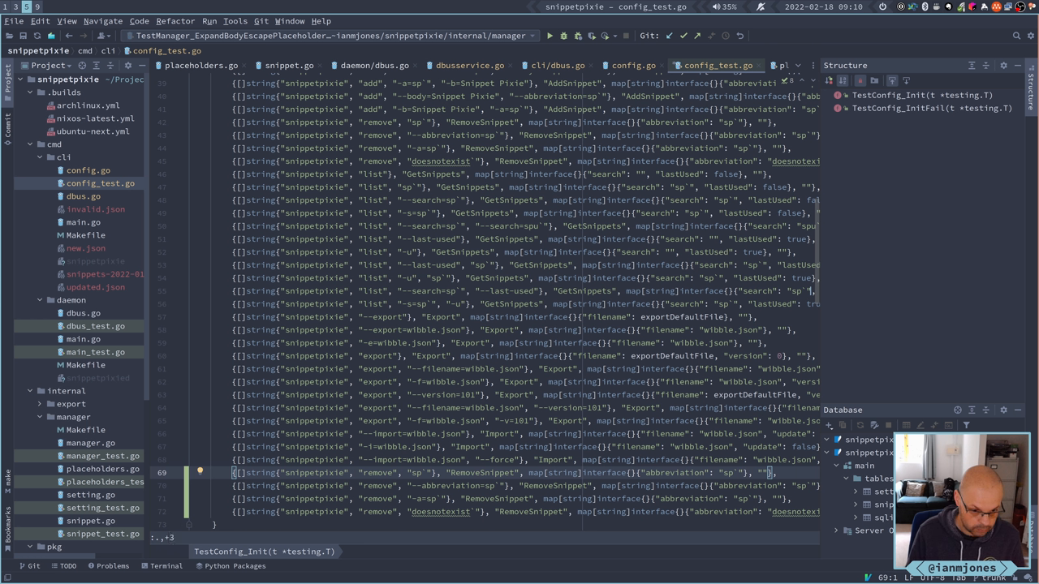
{"action": "type", "text": "/r"}
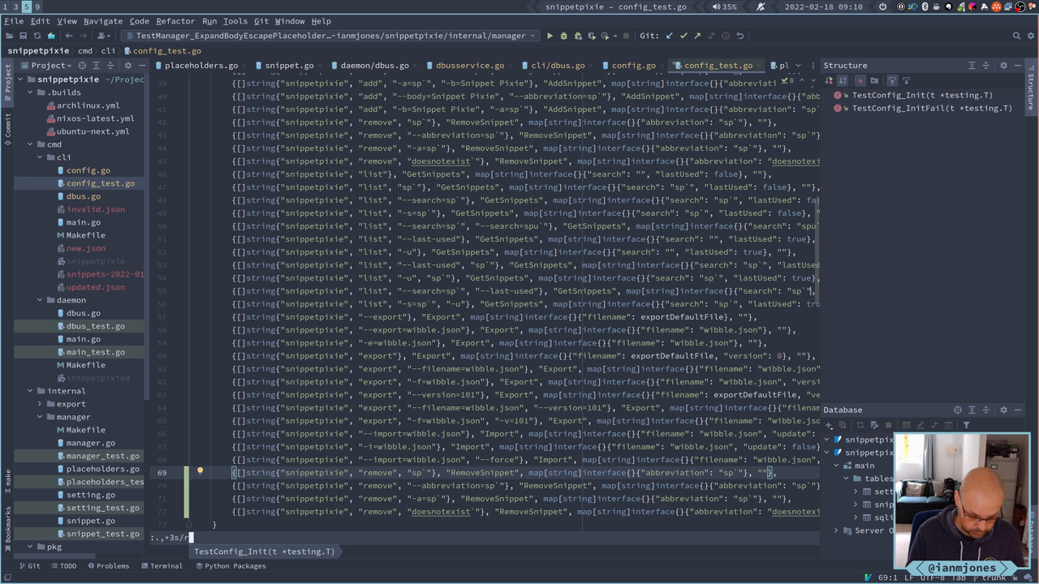
{"action": "type", "text": "emove/"}
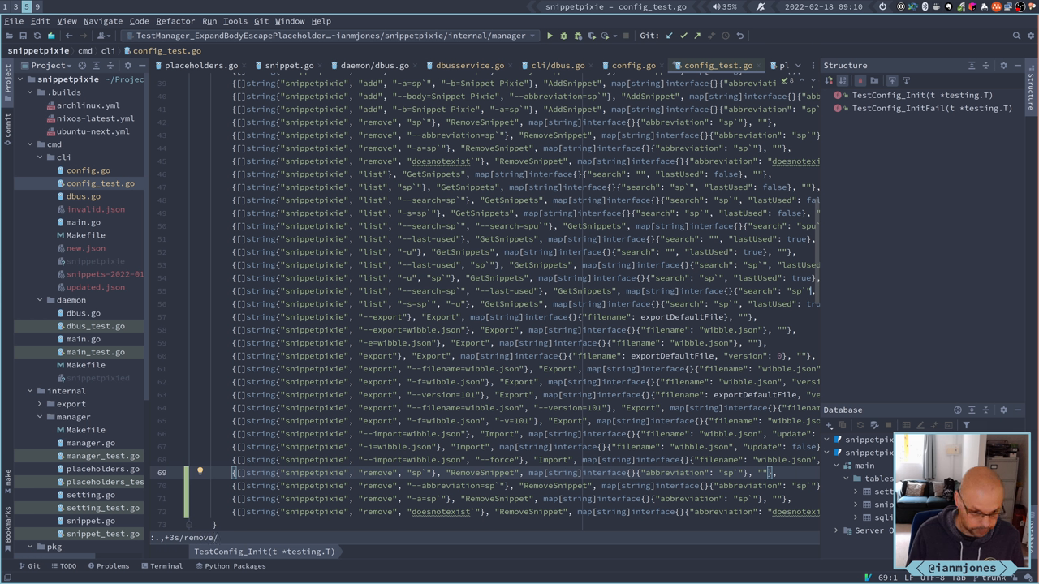
{"action": "type", "text": "expand"}
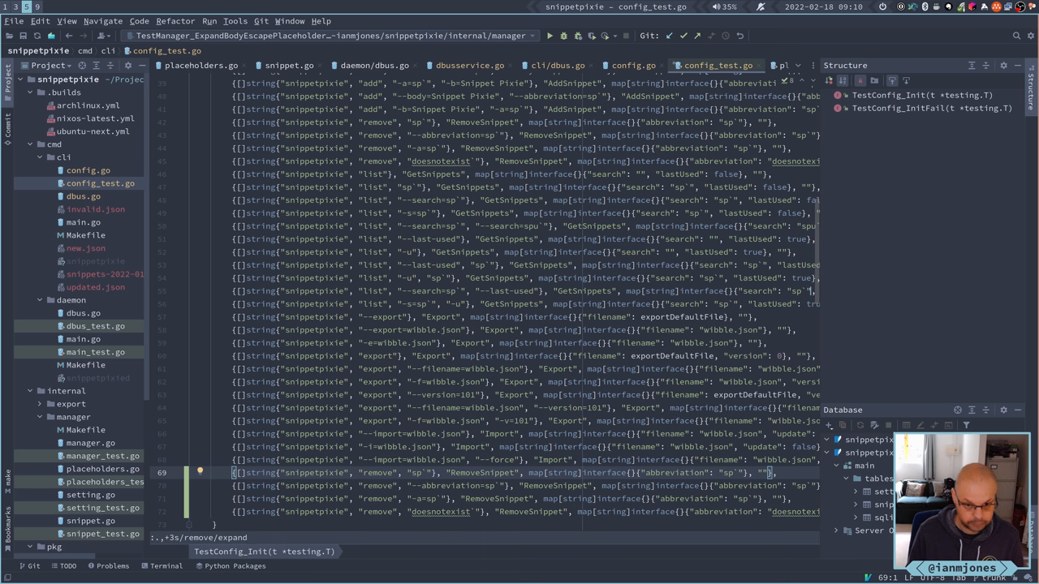
{"action": "type", "text": "/"}
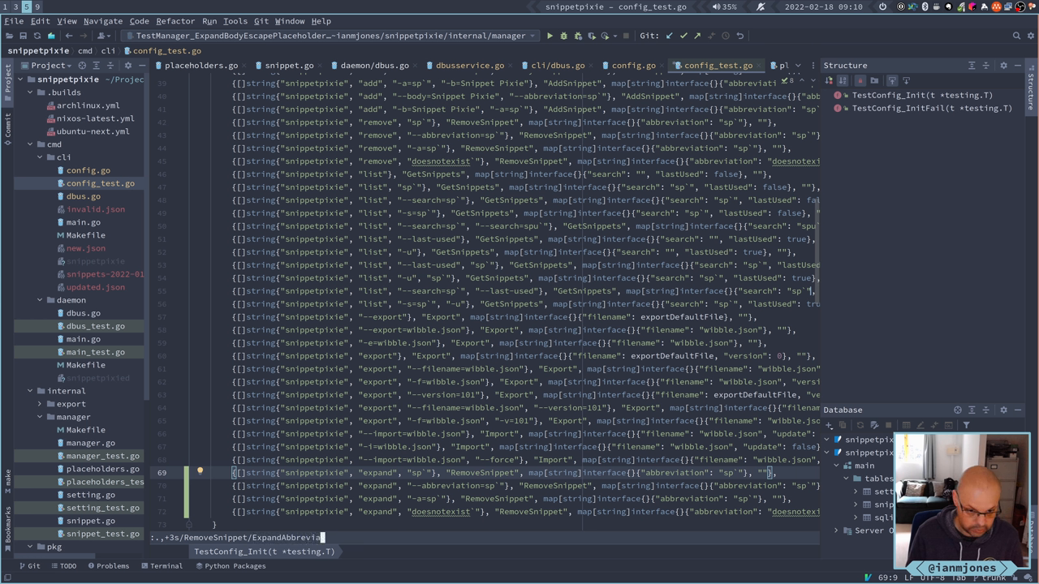
{"action": "type", "text": "g"}
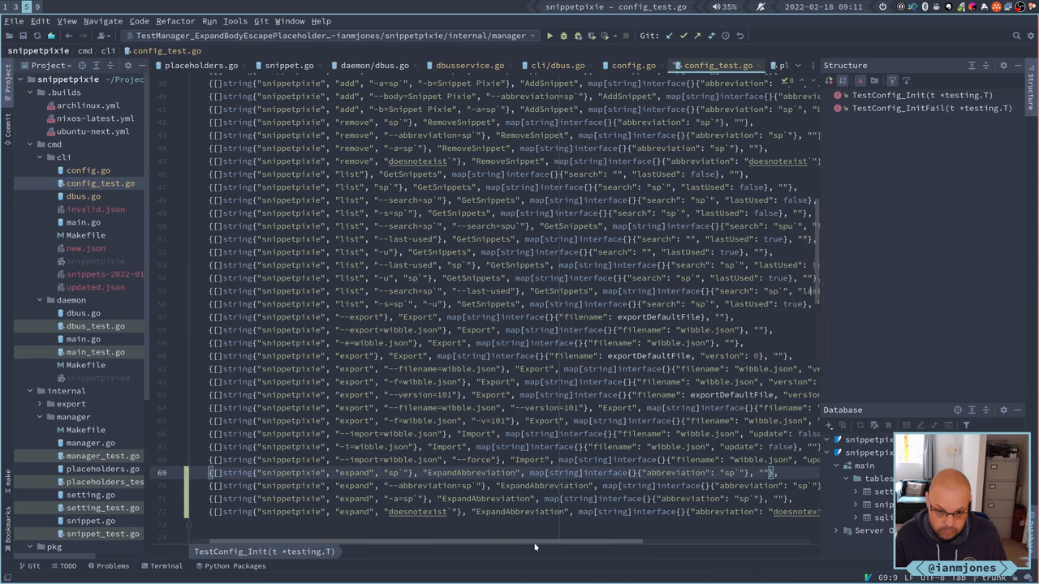
{"action": "scroll", "scroll_direction": "down", "scroll_amount": 3}
{"action": "type", "text": ":.,+3s/remov"}
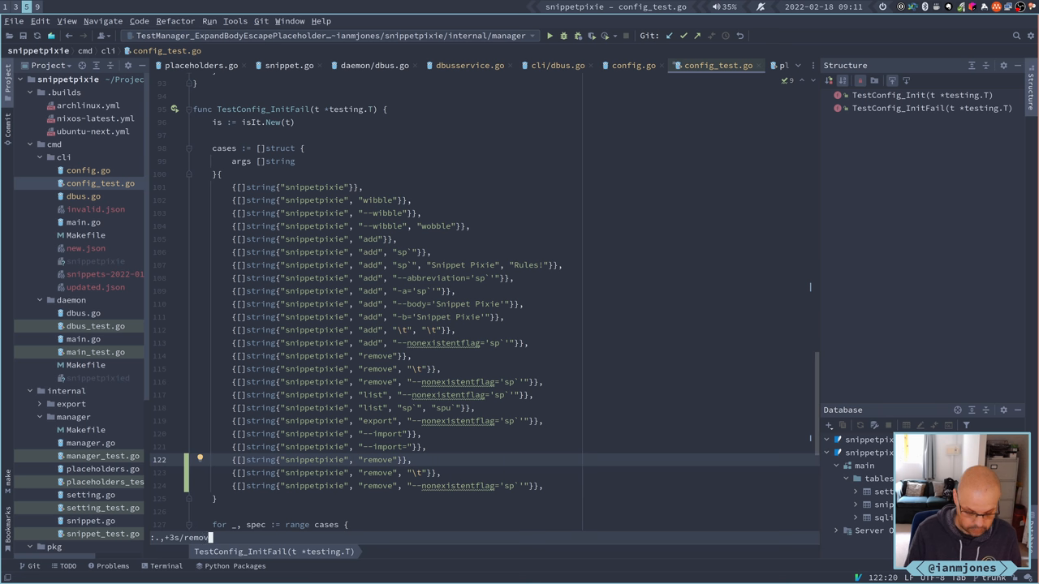
Convert the duplicated TestConfig_InitFail cases from remove to expand, giving three expand failure cases.
{"action": "type", "text": "/"}
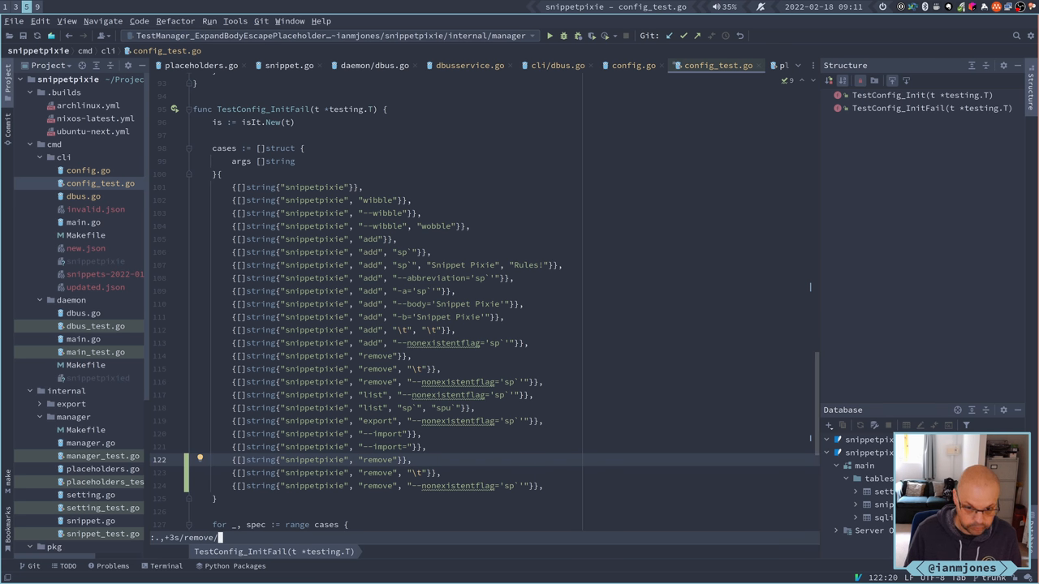
{"action": "type", "text": "expand"}
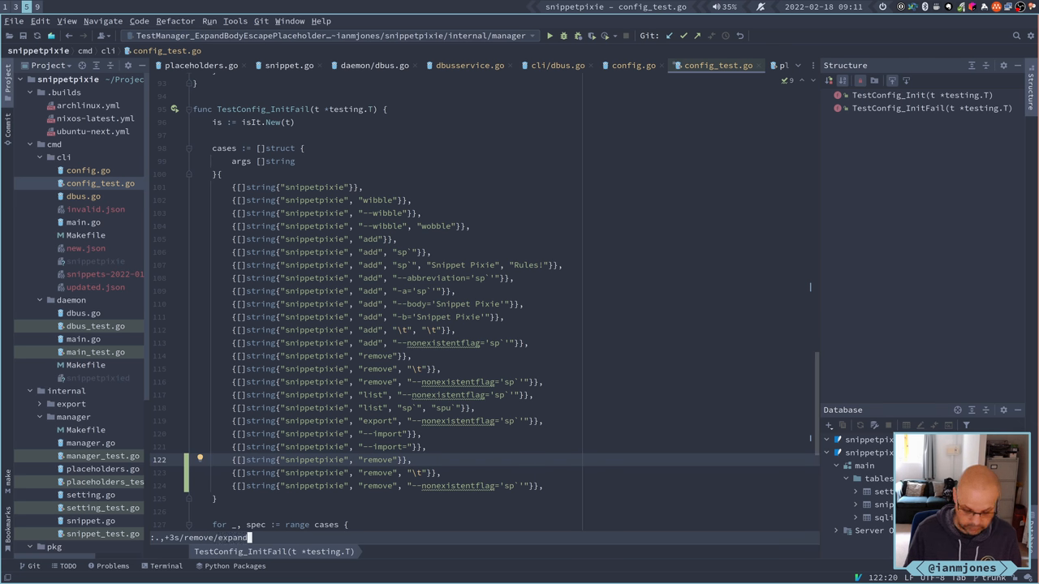
{"action": "key", "text": "Return"}
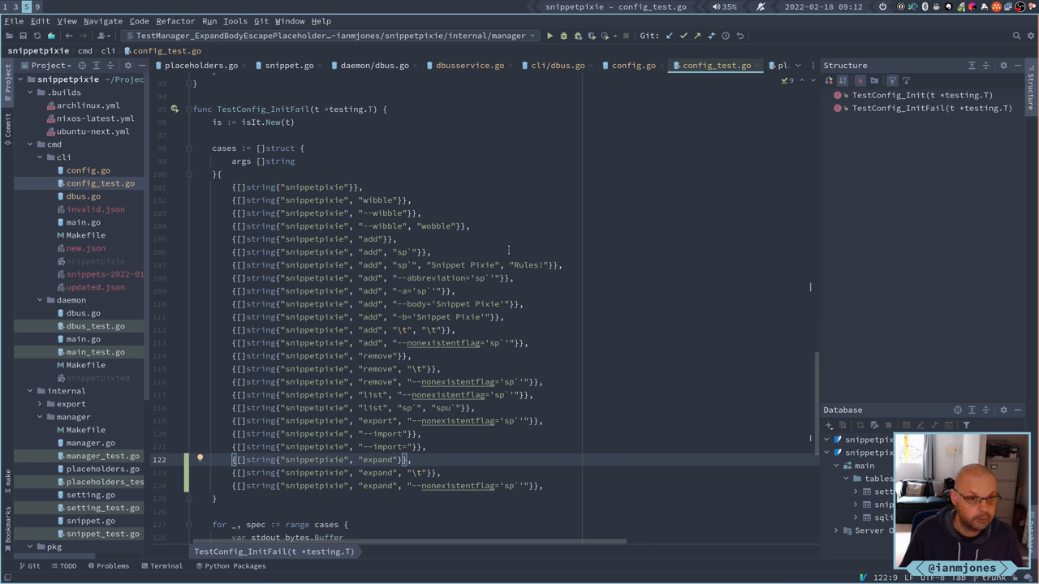
{"action": "scroll", "scroll_direction": "down", "scroll_amount": 3}
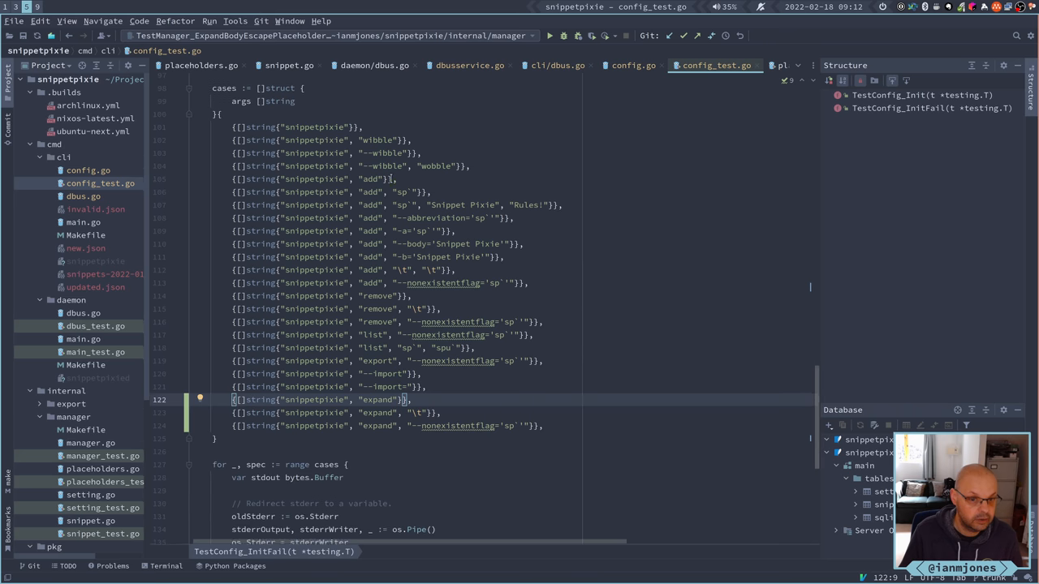
{"action": "scroll", "scroll_direction": "down", "scroll_amount": 3}
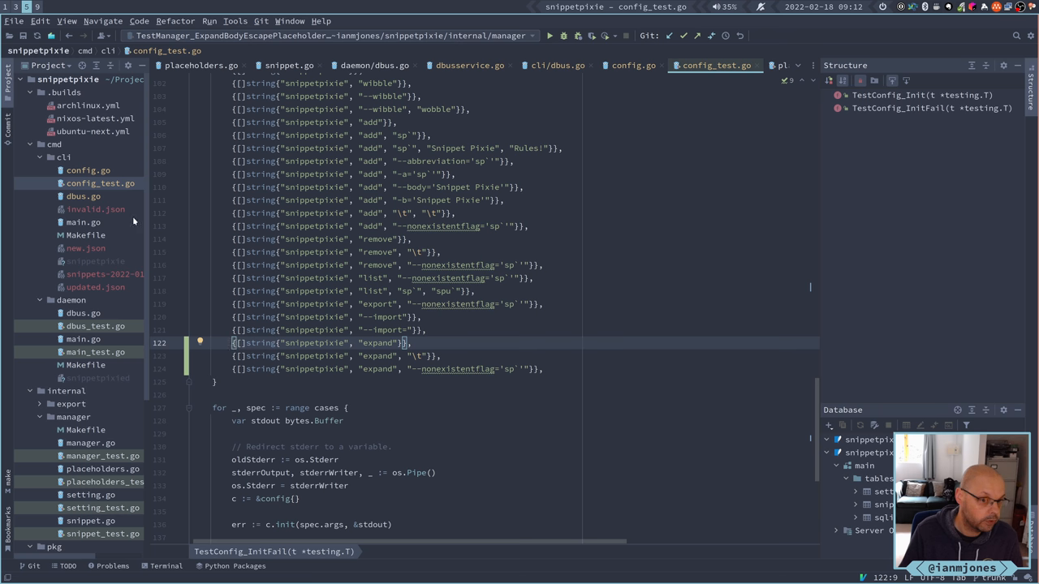
{"action": "mouse_move", "coordinate": [84, 225]}
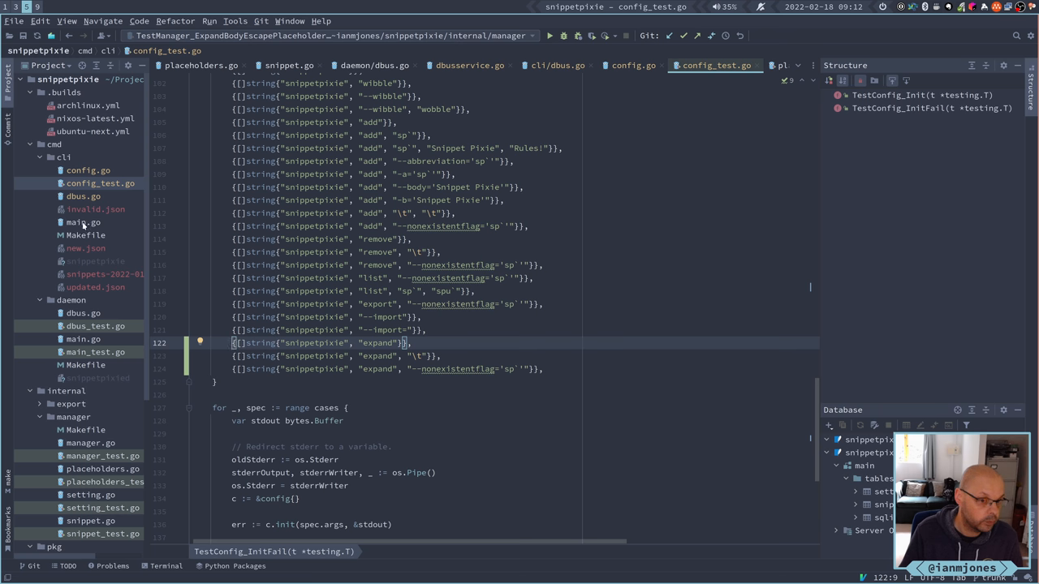
{"action": "left_click", "coordinate": [83, 223]}
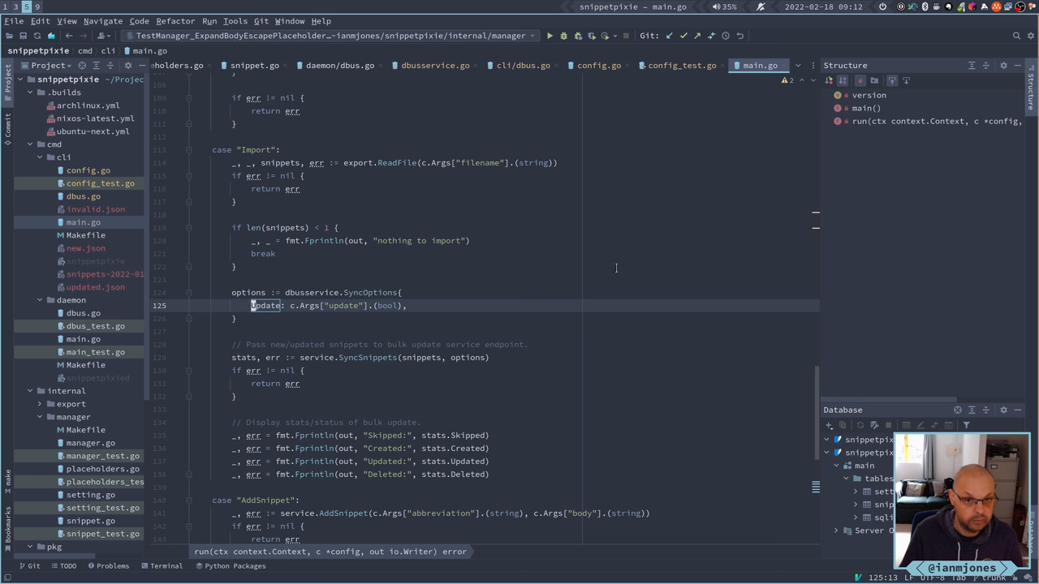
{"action": "scroll", "scroll_direction": "up", "scroll_amount": 3}
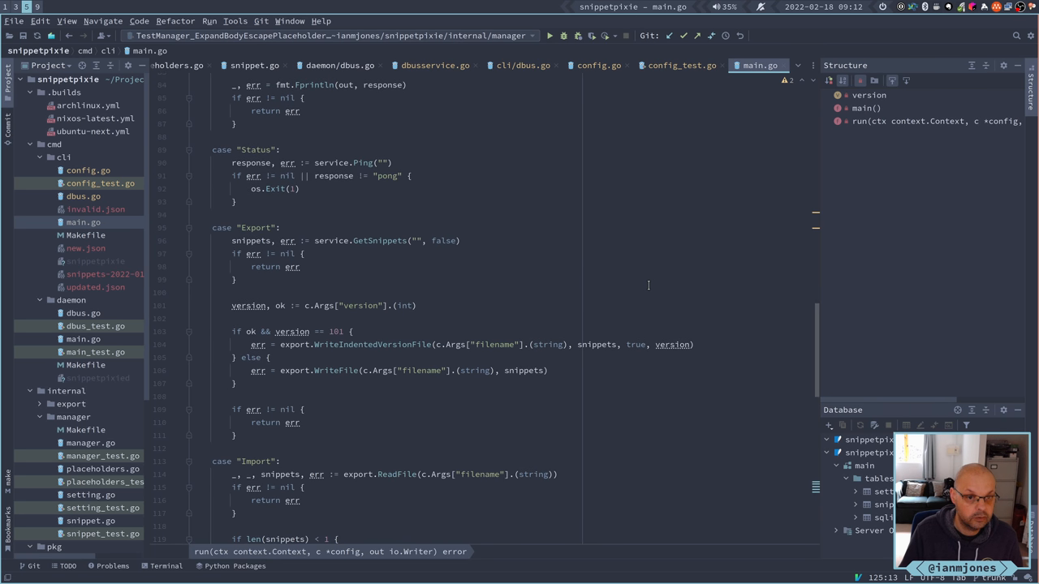
{"action": "scroll", "scroll_direction": "up", "scroll_amount": 3}
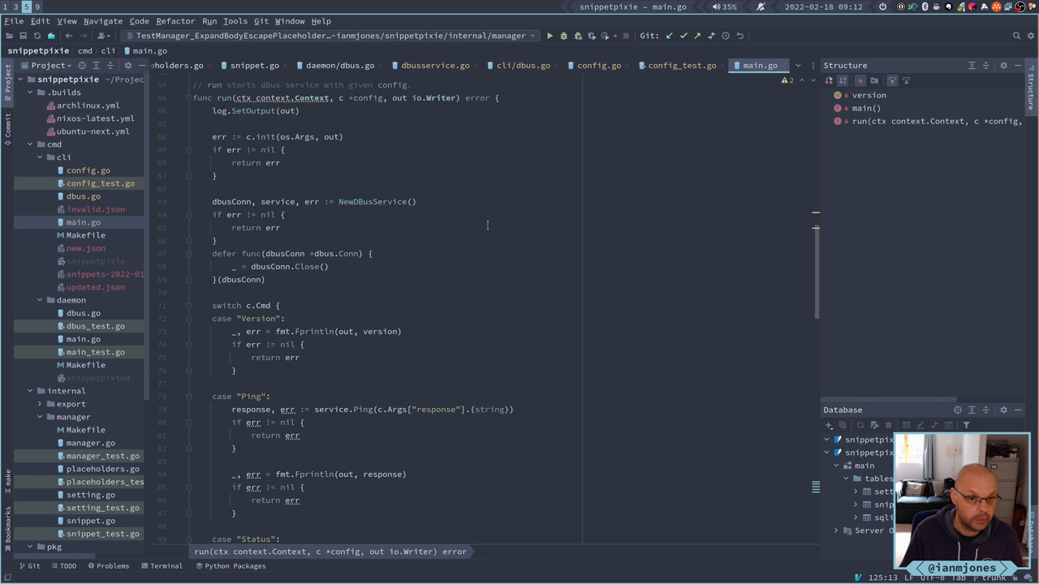
{"action": "scroll", "scroll_direction": "up", "scroll_amount": 3}
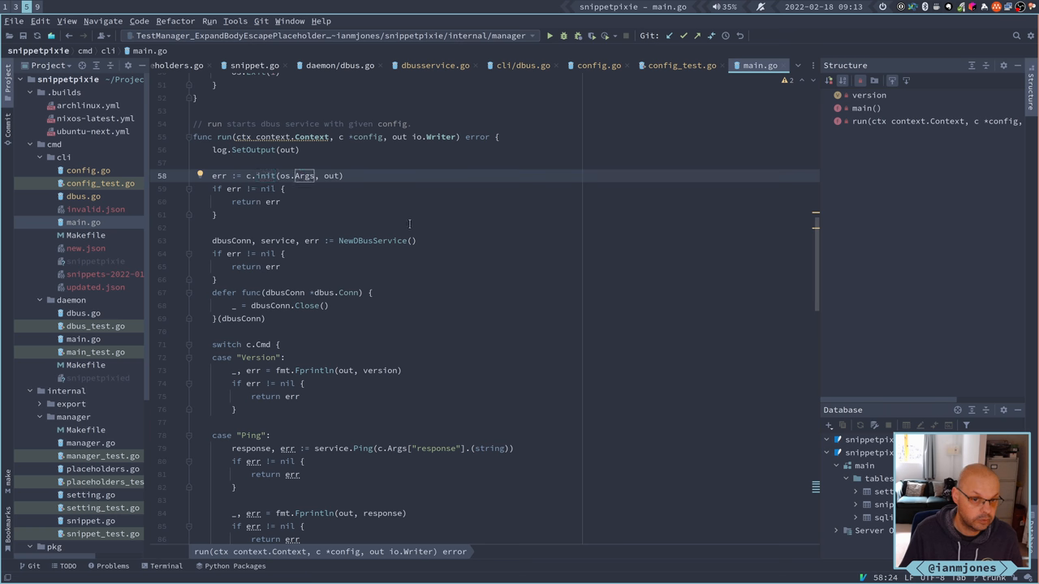
{"action": "scroll", "scroll_direction": "up", "scroll_amount": 3}
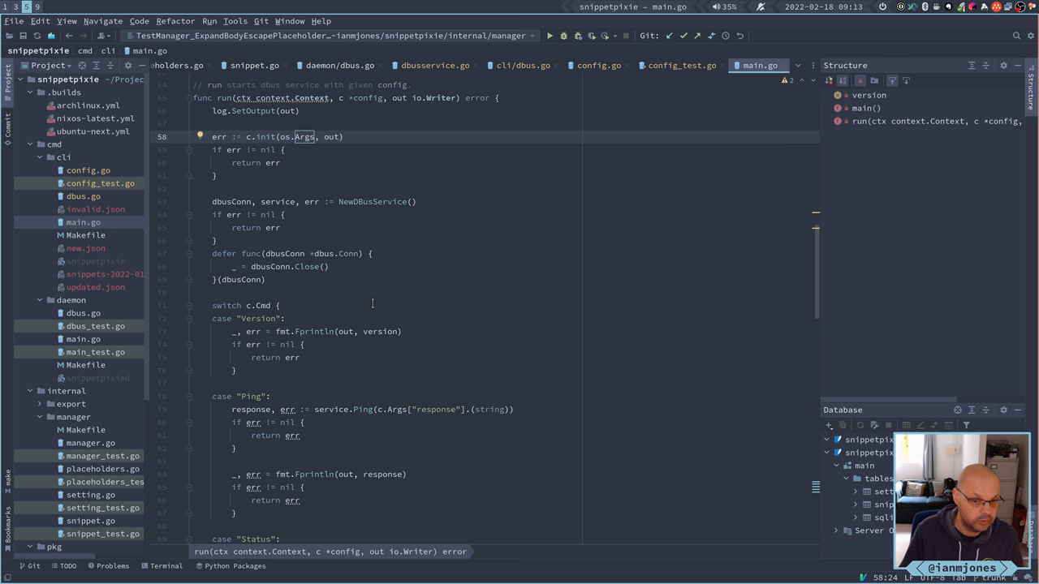
{"action": "scroll", "scroll_direction": "down", "scroll_amount": 3}
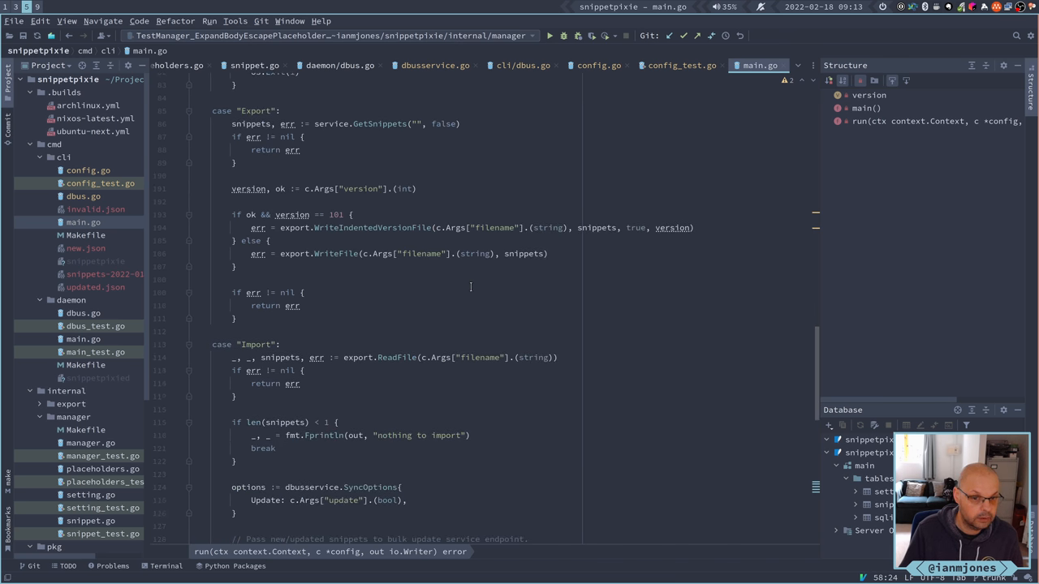
{"action": "scroll", "scroll_direction": "down", "scroll_amount": 3}
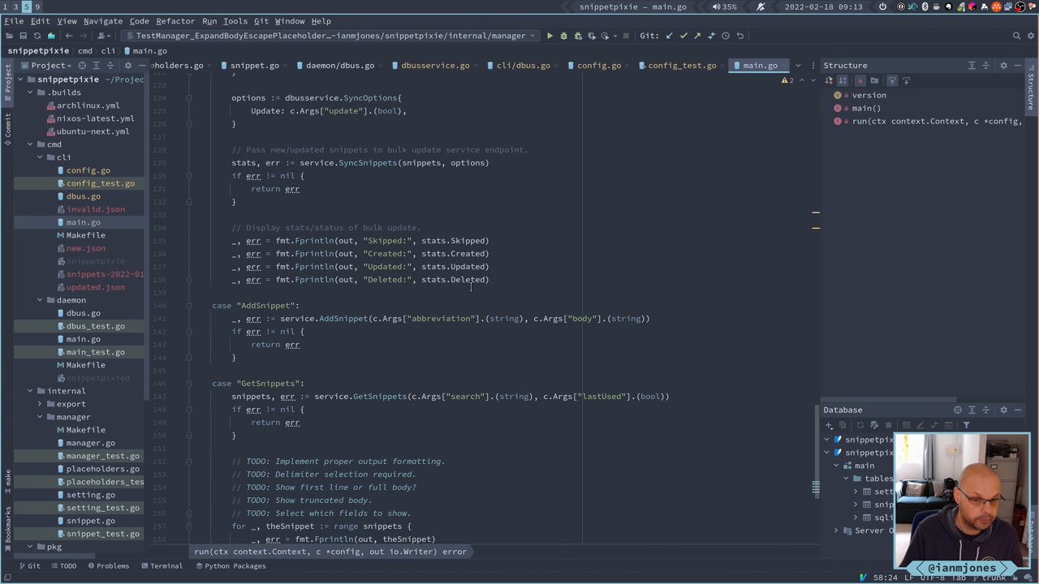
{"action": "scroll", "scroll_direction": "down", "scroll_amount": 3}
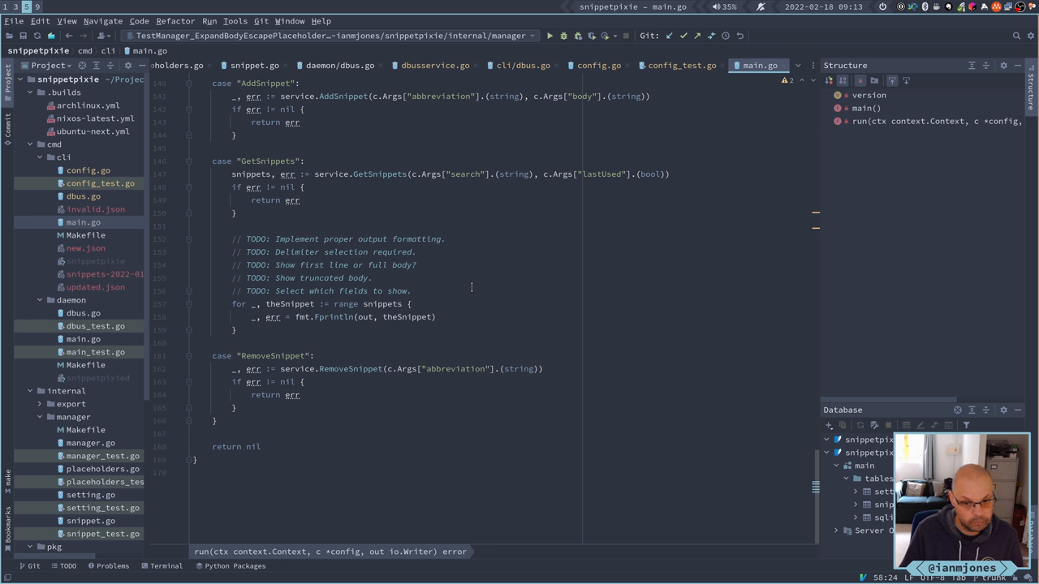
{"action": "mouse_move", "coordinate": [507, 303]}
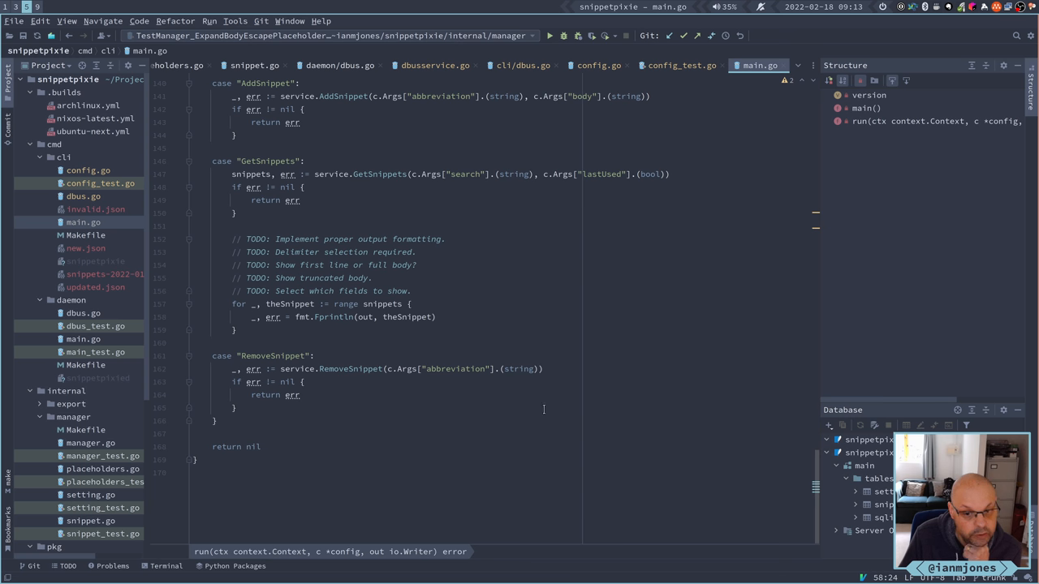
{"action": "mouse_move", "coordinate": [598, 370]}
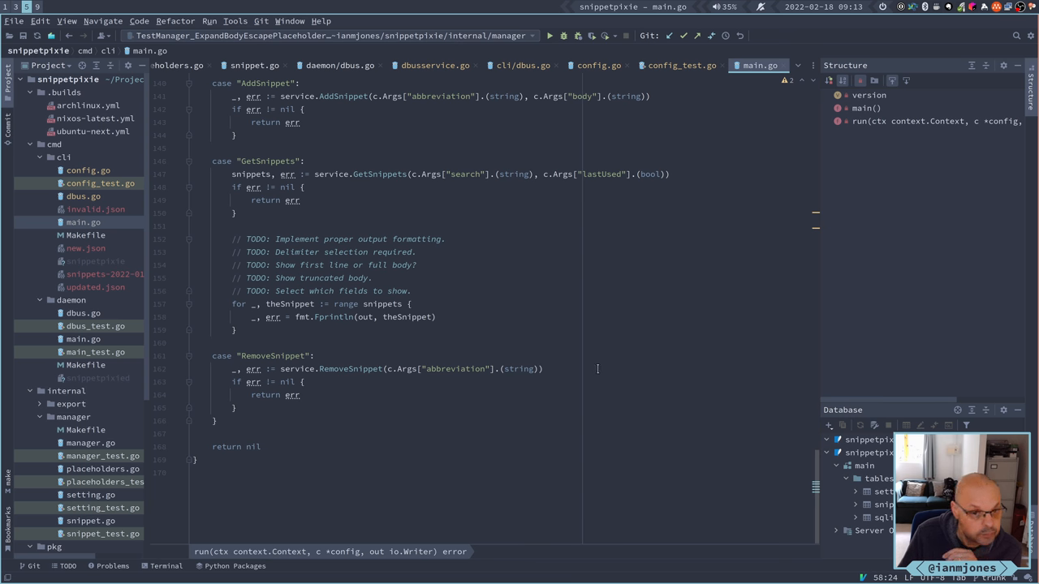
{"action": "scroll", "scroll_direction": "up", "scroll_amount": 3}
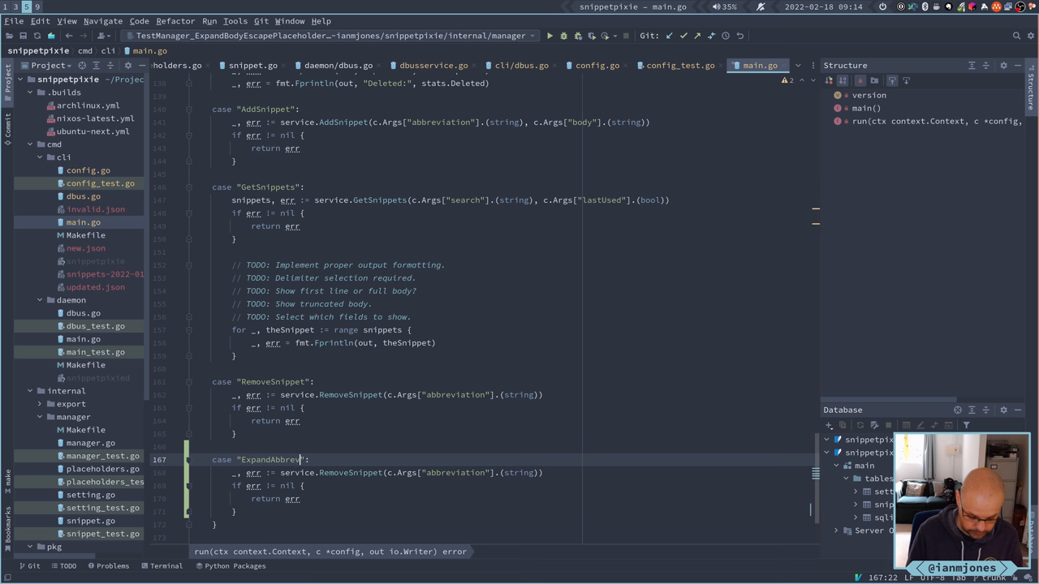
Add case "ExpandAbbreviation" calling service.ExpandAbbreviation and checking the returned error.
{"action": "type", "text": "iation"}
{"action": "left_click", "coordinate": [387, 472]}
{"action": "type", "text": "ExpandAbbreviati"}
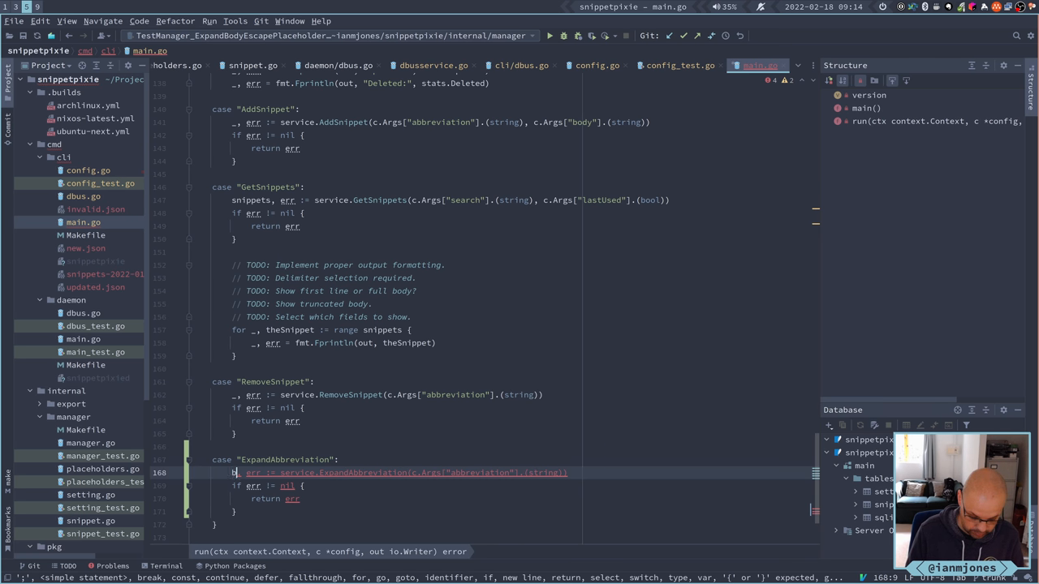
{"action": "type", "text": "body, curs"}
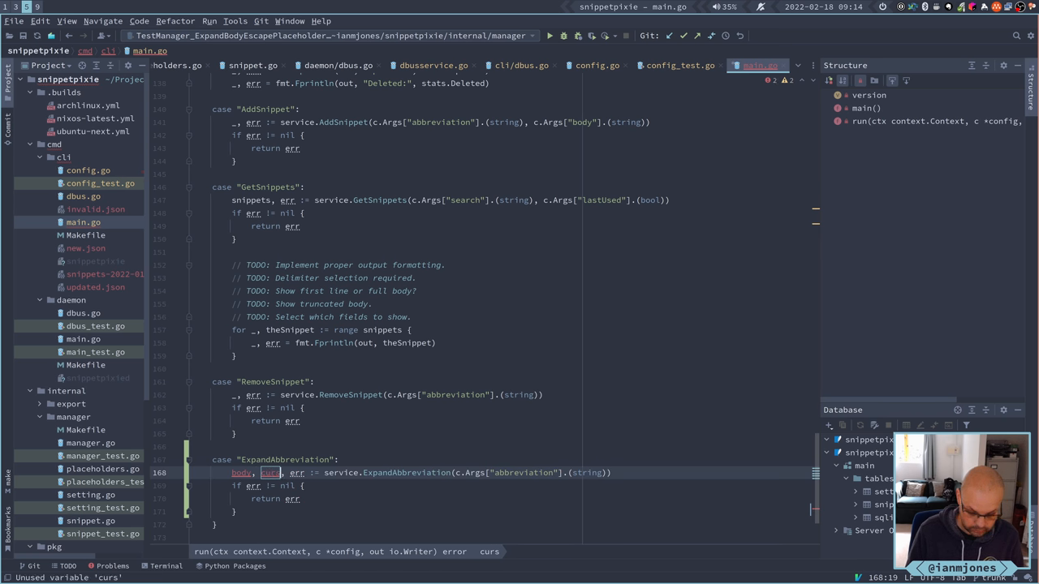
{"action": "type", "text": "or"}
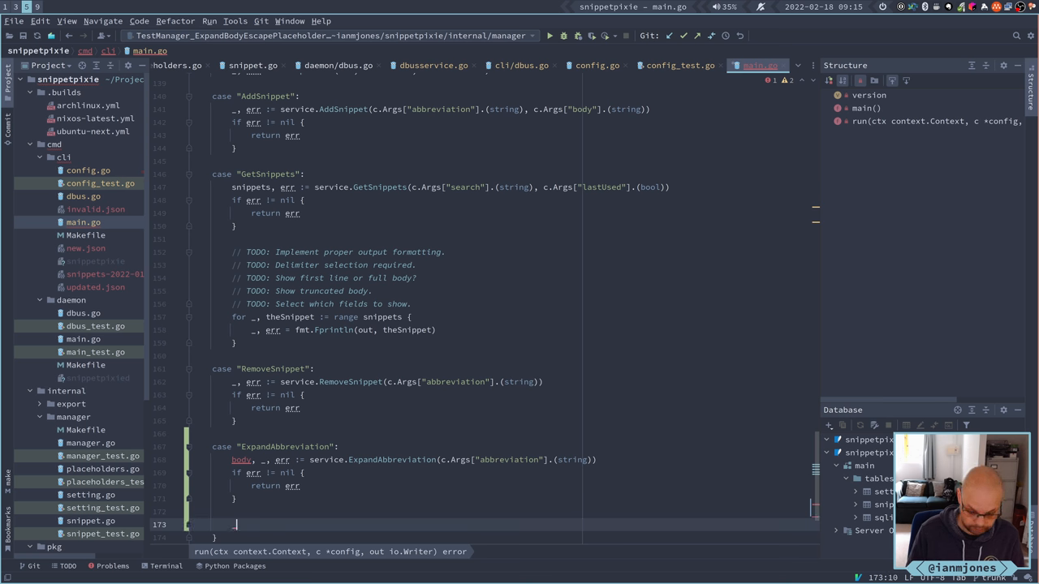
{"action": "type", "text": "err"}
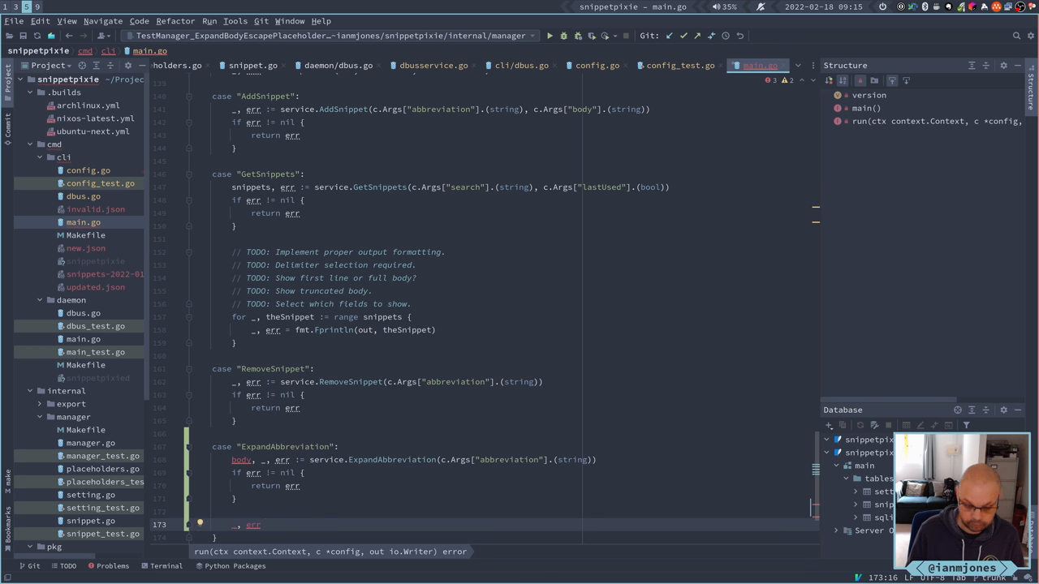
{"action": "type", "text": "="}
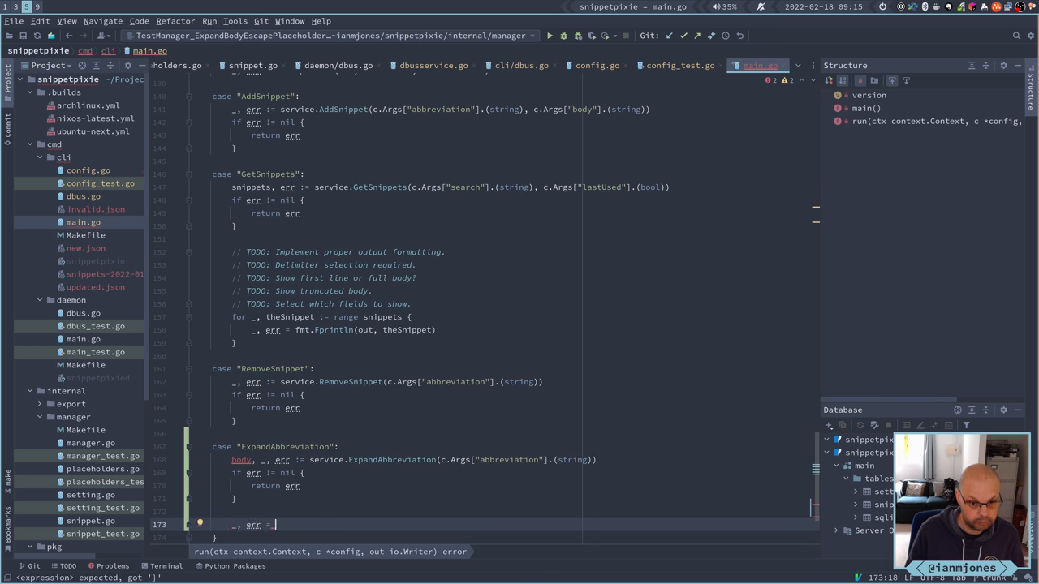
Print the expanded body with fmt.Println(out, body).
{"action": "type", "text": "fmt."}
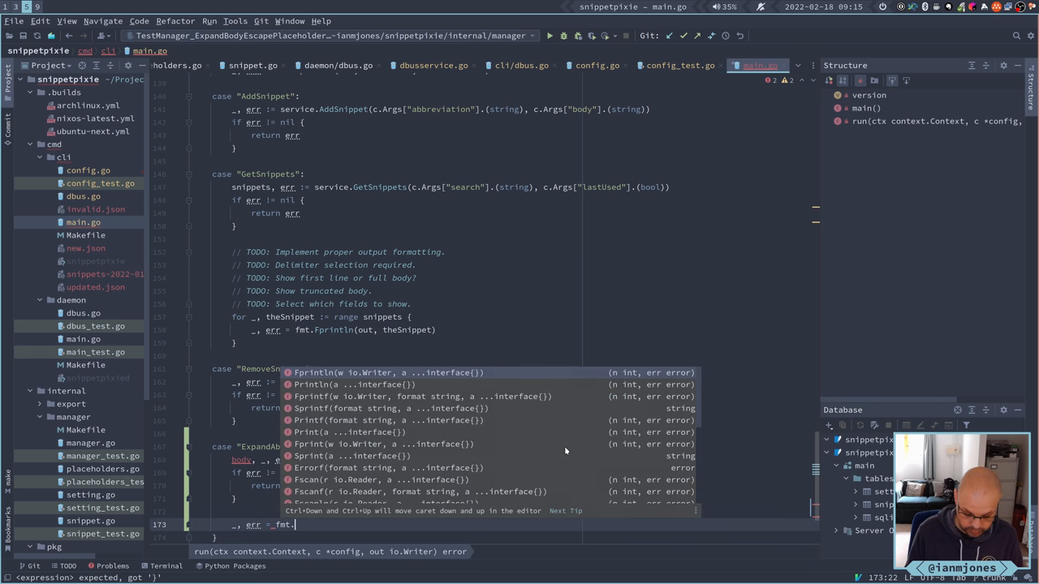
{"action": "type", "text": "Prin"}
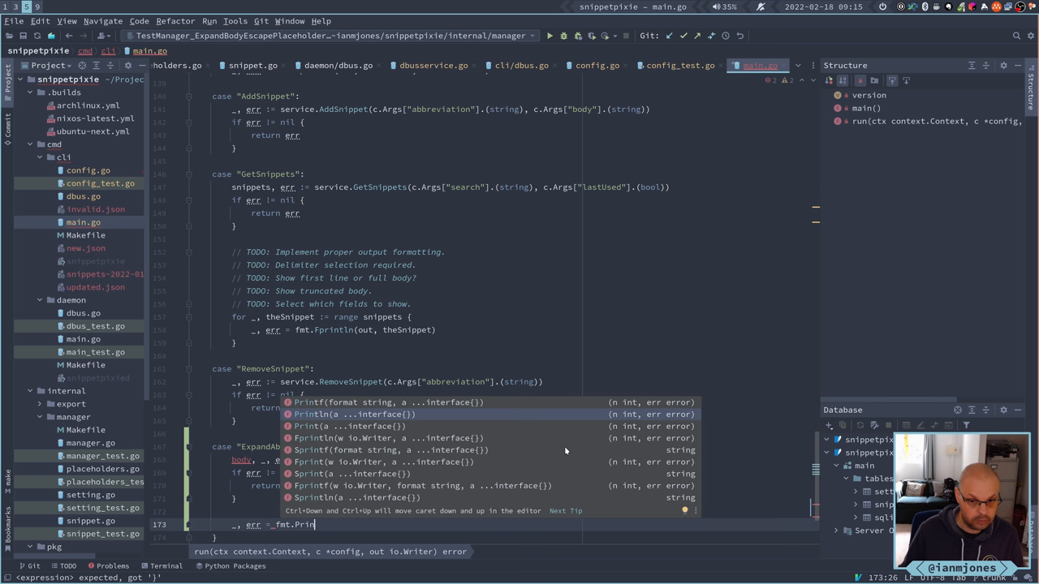
{"action": "left_click", "coordinate": [322, 414]}
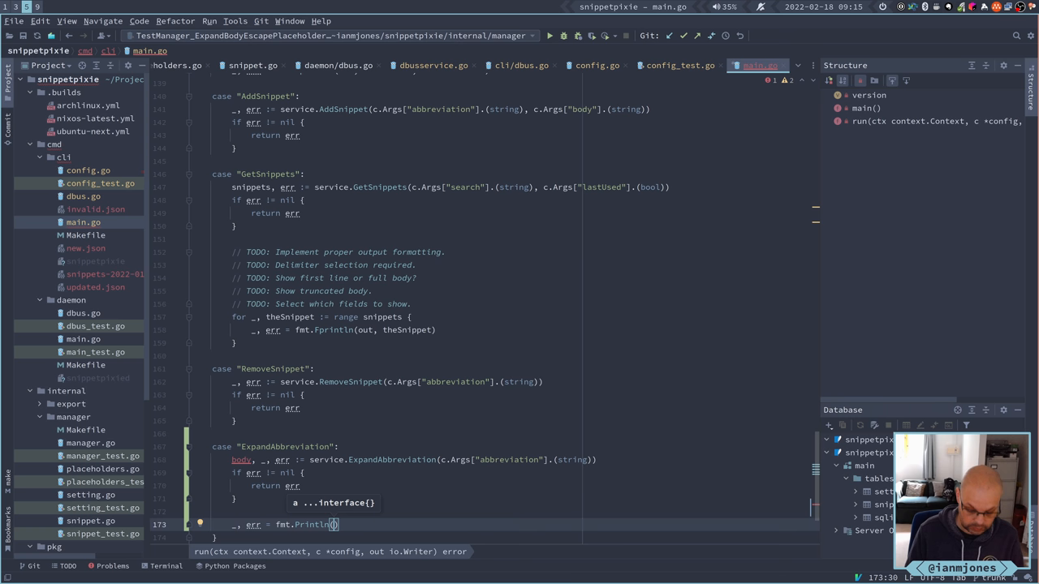
{"action": "type", "text": "out,"}
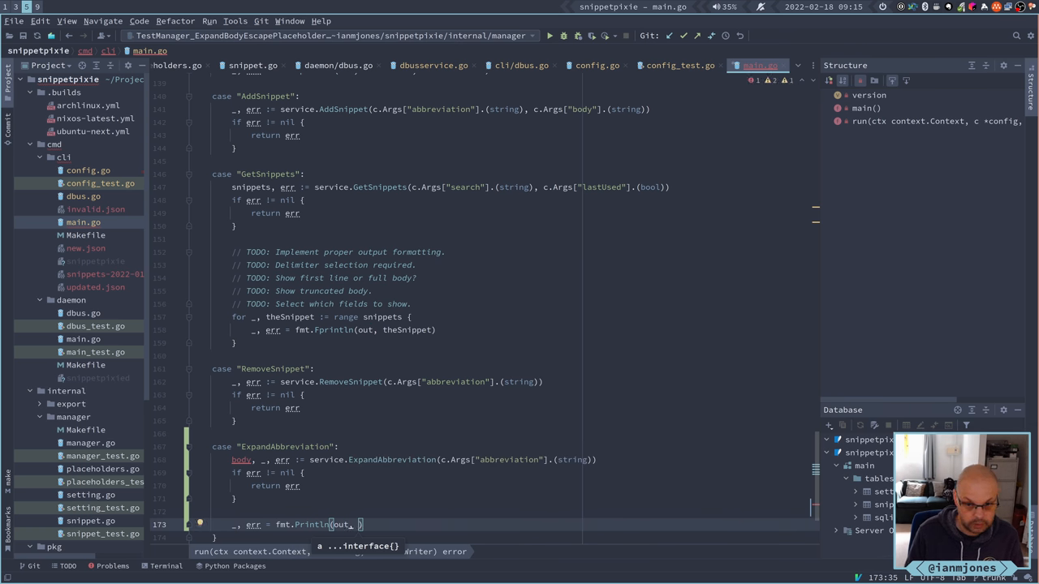
{"action": "type", "text": "body"}
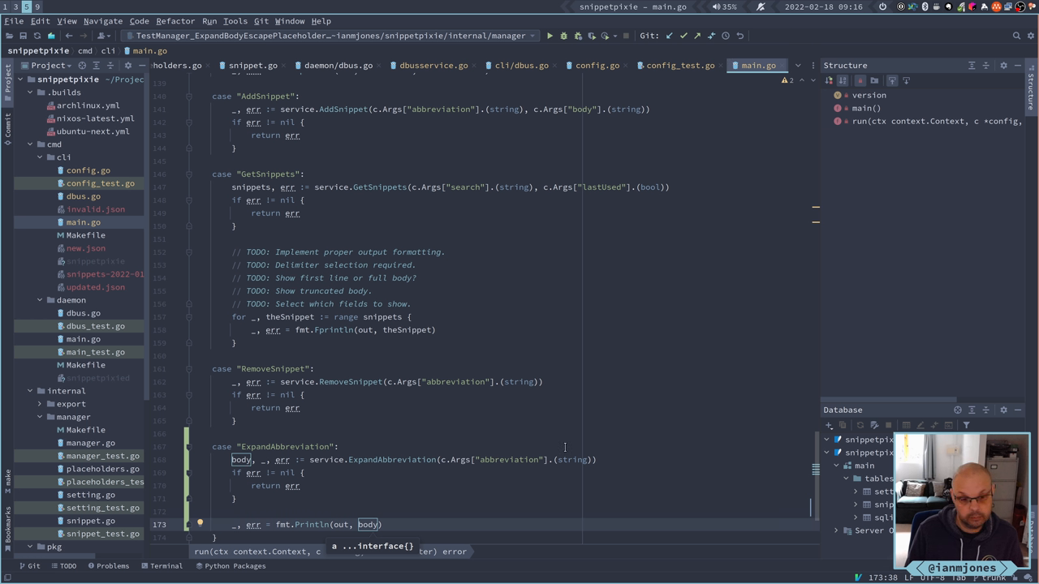
{"action": "scroll", "scroll_direction": "down", "scroll_amount": 3}
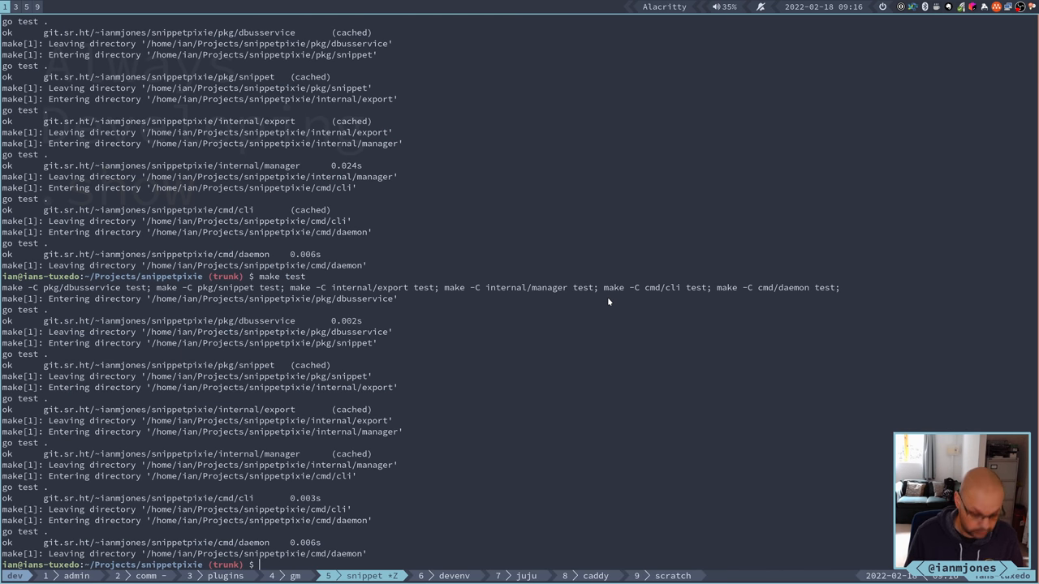
Run make test in the snippetpixie root so all packages report ok.
{"action": "type", "text": "make test"}
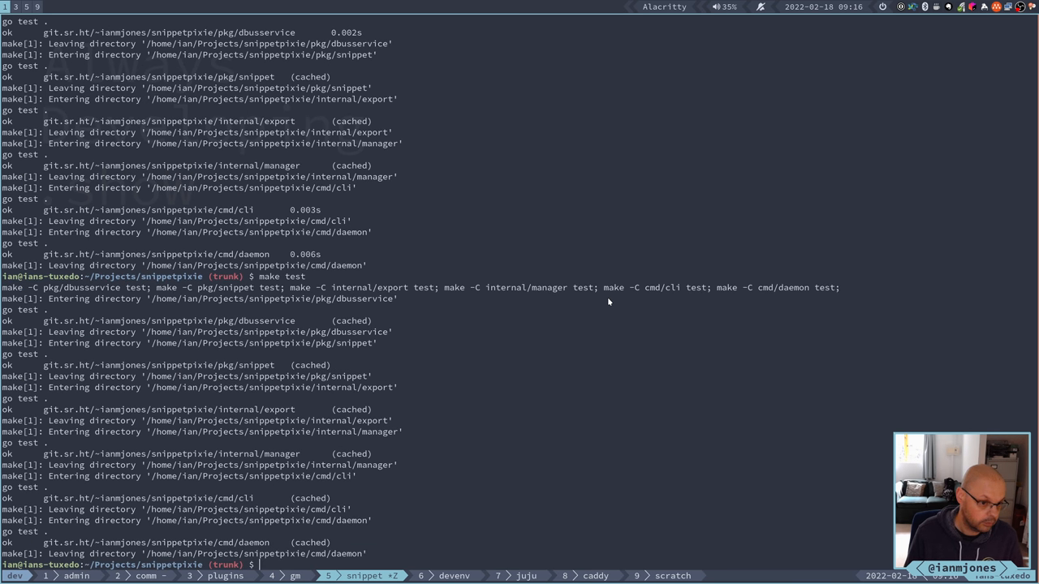
{"action": "type", "text": "make"}
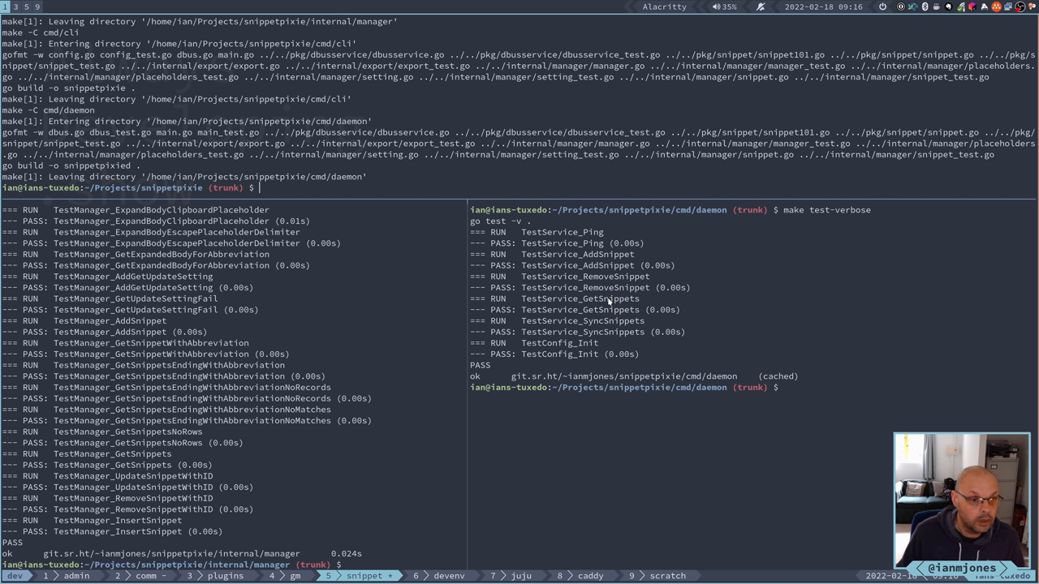
Move one pane into ../../cmd/cli and clear it.
{"action": "type", "text": "cd"}
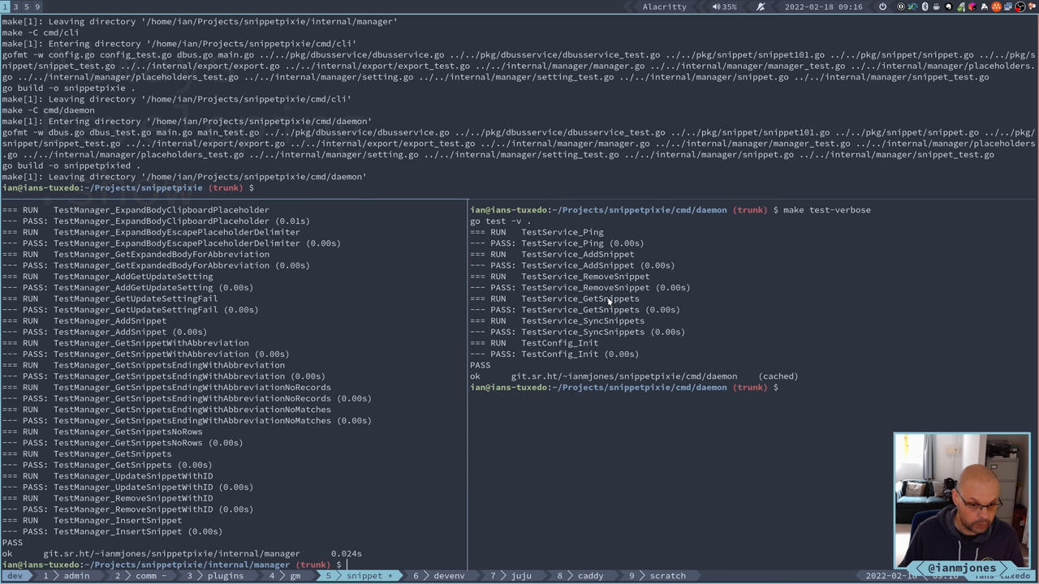
{"action": "type", "text": "cd"}
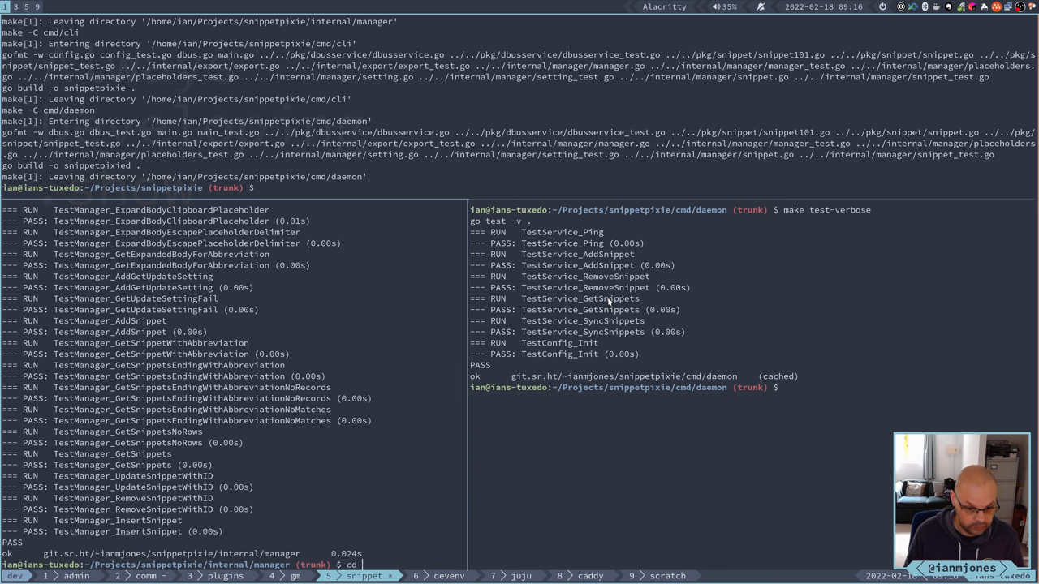
{"action": "type", "text": "../."}
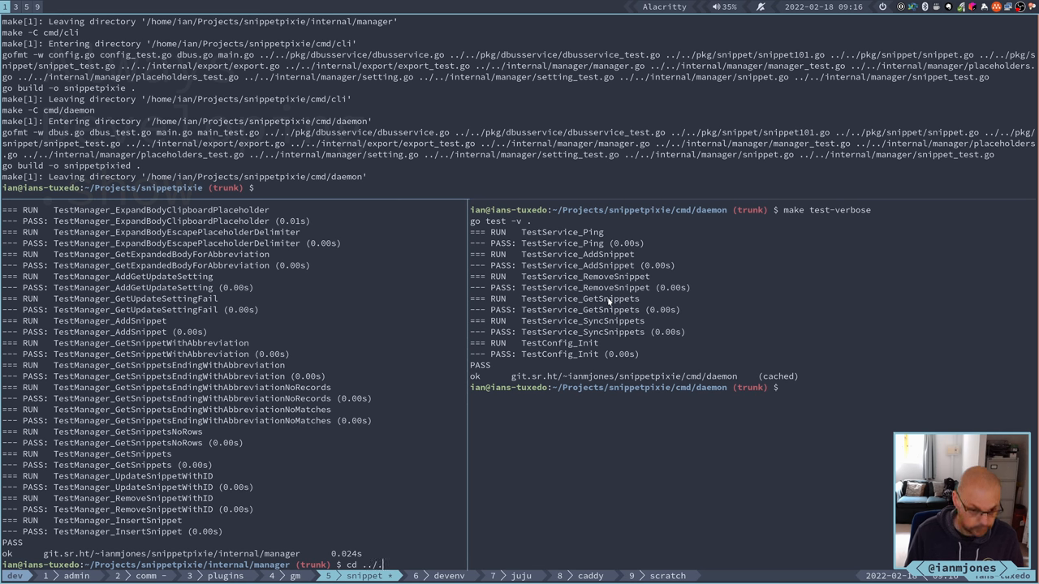
{"action": "type", "text": "cmd/cli/"}
{"action": "type", "text": "clea"}
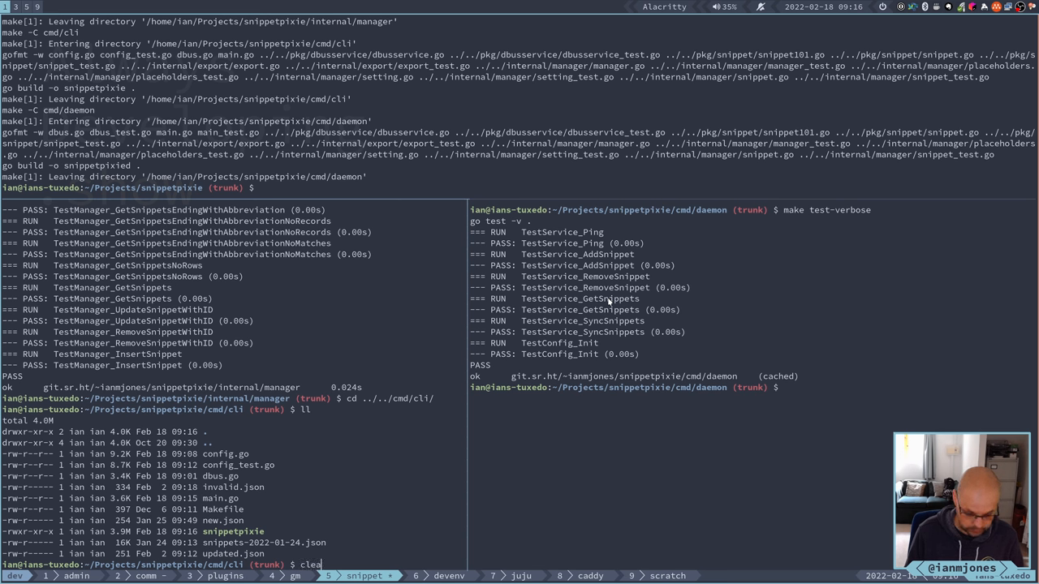
{"action": "key", "text": "Return"}
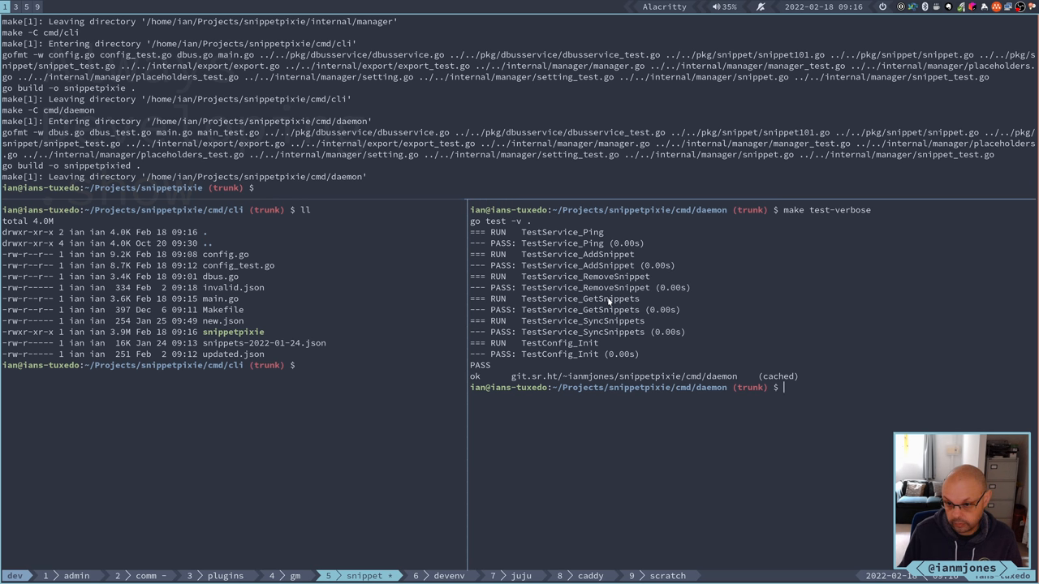
{"action": "type", "text": "clea"}
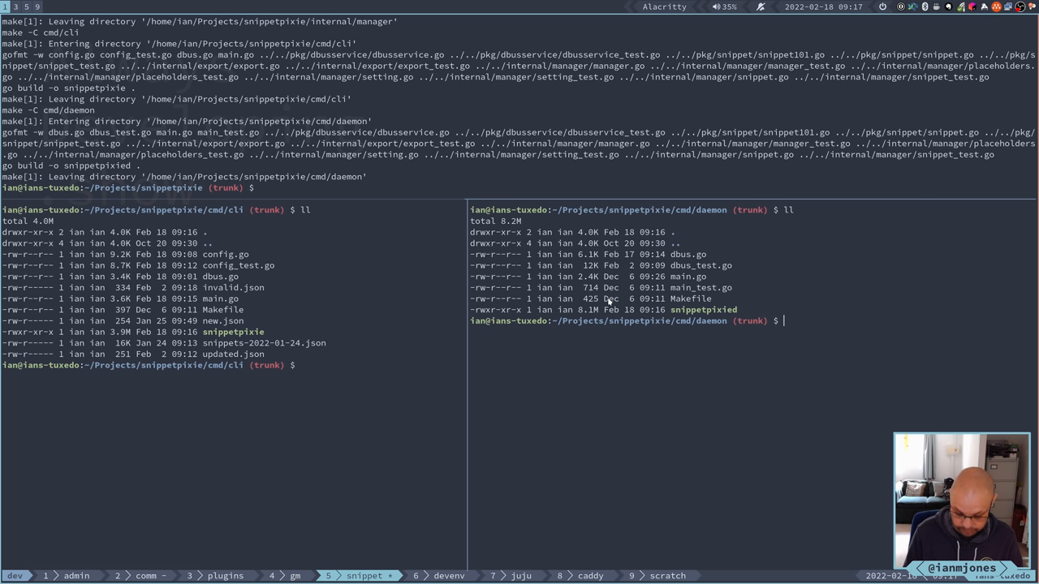
Launch ./snippetpixied so the daemon listens on D-Bus with its database opened.
{"action": "type", "text": "./sni"}
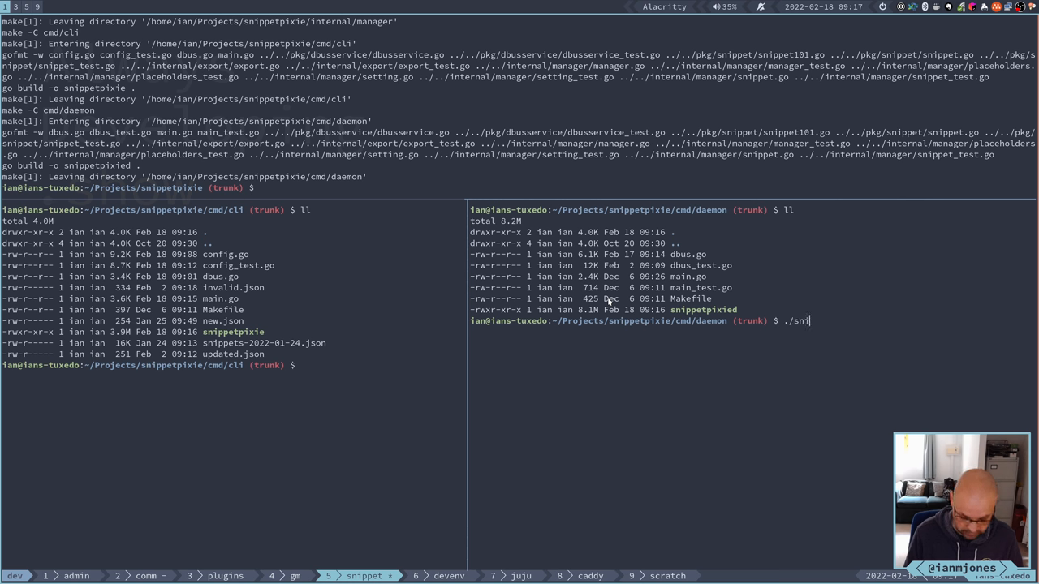
{"action": "key", "text": "Return"}
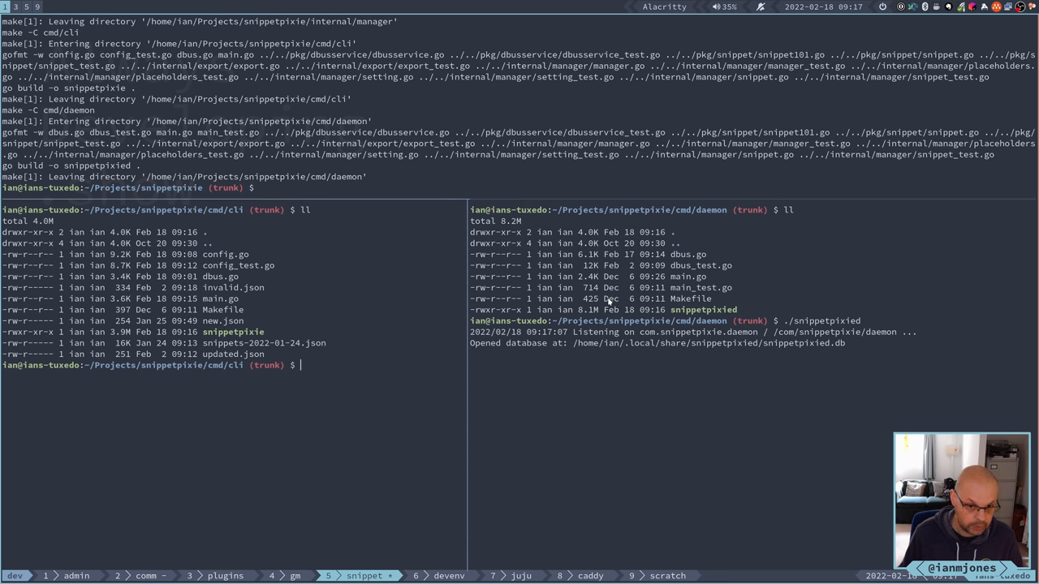
Run ./snippetpixie expand on 'sp`', retrying until quoting is right, returning Snippet Pixie.
{"action": "type", "text": "."}
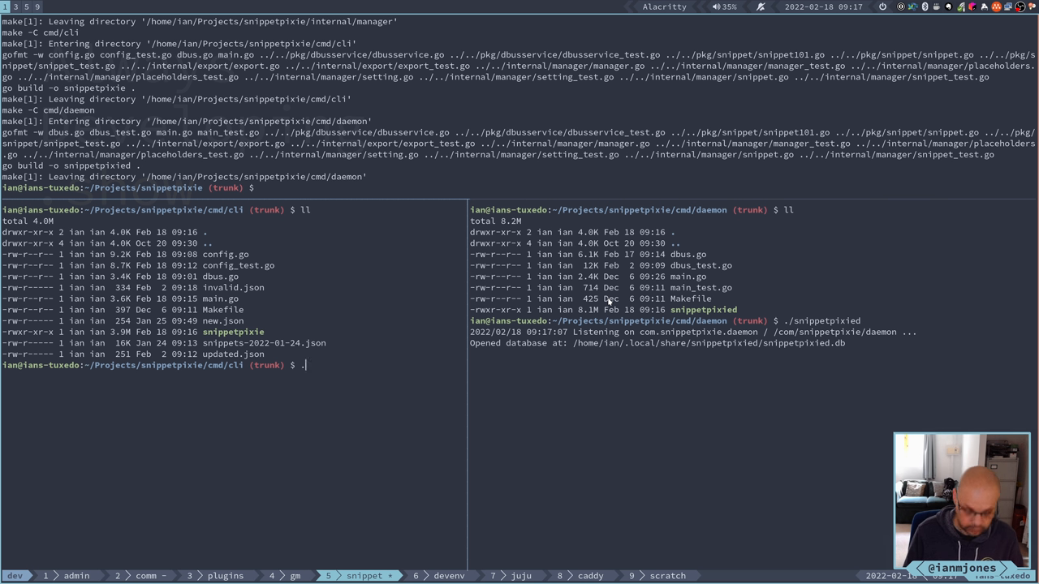
{"action": "type", "text": "snippetpixi"}
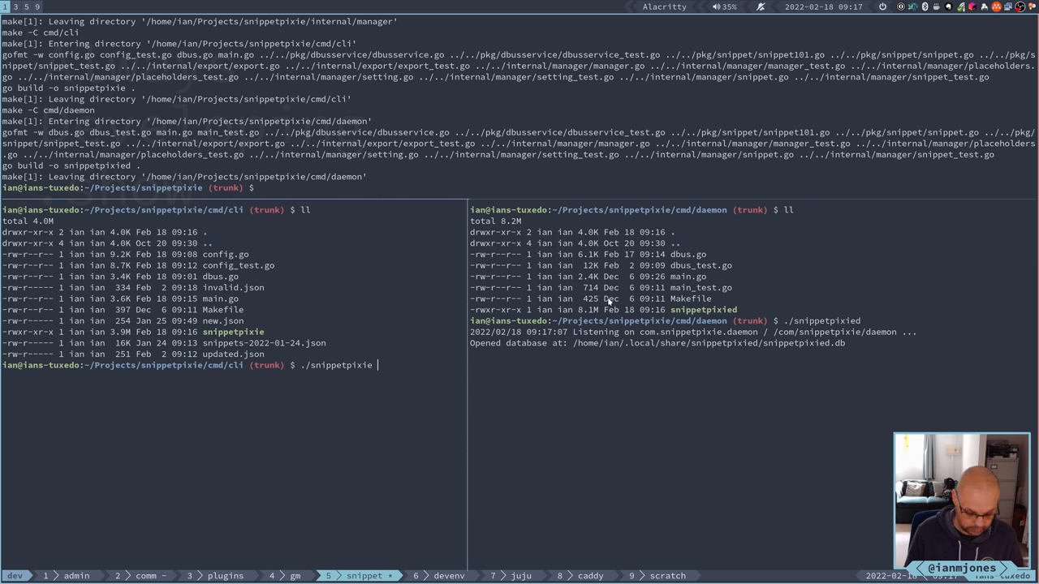
{"action": "type", "text": "expand"}
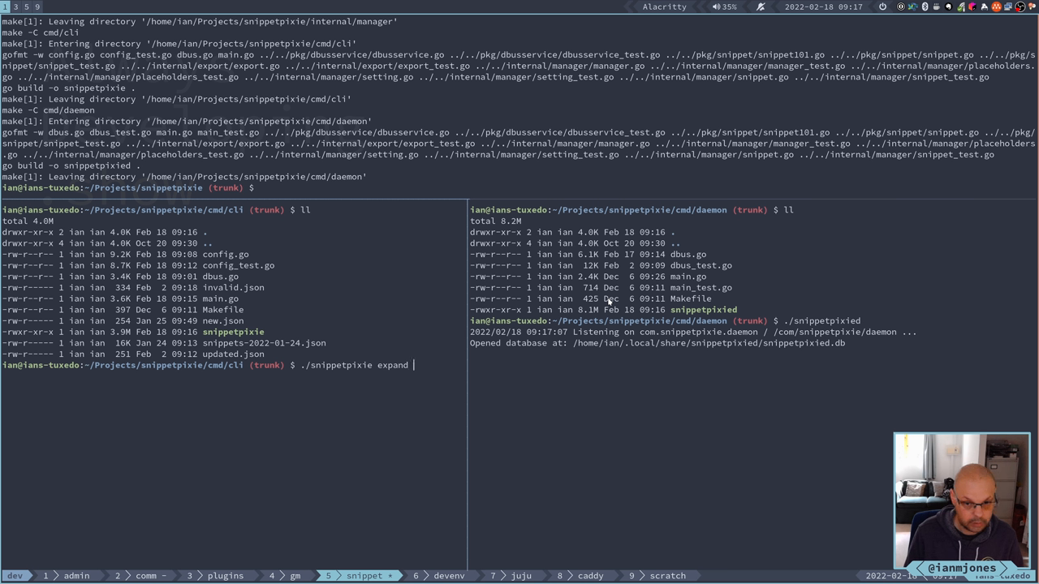
{"action": "type", "text": "sp"}
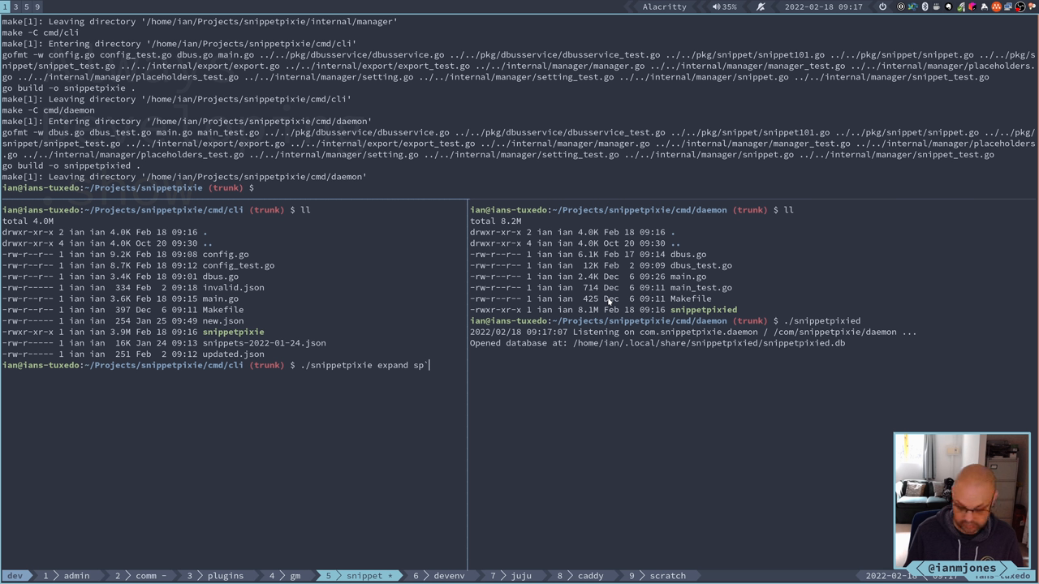
{"action": "key", "text": "Return"}
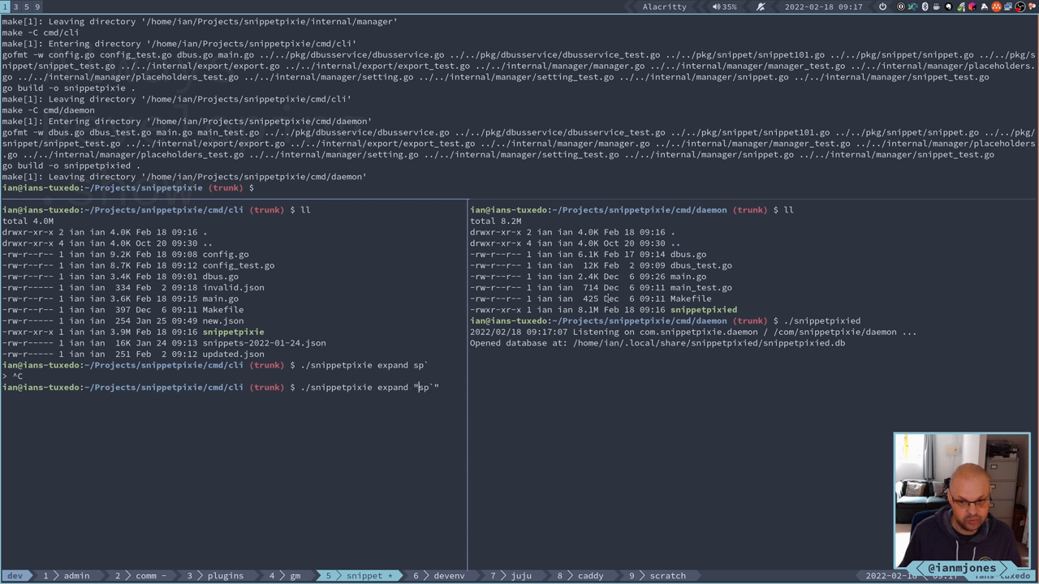
{"action": "key", "text": "Return"}
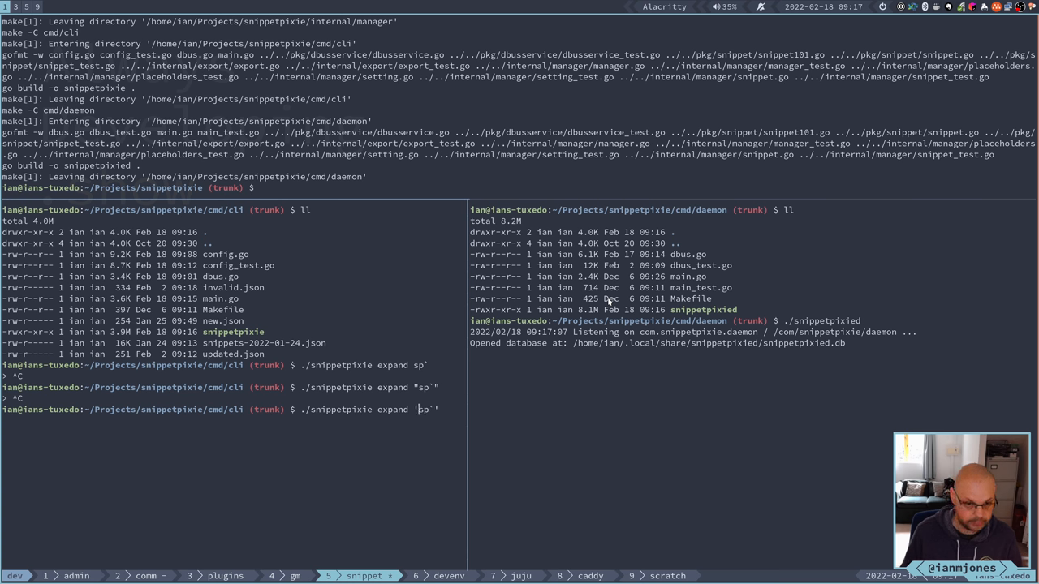
{"action": "key", "text": "Return"}
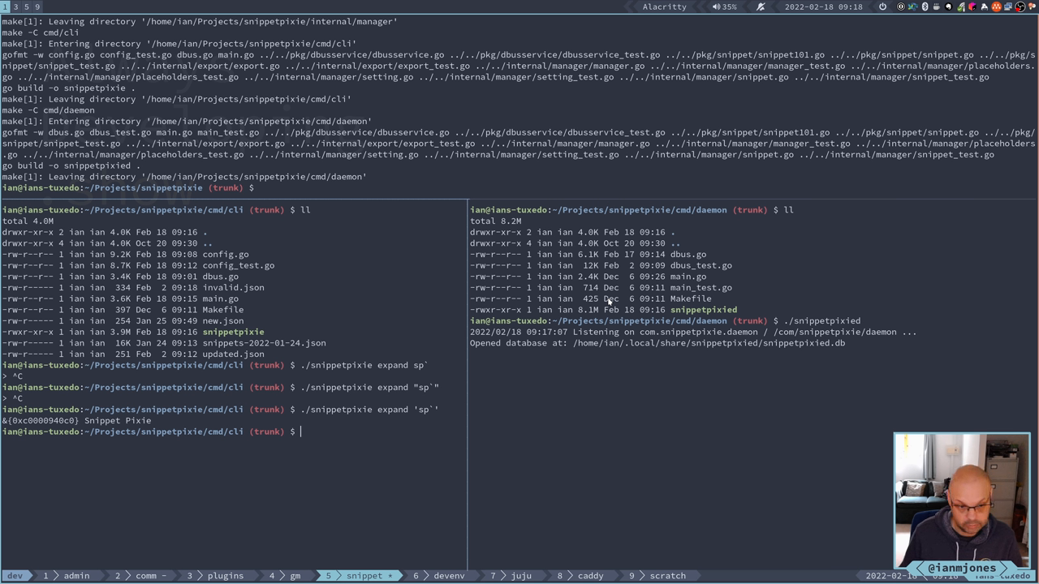
Expand 'spu`' for the snippetpixie.com URL and 'dt`' for the date snippet.
{"action": "type", "text": "./snippetpixie expand 'sp`'"}
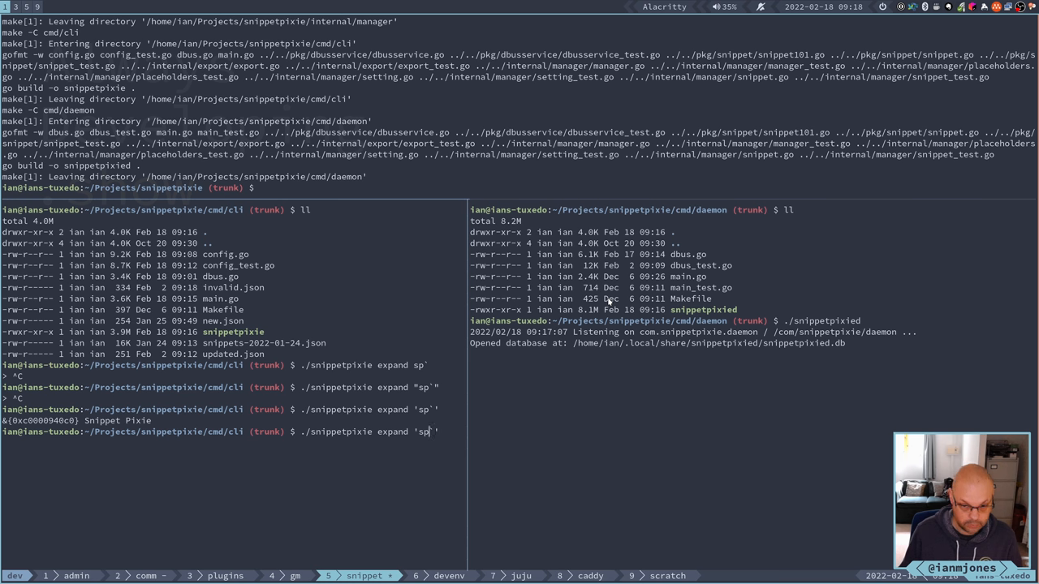
{"action": "type", "text": "u"}
{"action": "key", "text": "Return"}
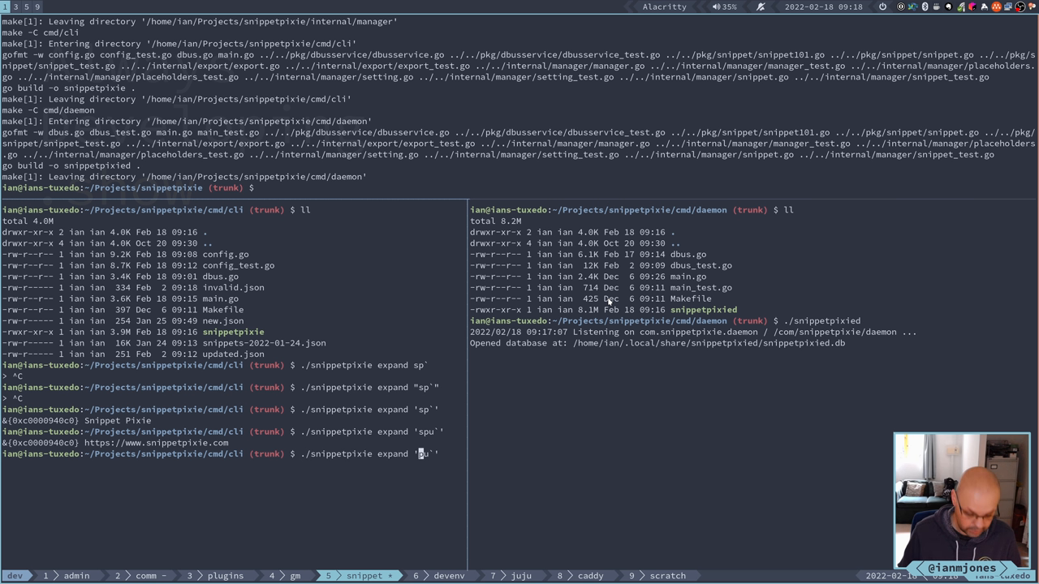
{"action": "type", "text": "dt"}
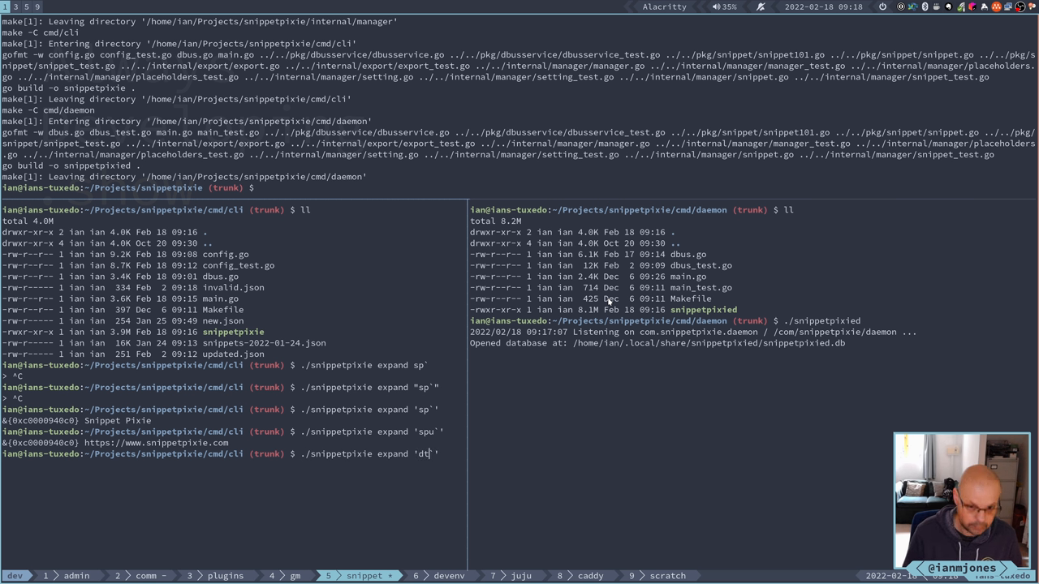
{"action": "key", "text": "Return"}
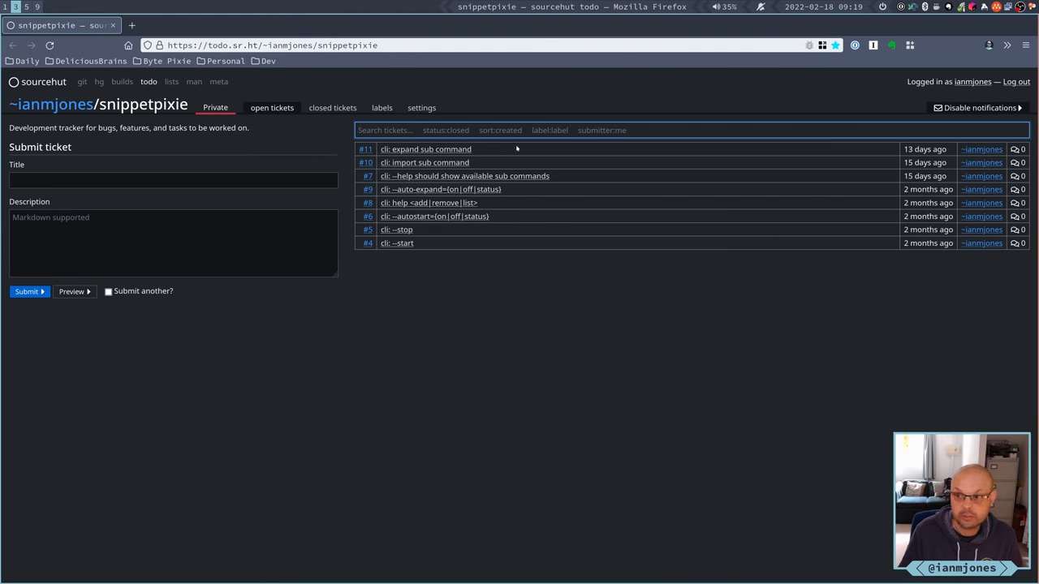
{"action": "left_click", "coordinate": [172, 178]}
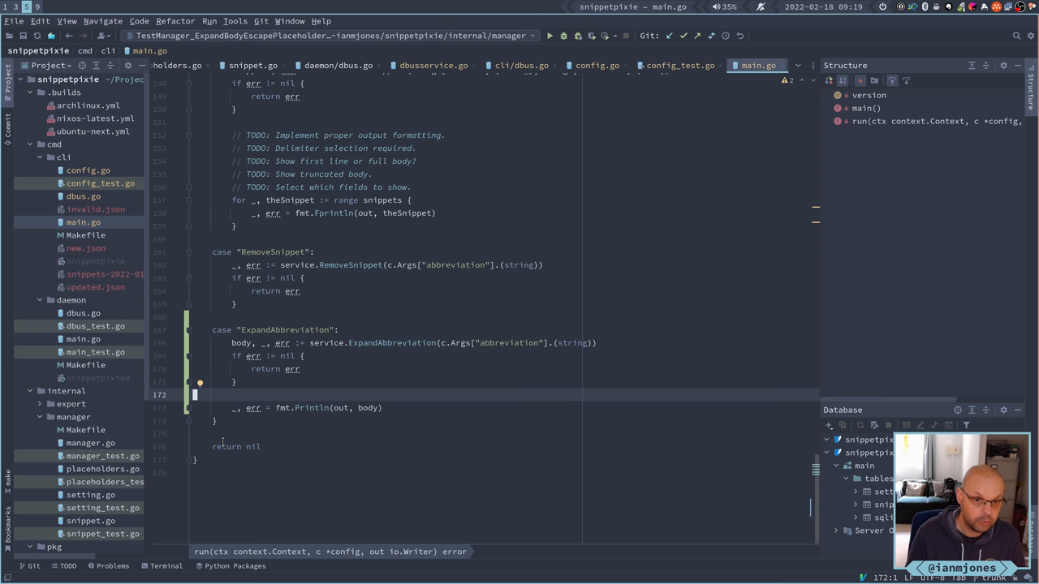
{"action": "scroll", "scroll_direction": "down", "scroll_amount": 3}
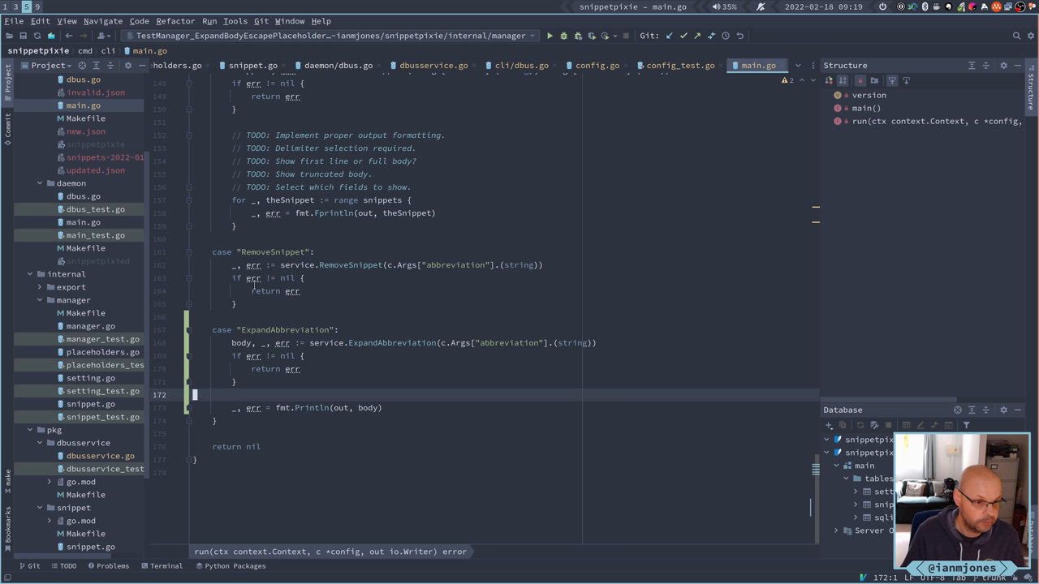
{"action": "mouse_move", "coordinate": [347, 246]}
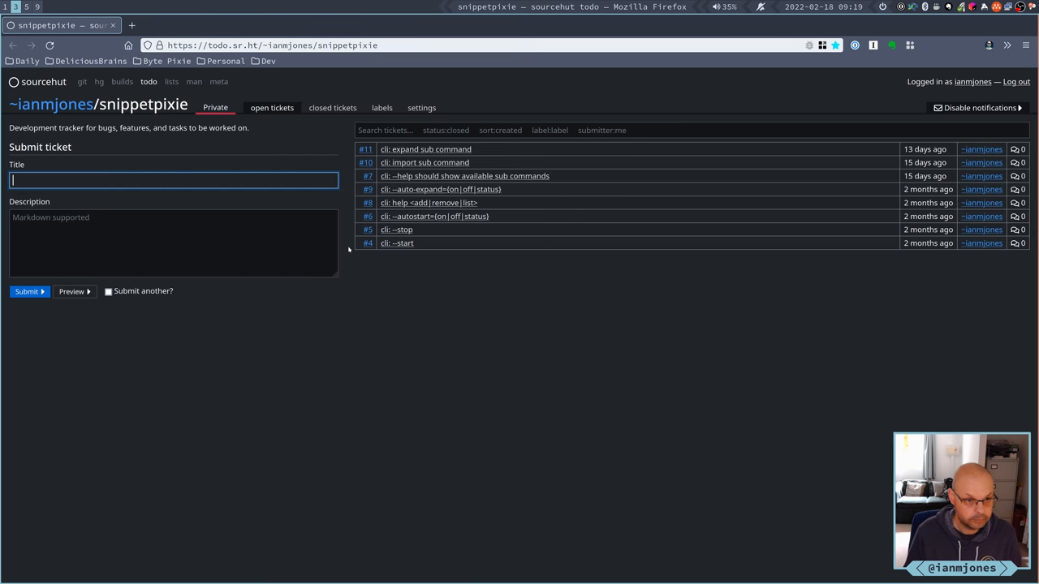
Submit a ticket titled 'placeholders: fix strftime to use locale for %x and %X'.
{"action": "type", "text": "placeholders:"}
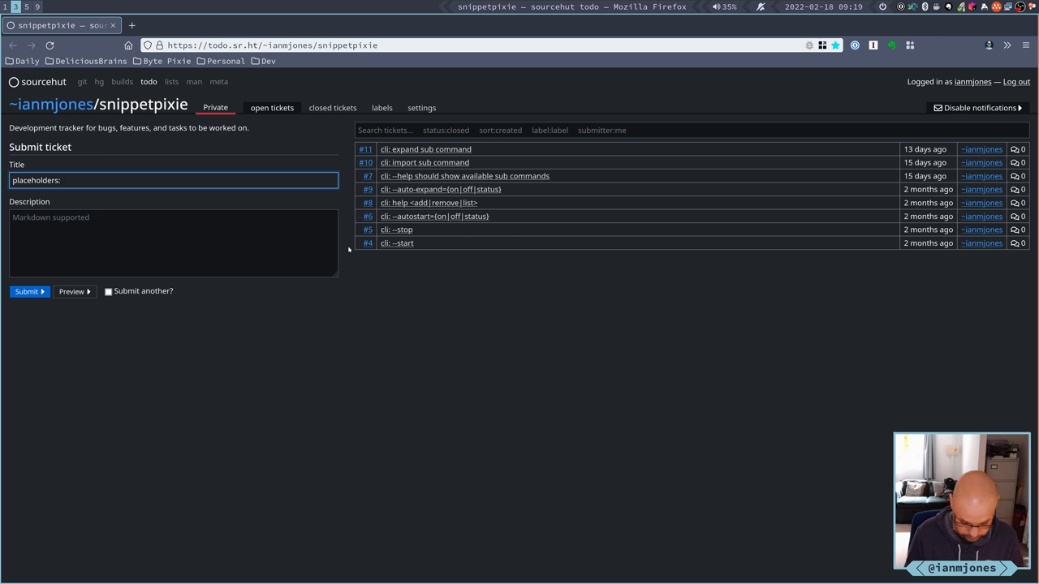
{"action": "type", "text": "fix"}
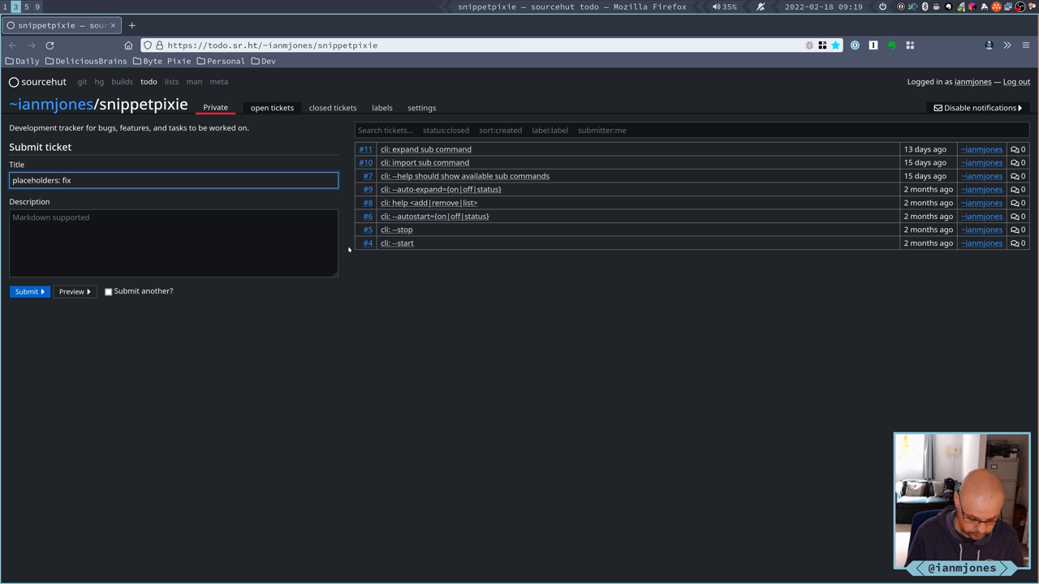
{"action": "type", "text": "str"}
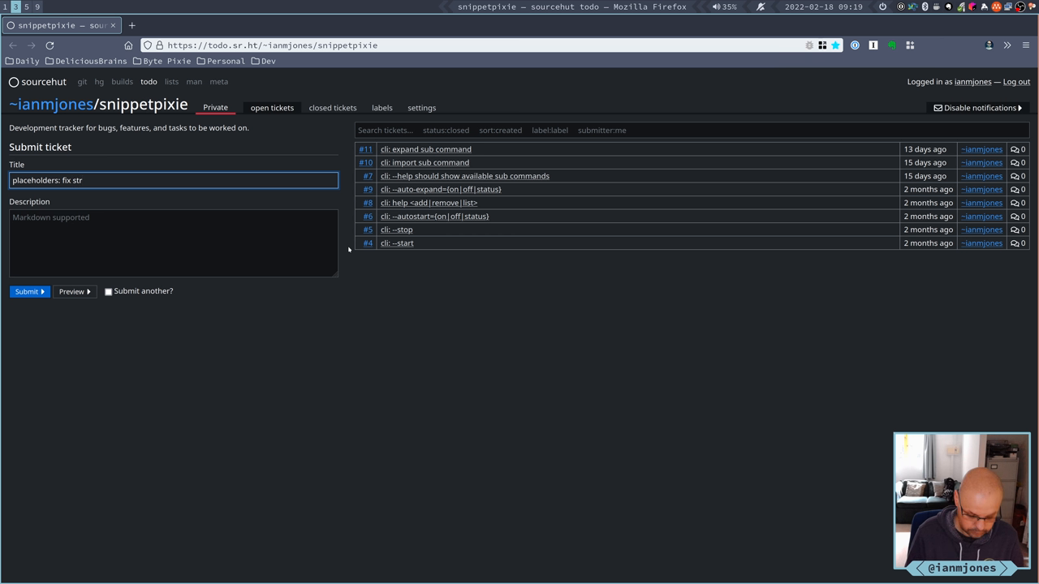
{"action": "type", "text": "fmt"}
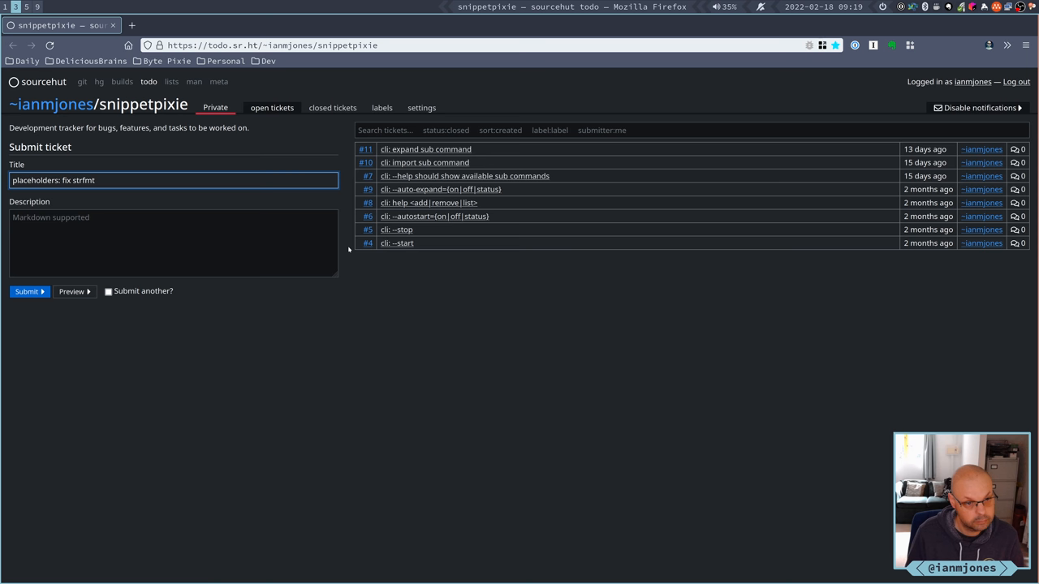
{"action": "key", "text": "BackSpace"}
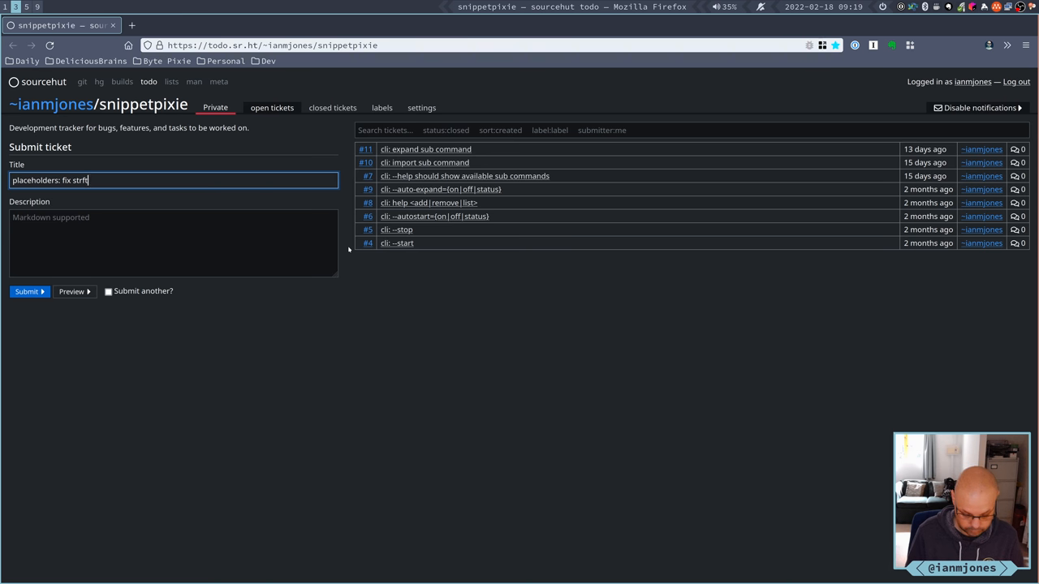
{"action": "type", "text": "ime"}
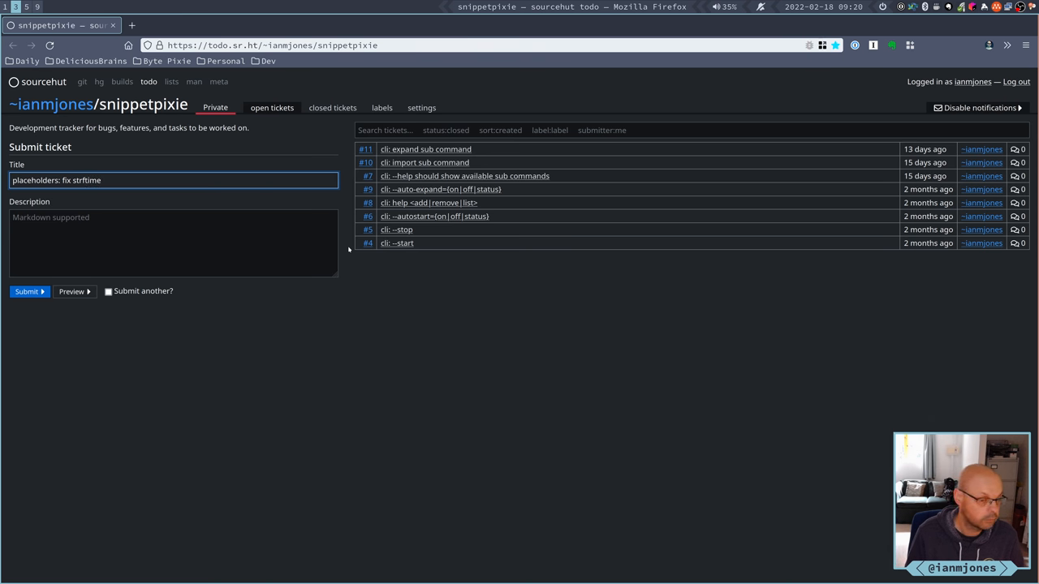
{"action": "type", "text": "to"}
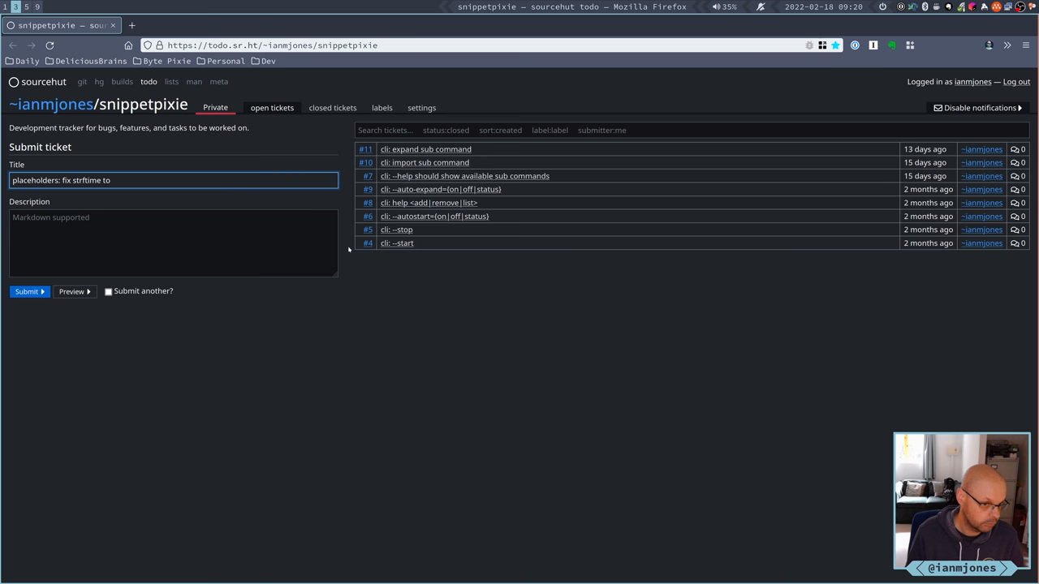
{"action": "type", "text": "use locale for"}
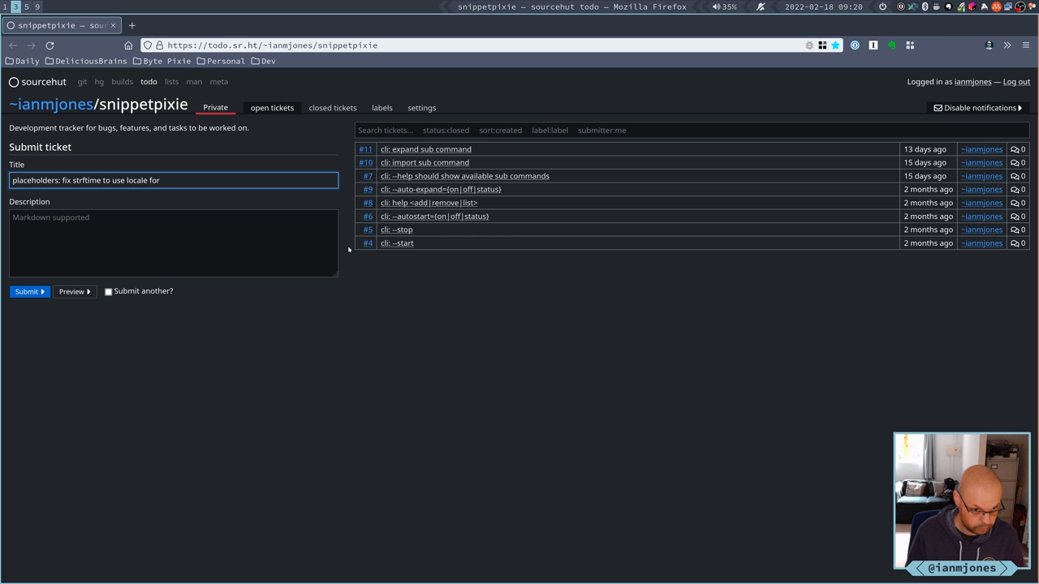
{"action": "type", "text": "%"}
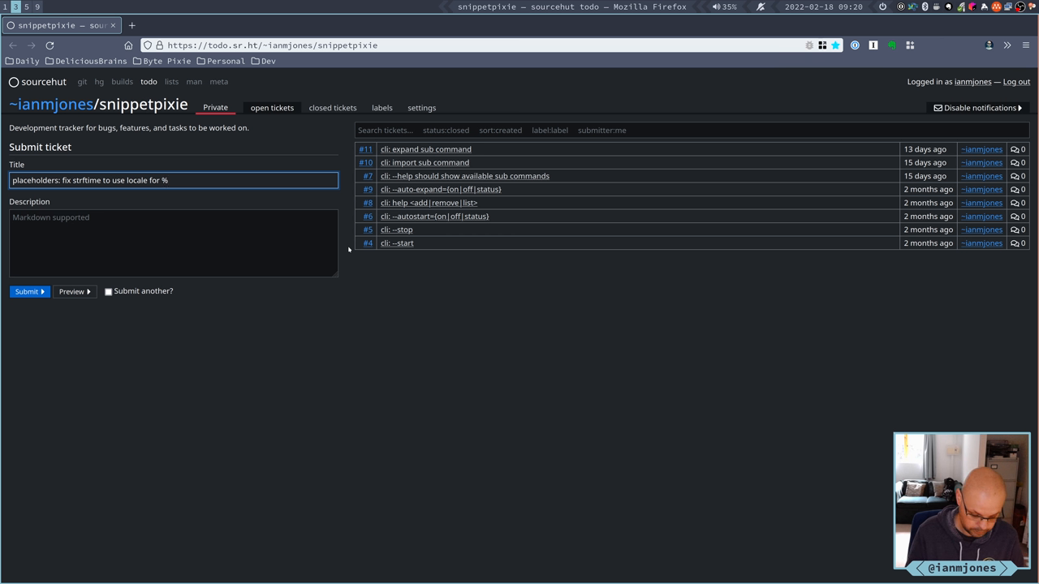
{"action": "type", "text": "x and %X"}
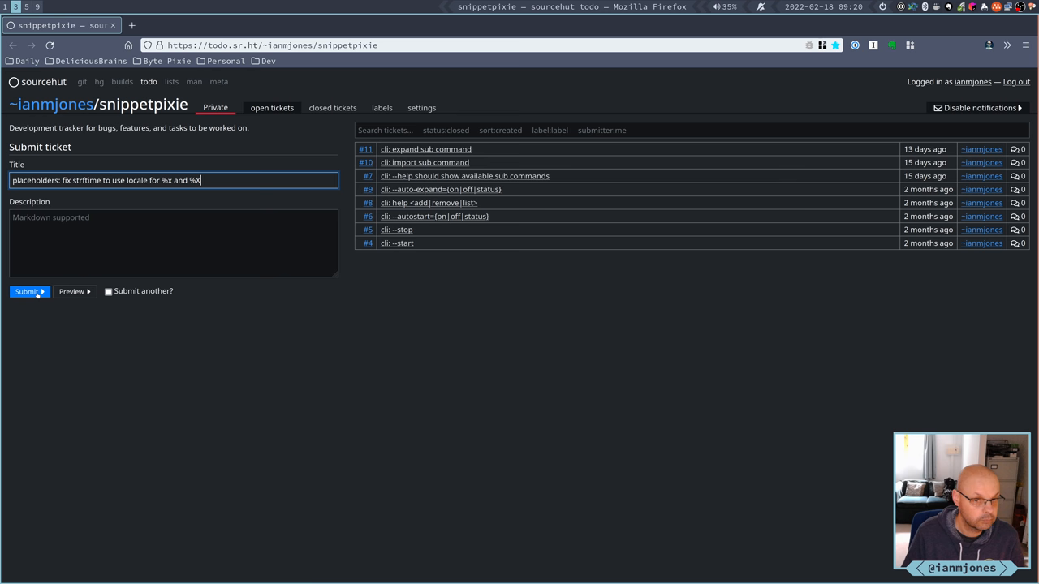
{"action": "left_click", "coordinate": [26, 292]}
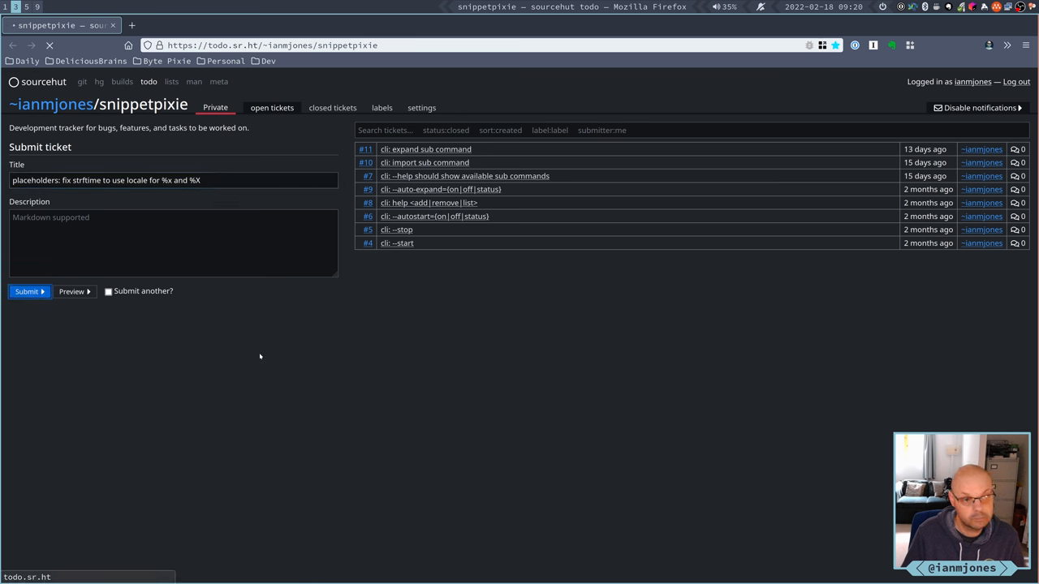
{"action": "left_click", "coordinate": [26, 292]}
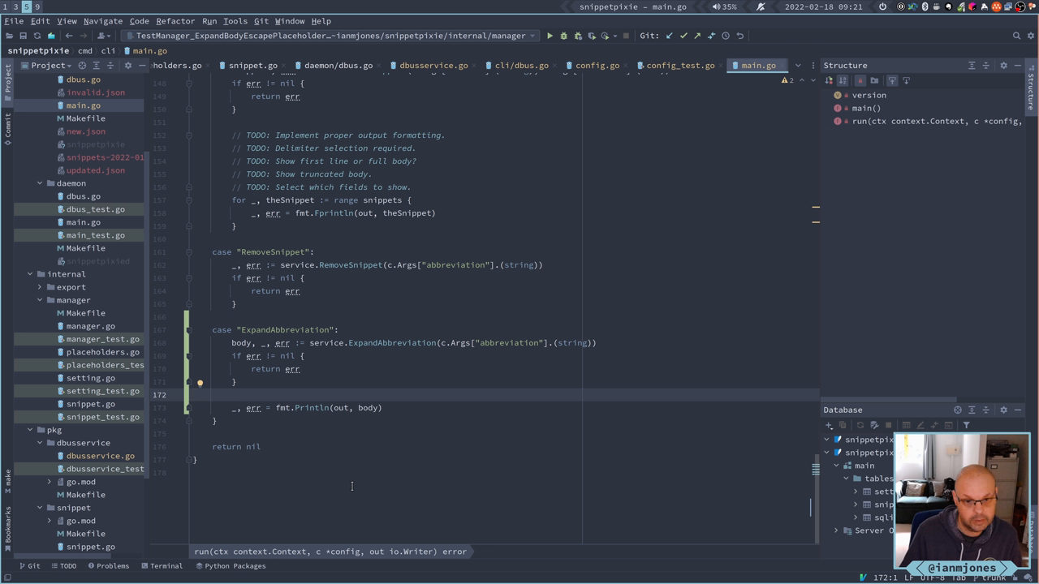
{"action": "mouse_move", "coordinate": [312, 474]}
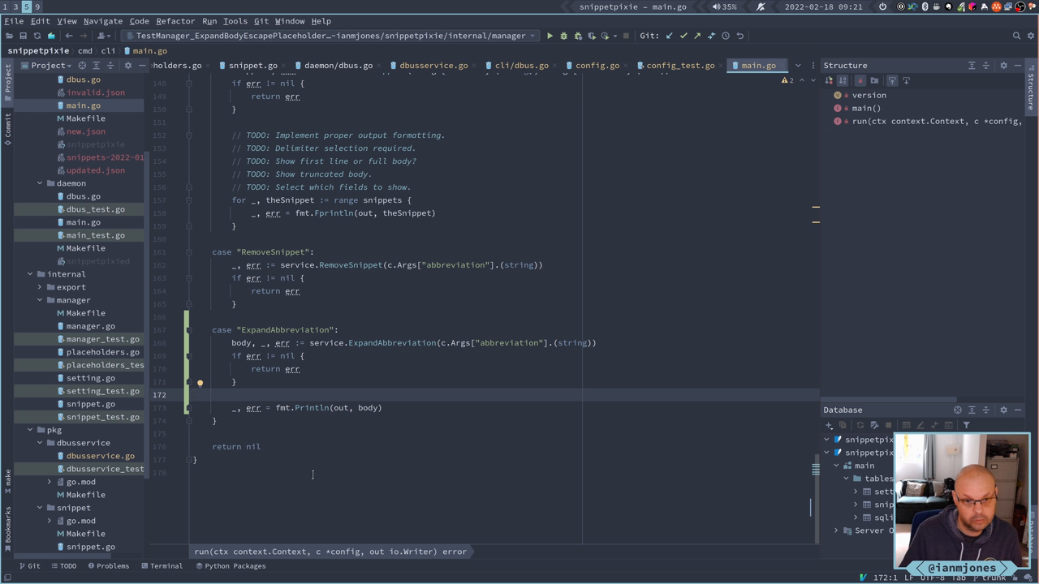
{"action": "mouse_move", "coordinate": [451, 336]}
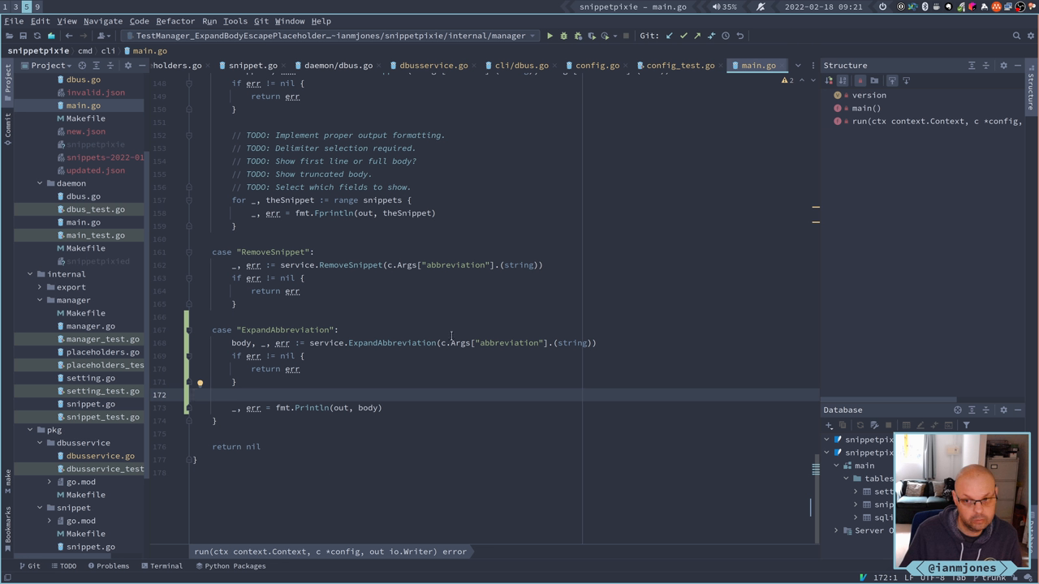
{"action": "mouse_move", "coordinate": [419, 323]}
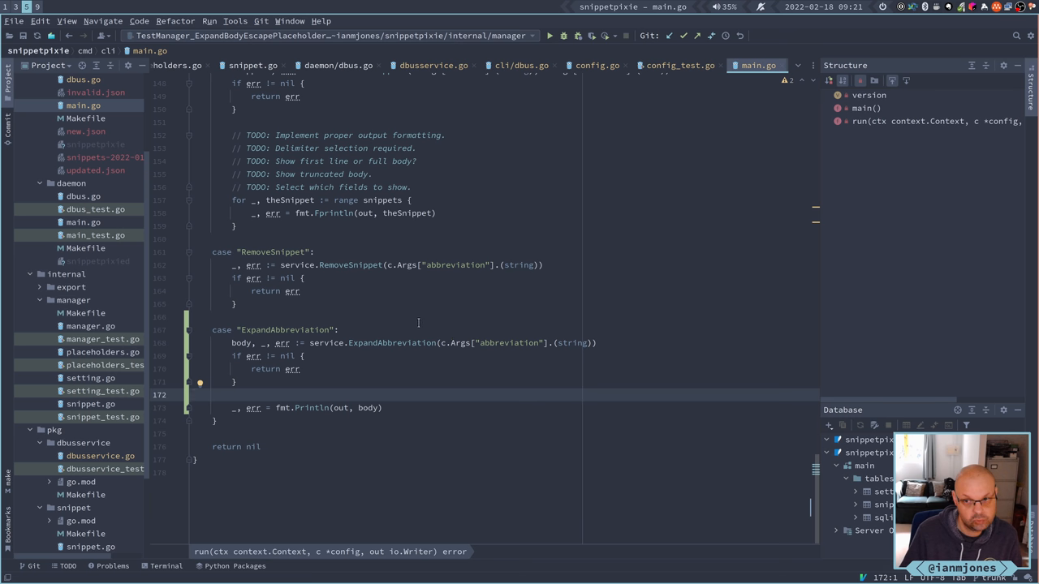
Scroll through main.go to review the AddSnippet, GetSnippets and ExpandAbbreviation cases.
{"action": "scroll", "scroll_direction": "up", "scroll_amount": 3}
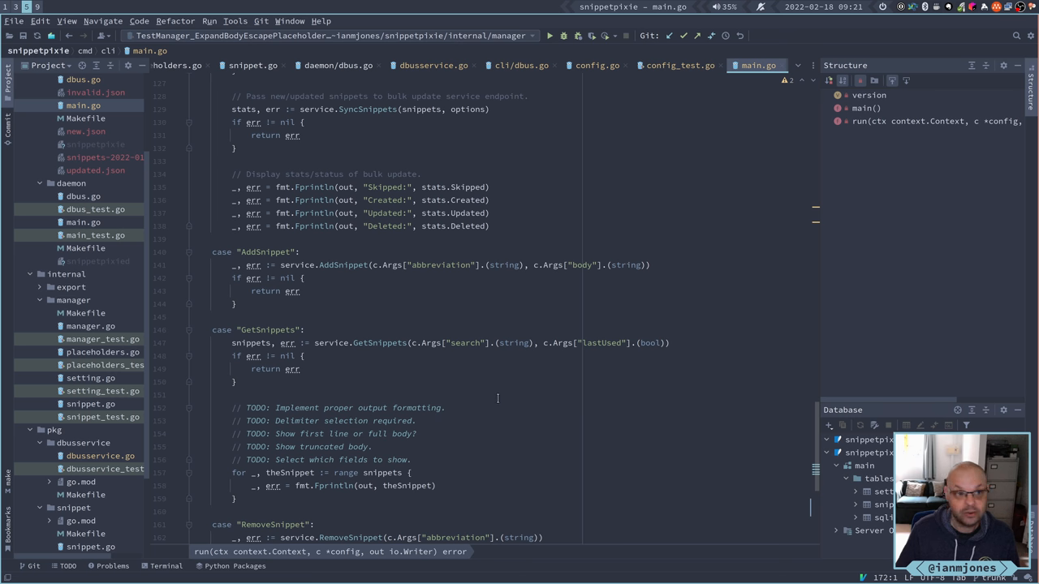
{"action": "scroll", "scroll_direction": "down", "scroll_amount": 3}
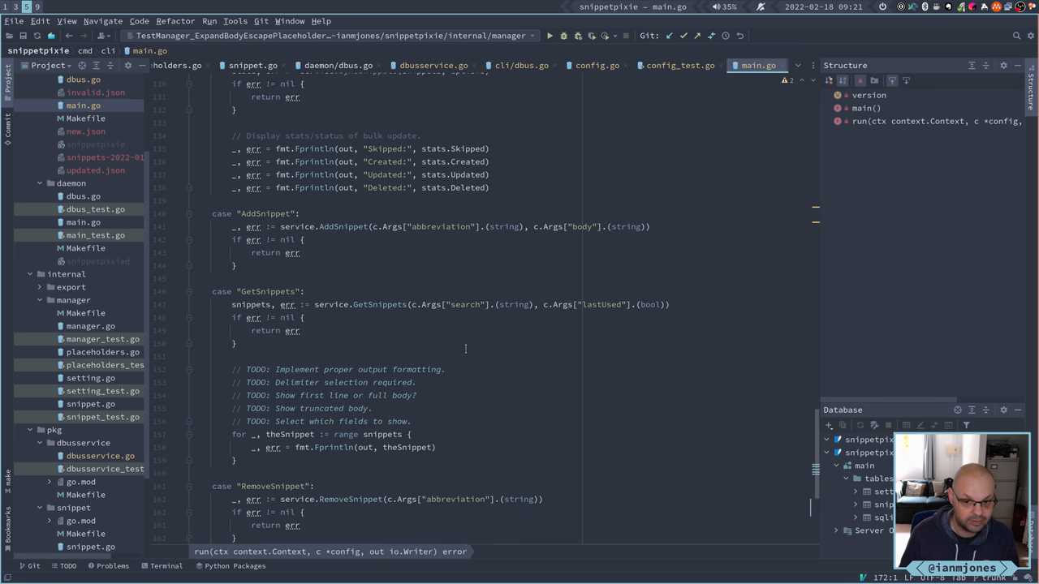